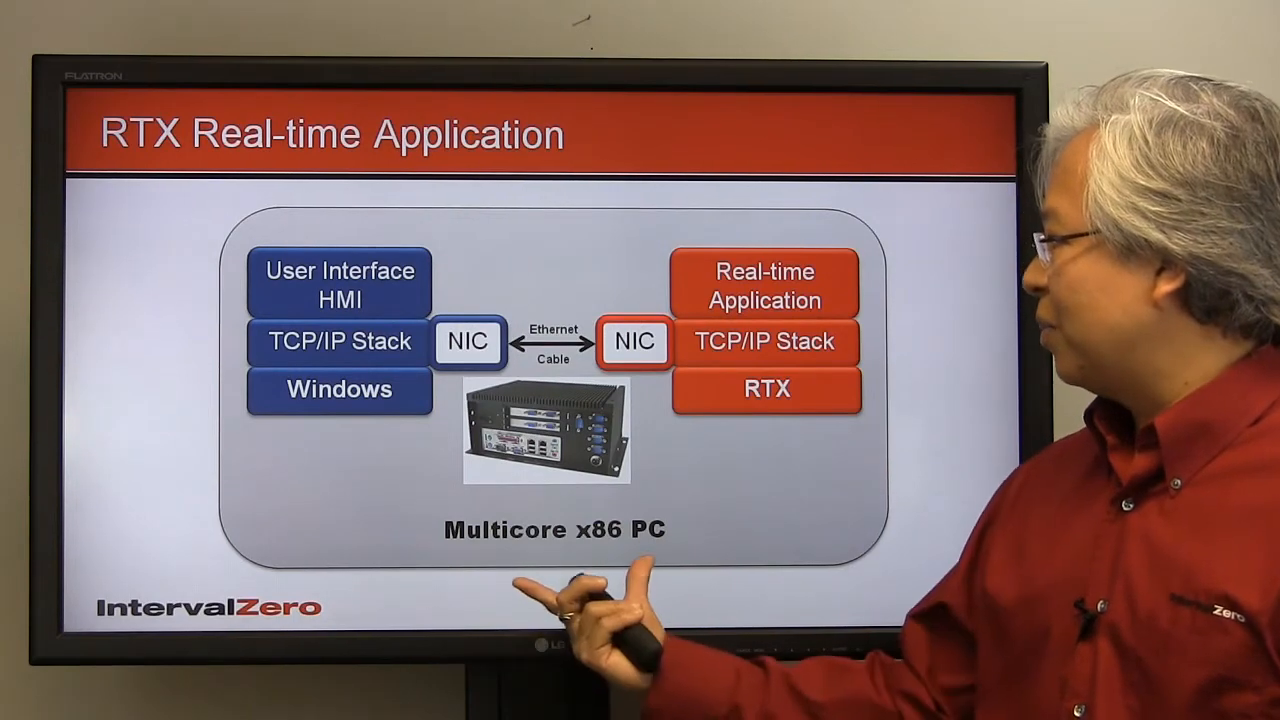
- Scroll to the RTX 2012 Virtual Network Add-On entry and bring the downloaded add-on folder forward
key("Right")
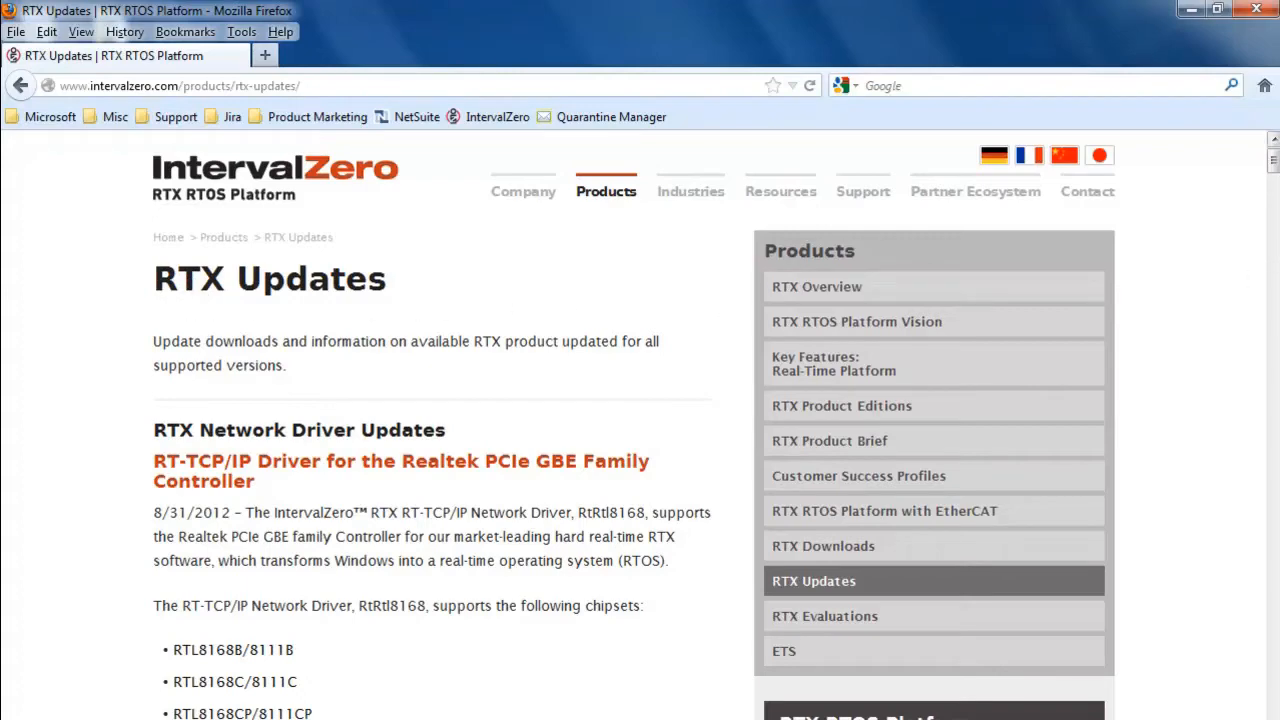
scroll("down", 3)
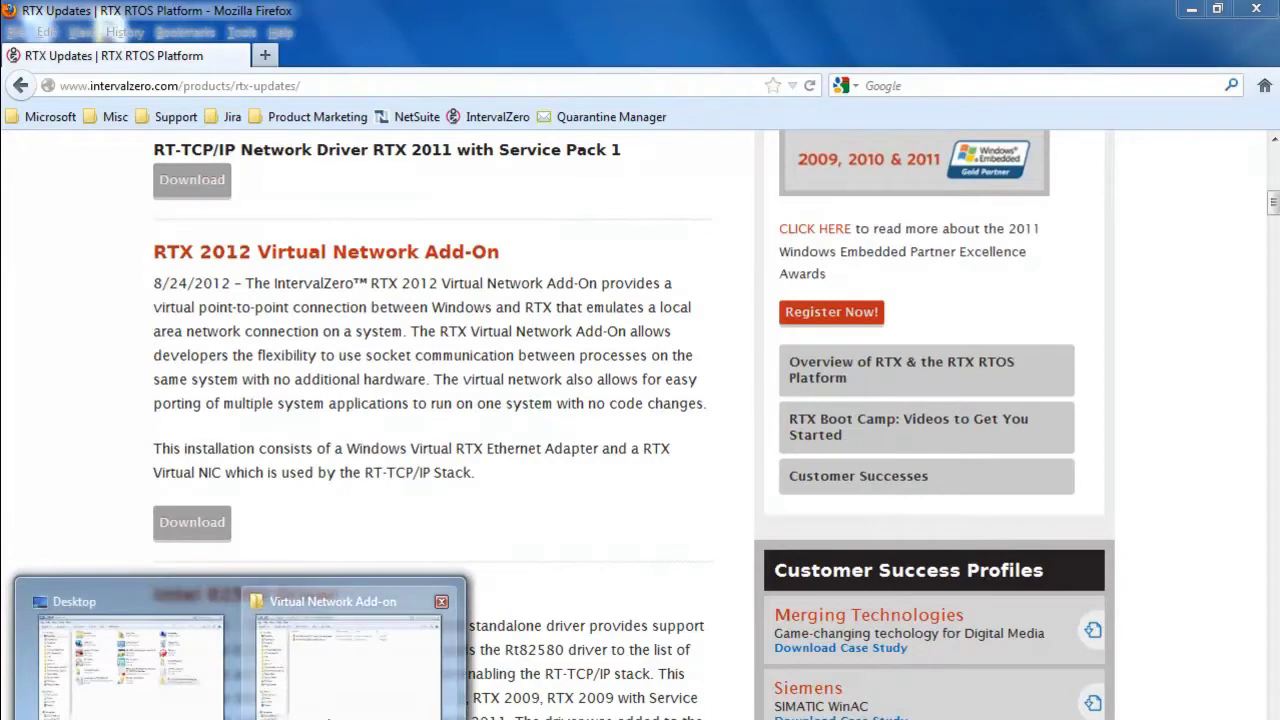
left_click(344, 600)
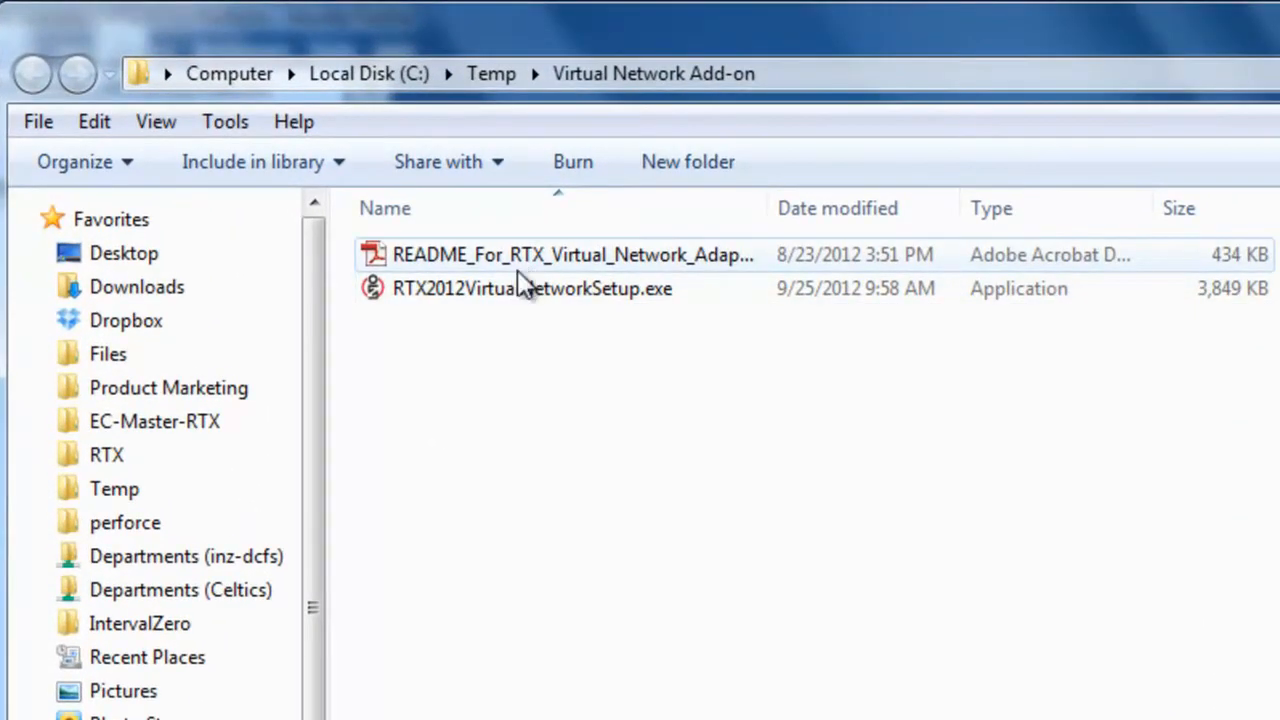
mouse_move(592, 276)
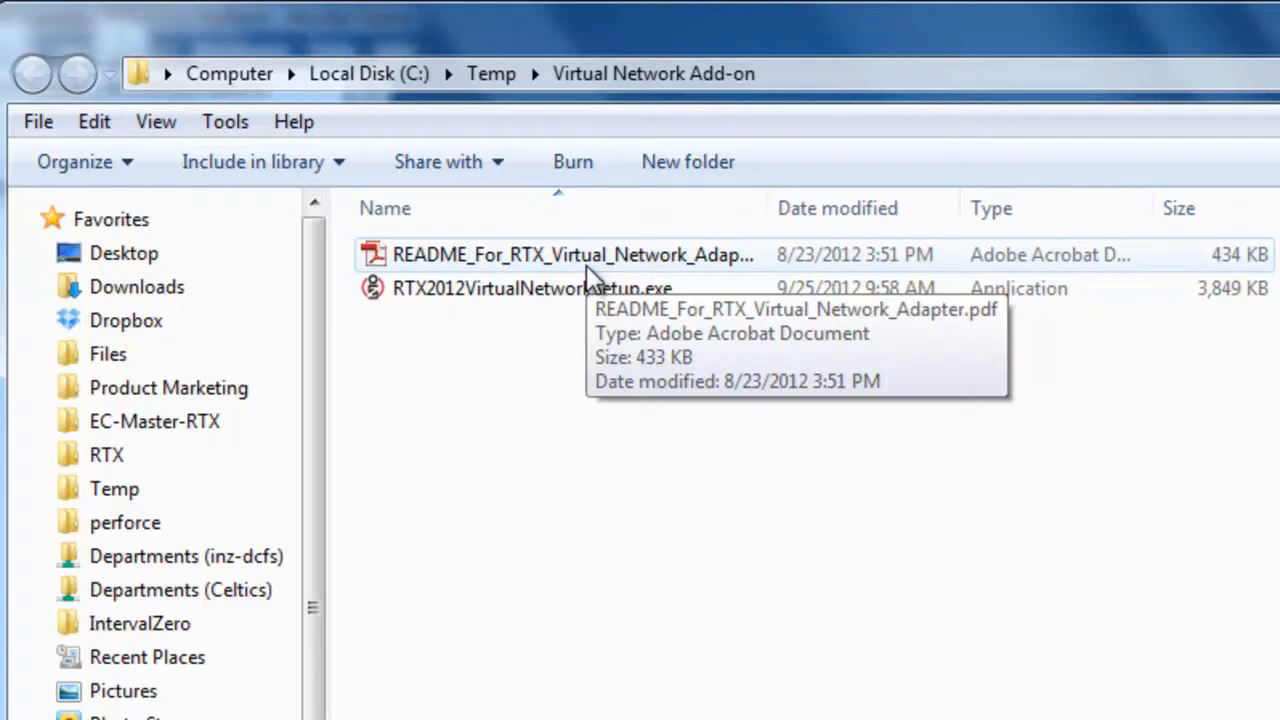
mouse_move(600, 318)
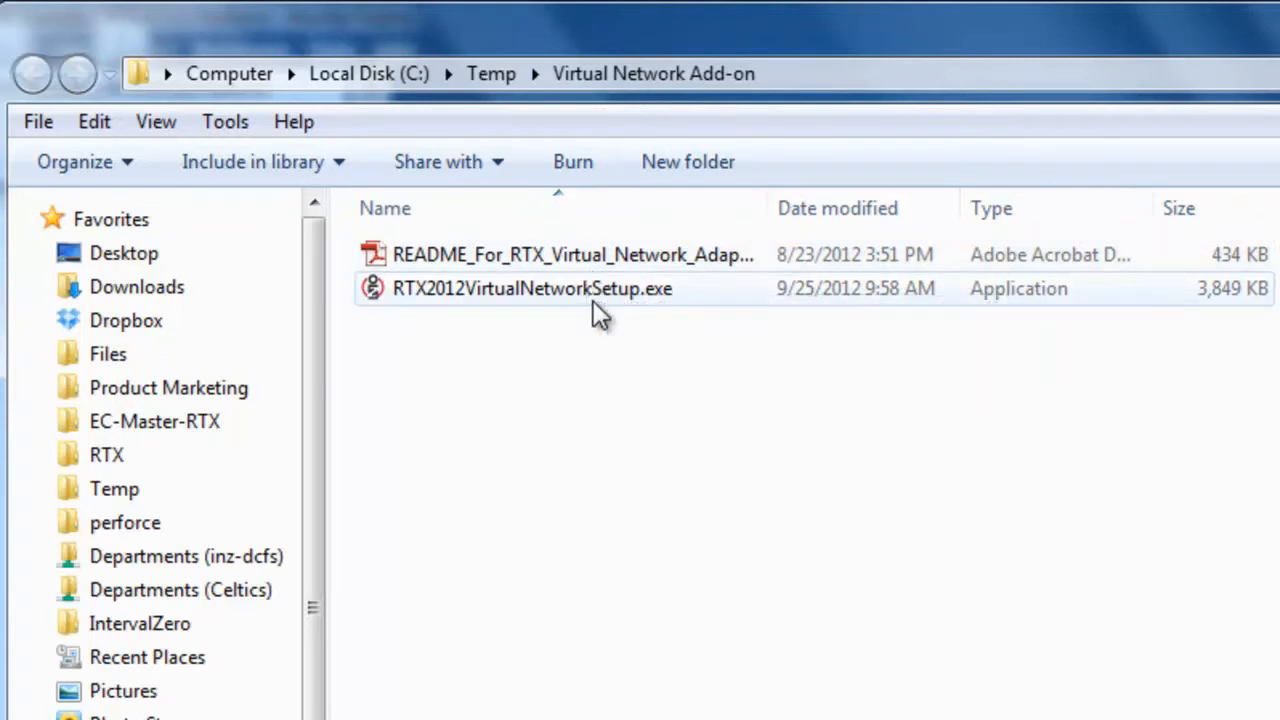
mouse_move(610, 296)
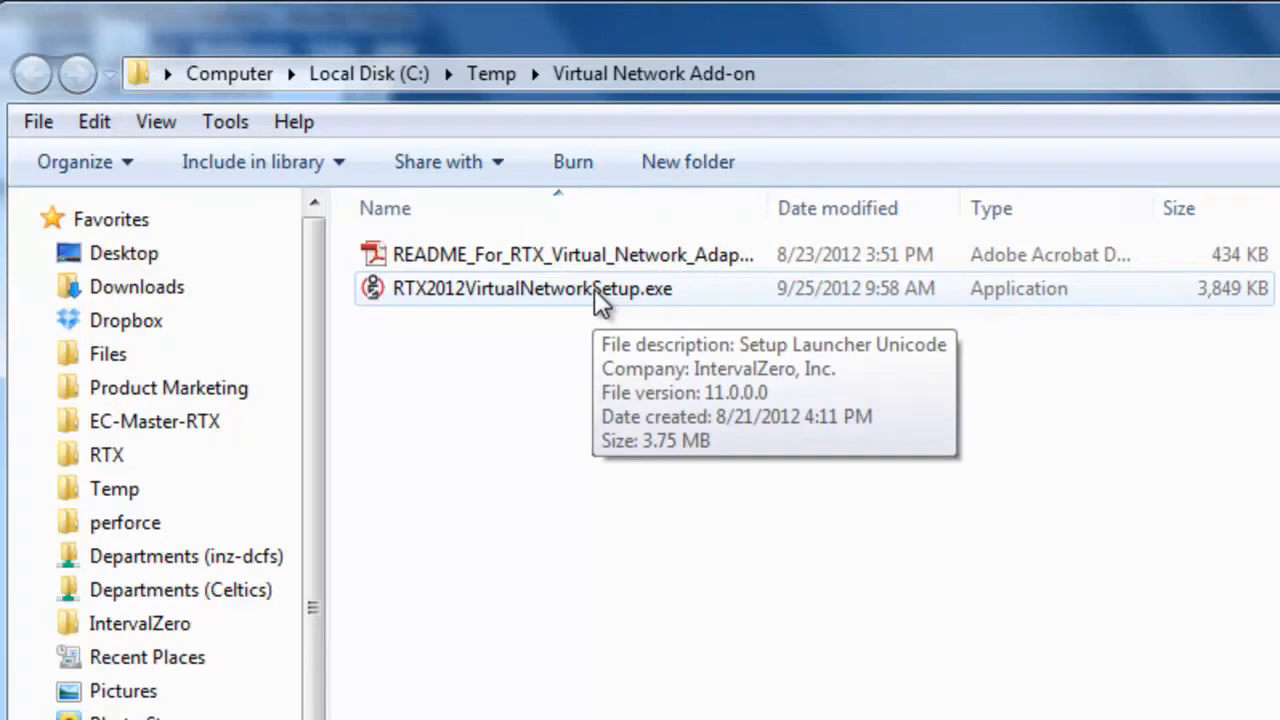
- Launch RTX2012VirtualNetworkSetup.exe from the Virtual Network Add-on folder
double_click(532, 288)
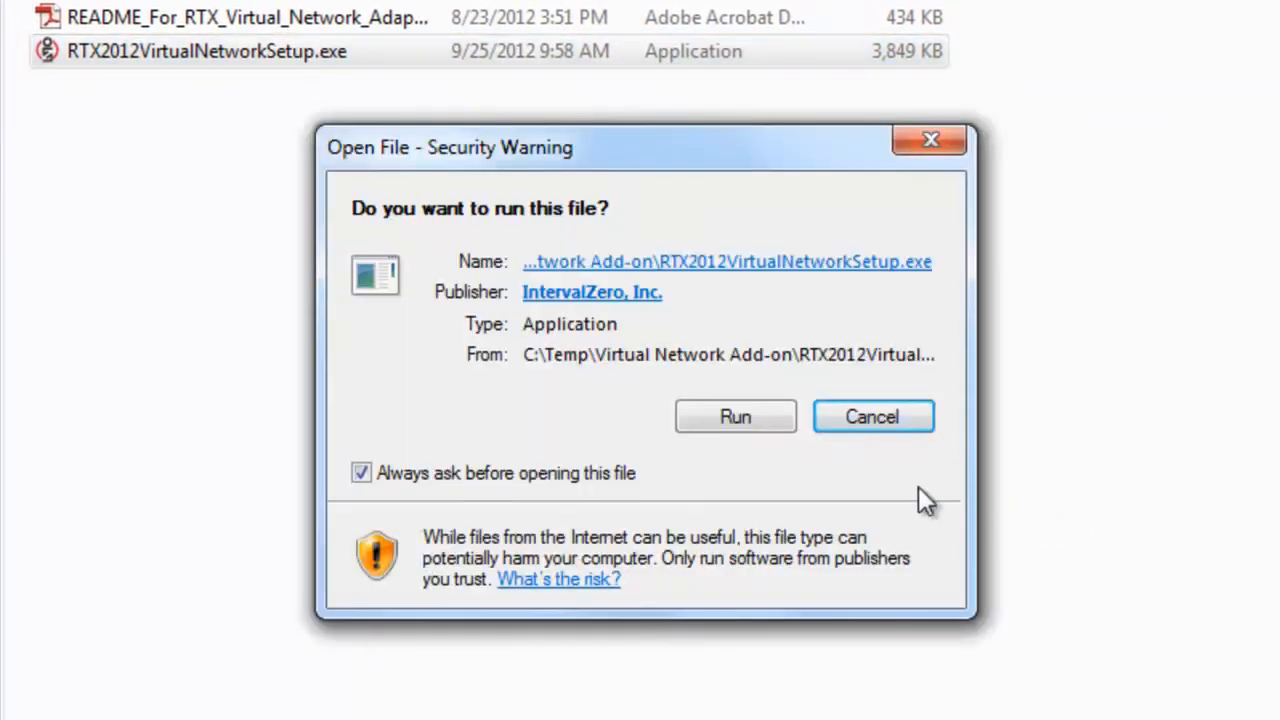
- Run the installer, accept the unsigned driver anyway, and finish the Add-On installation
left_click(734, 416)
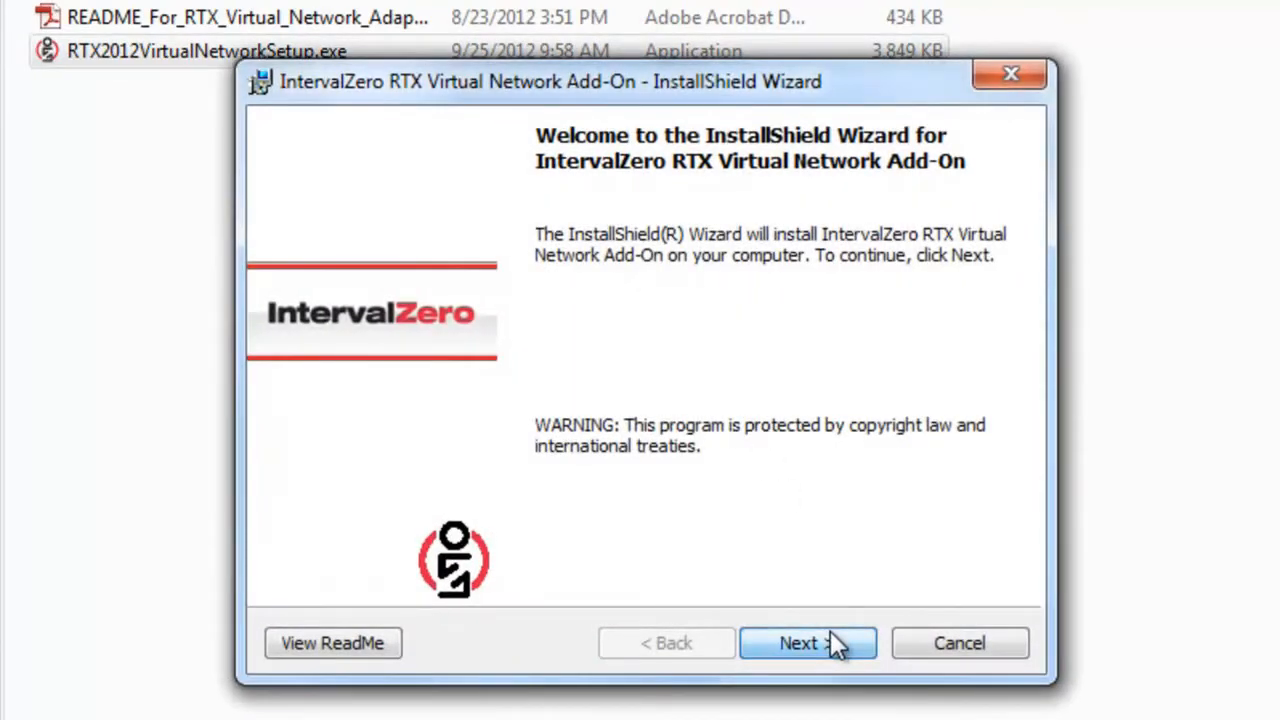
left_click(808, 644)
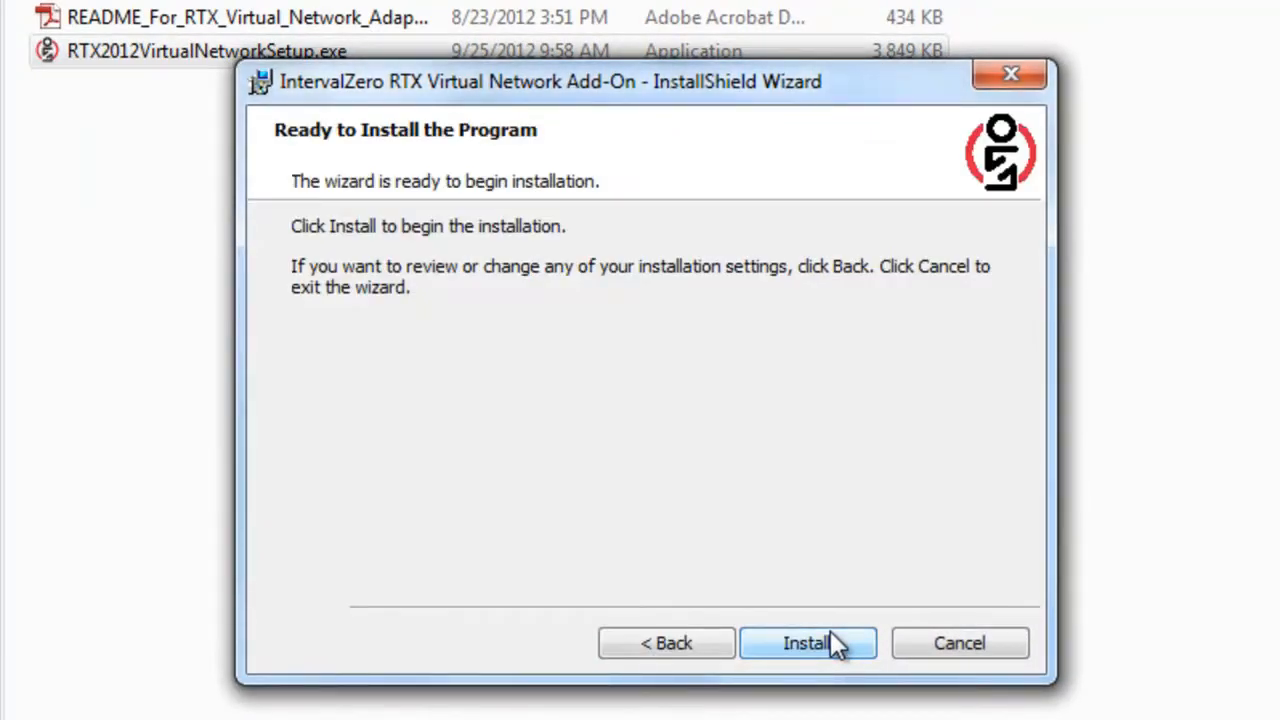
left_click(808, 642)
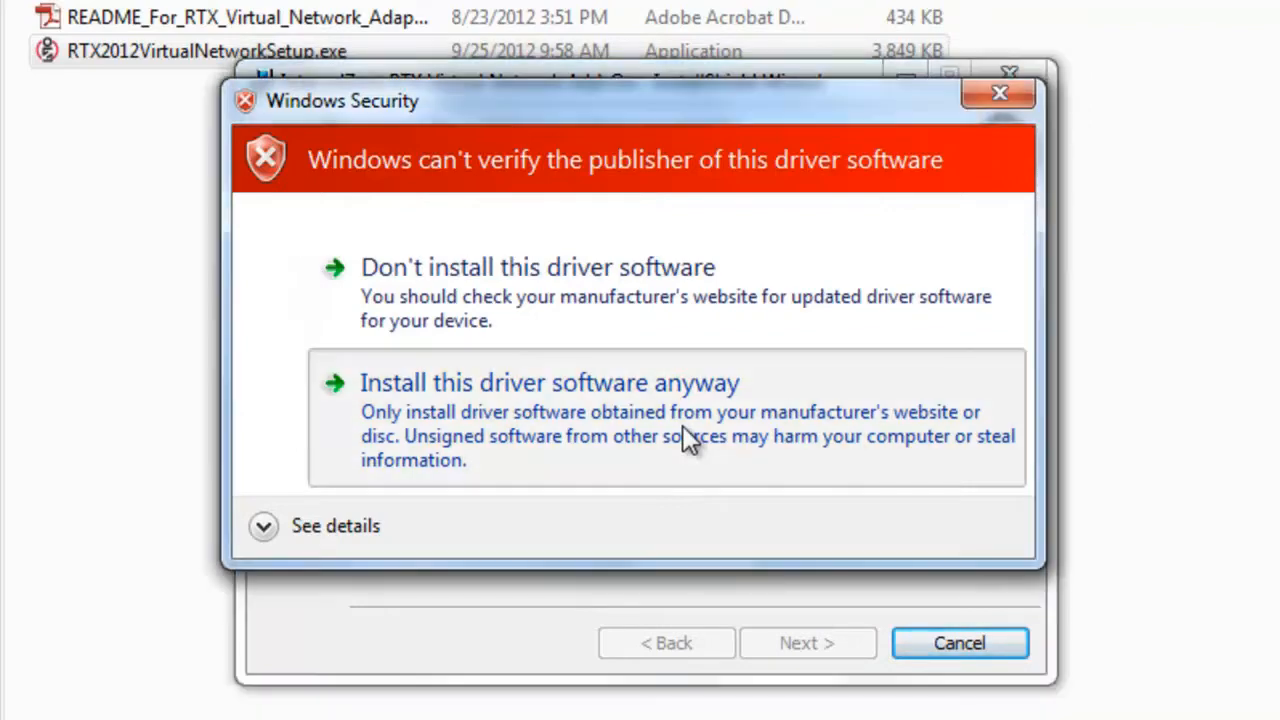
left_click(548, 384)
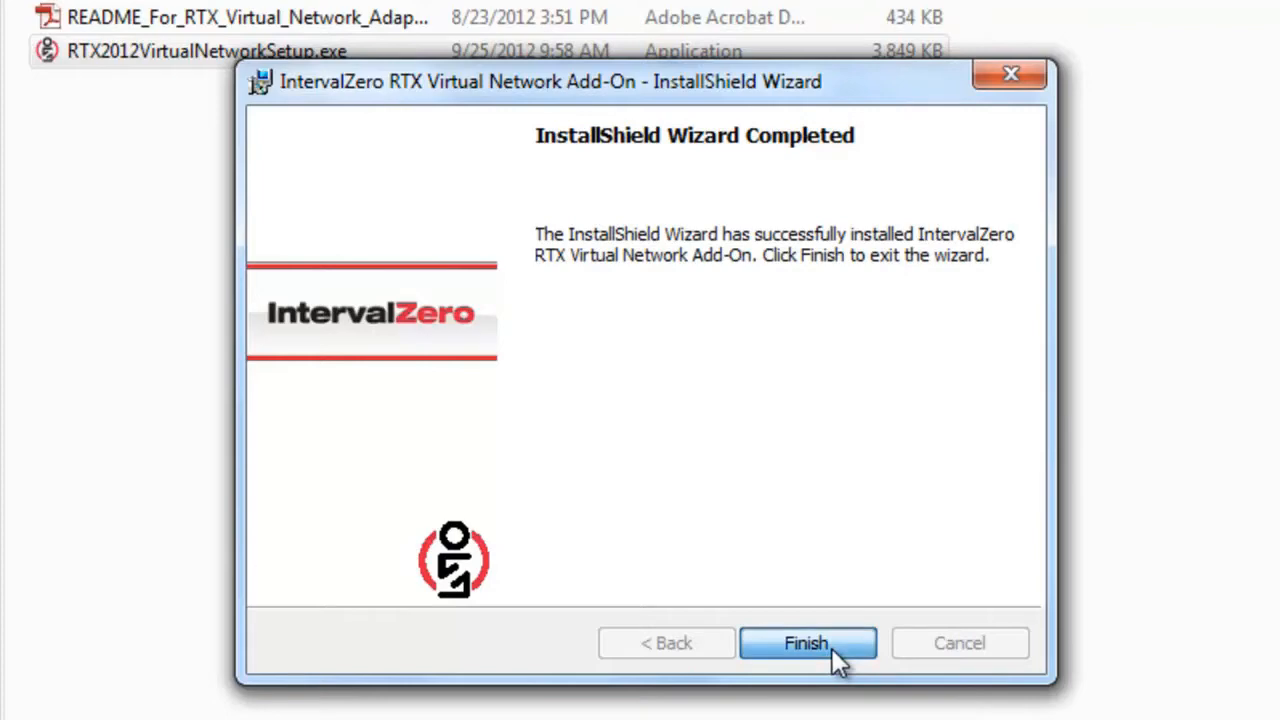
left_click(808, 644)
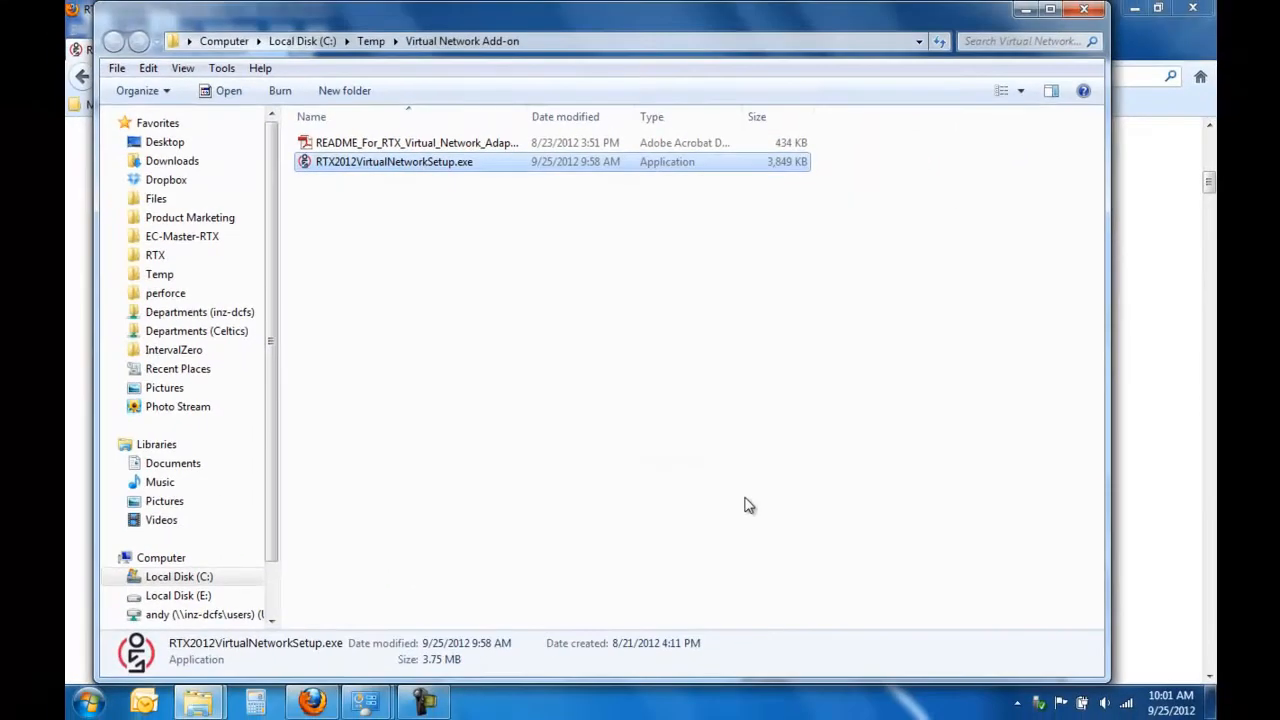
mouse_move(746, 462)
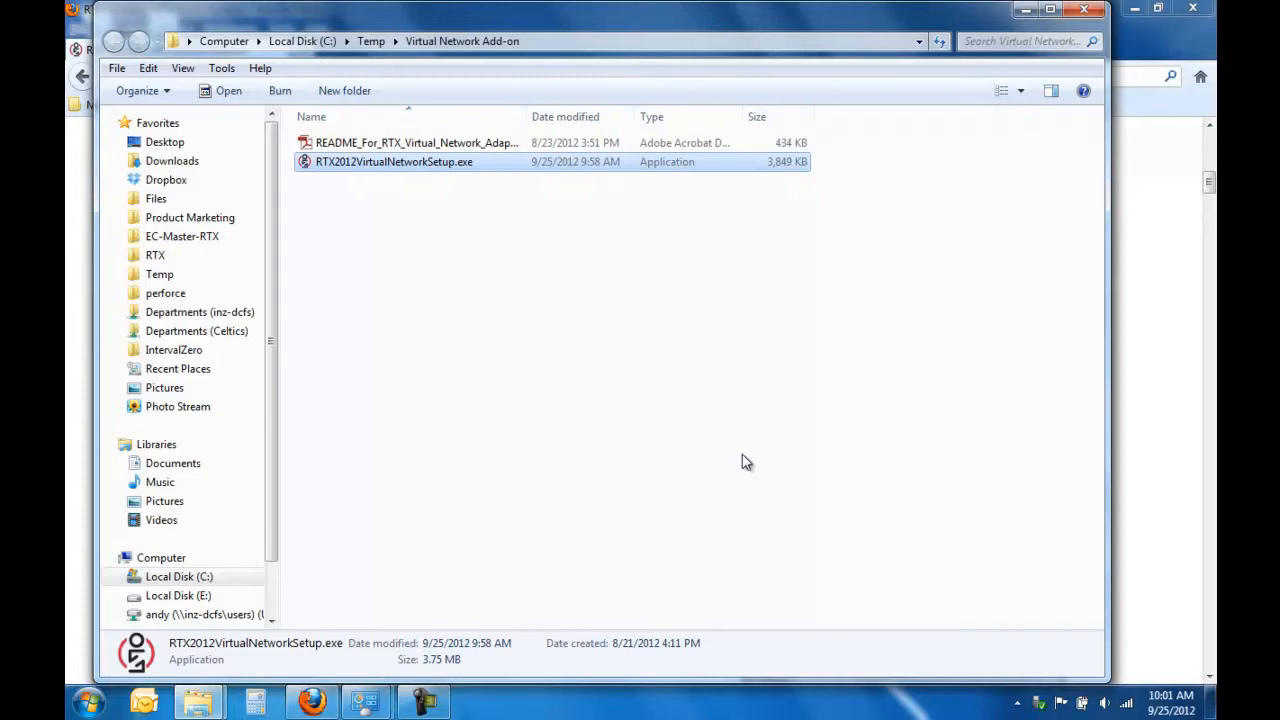
mouse_move(784, 476)
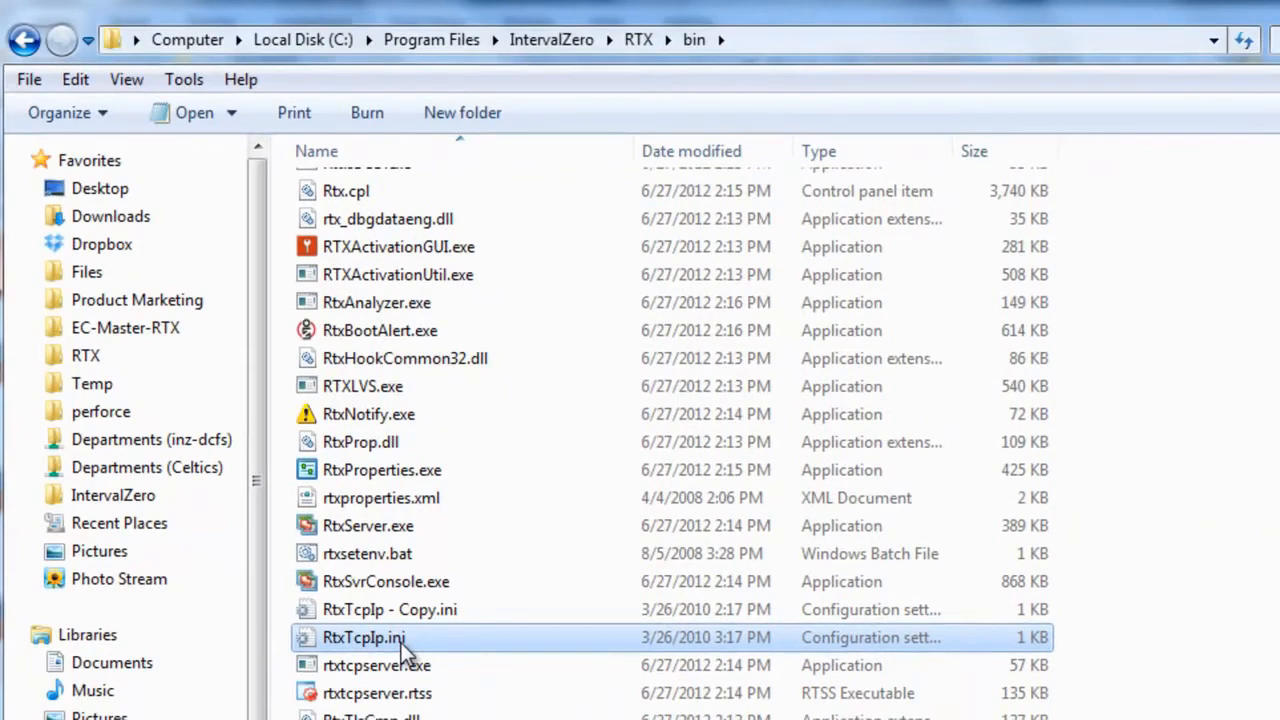
- In RtxTcpIp.ini set NumOfInterfaces=1 and Driver=RtVirtualNic
double_click(360, 636)
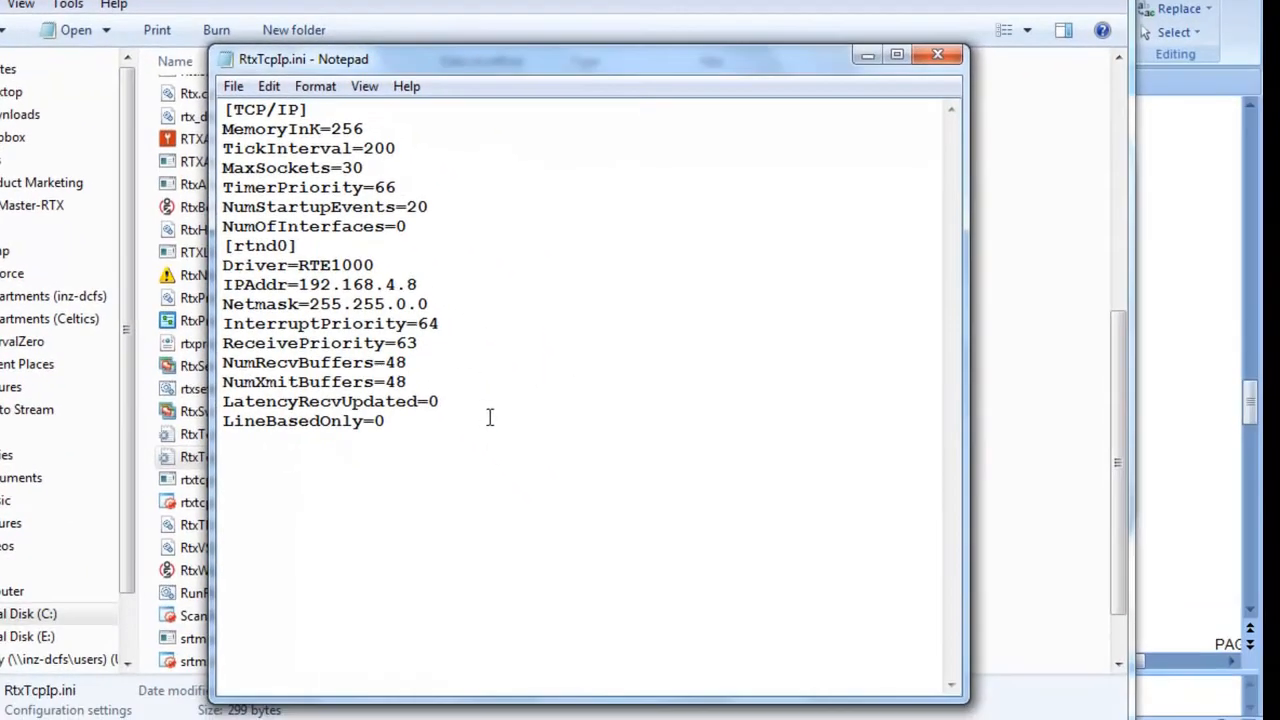
mouse_move(460, 400)
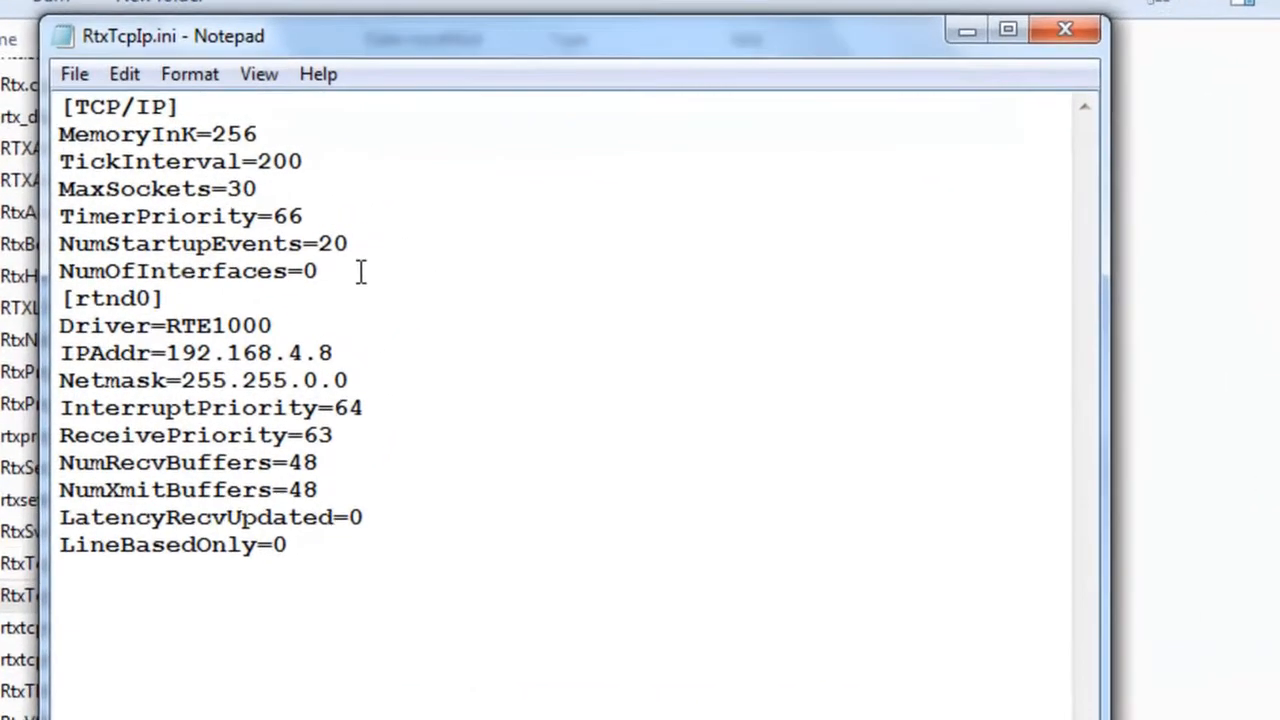
type("1")
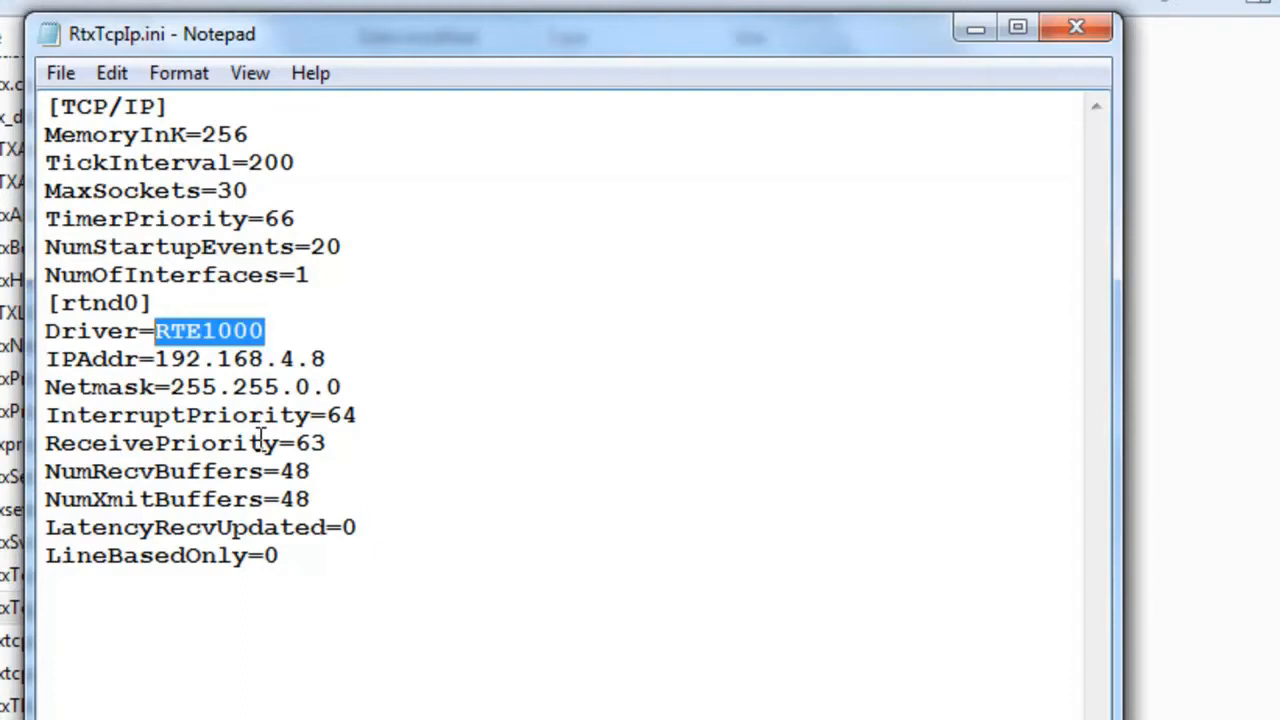
type("Rt")
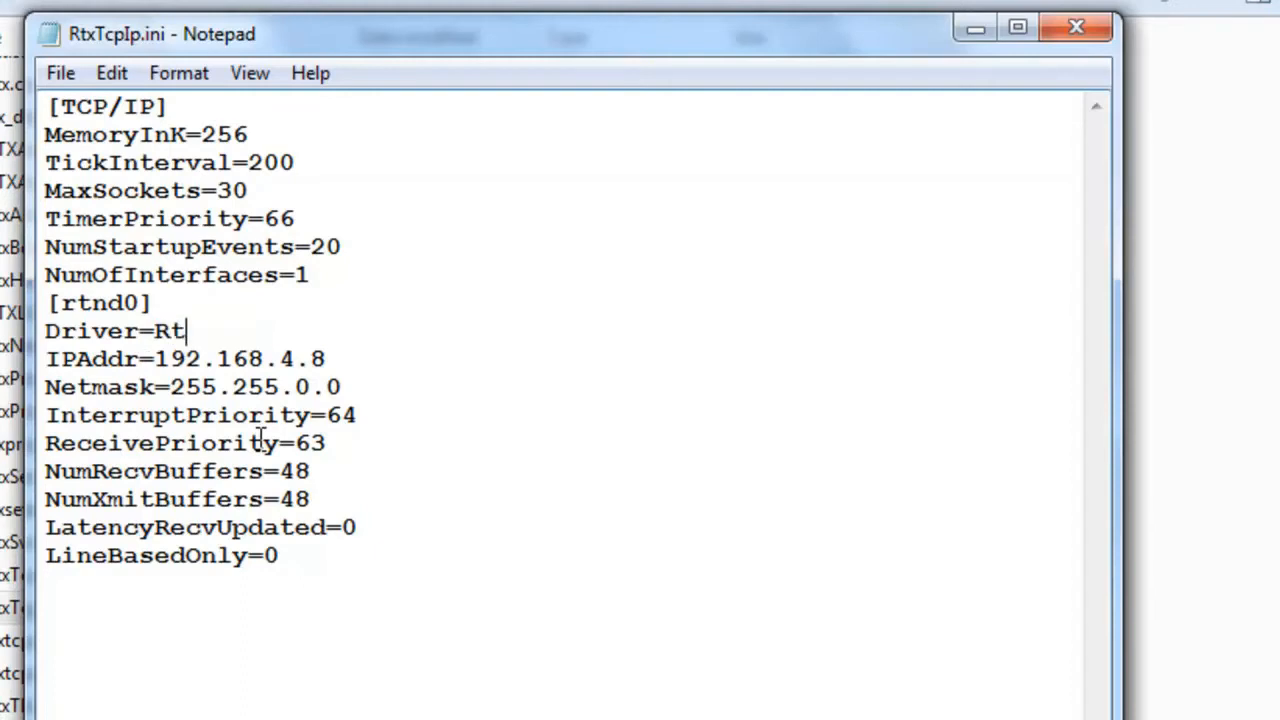
type("Virtual")
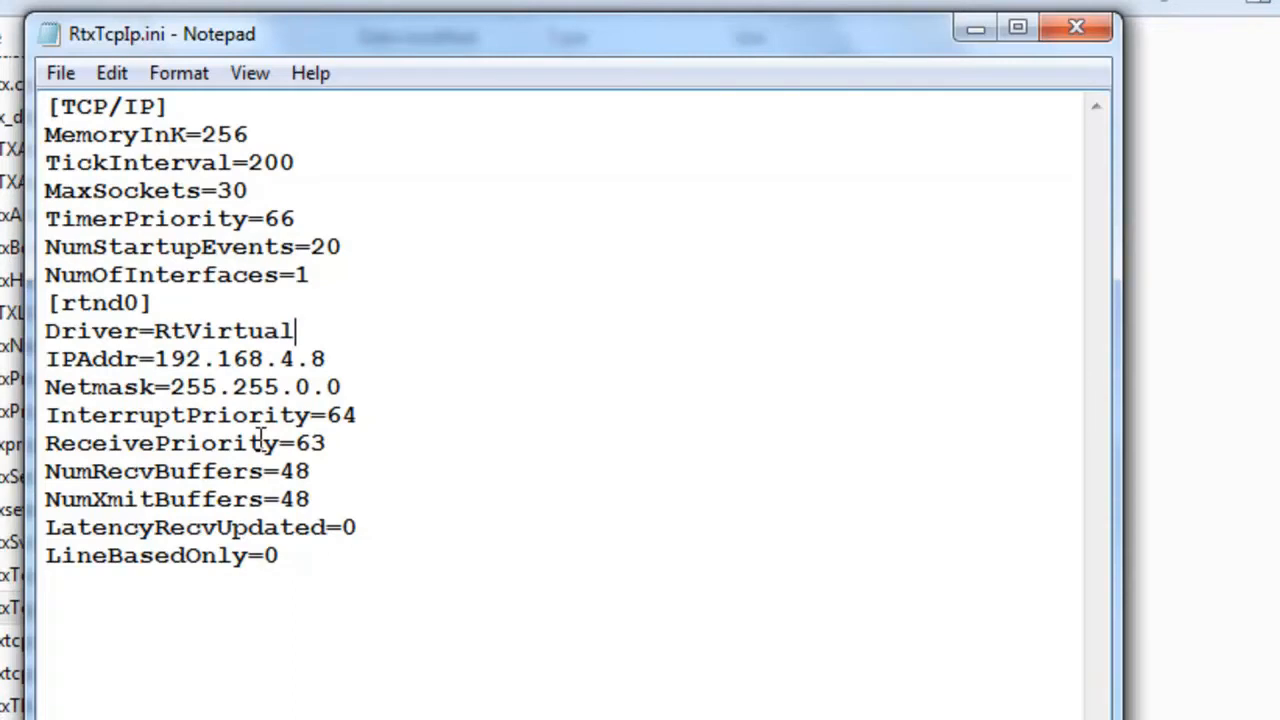
type("Nic")
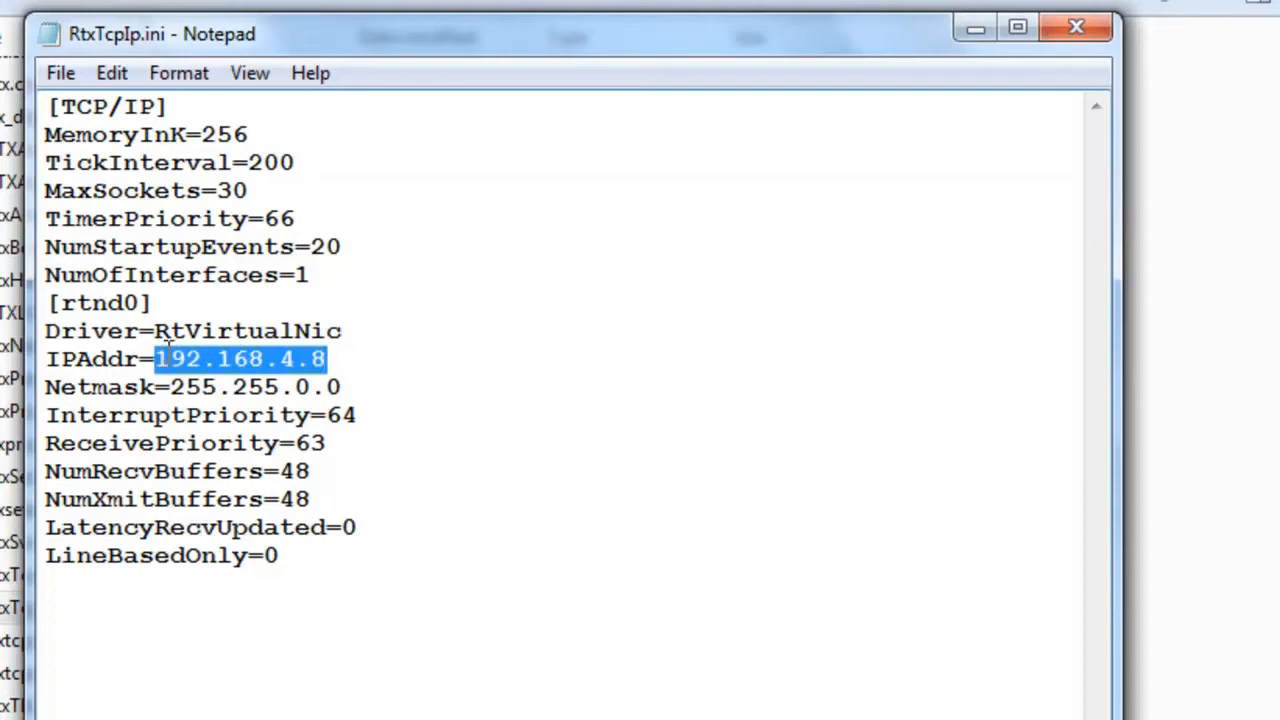
- Set IPAddr=10.10.1.5 and Netmask=255.255.255.0, then save and close the file
type("10")
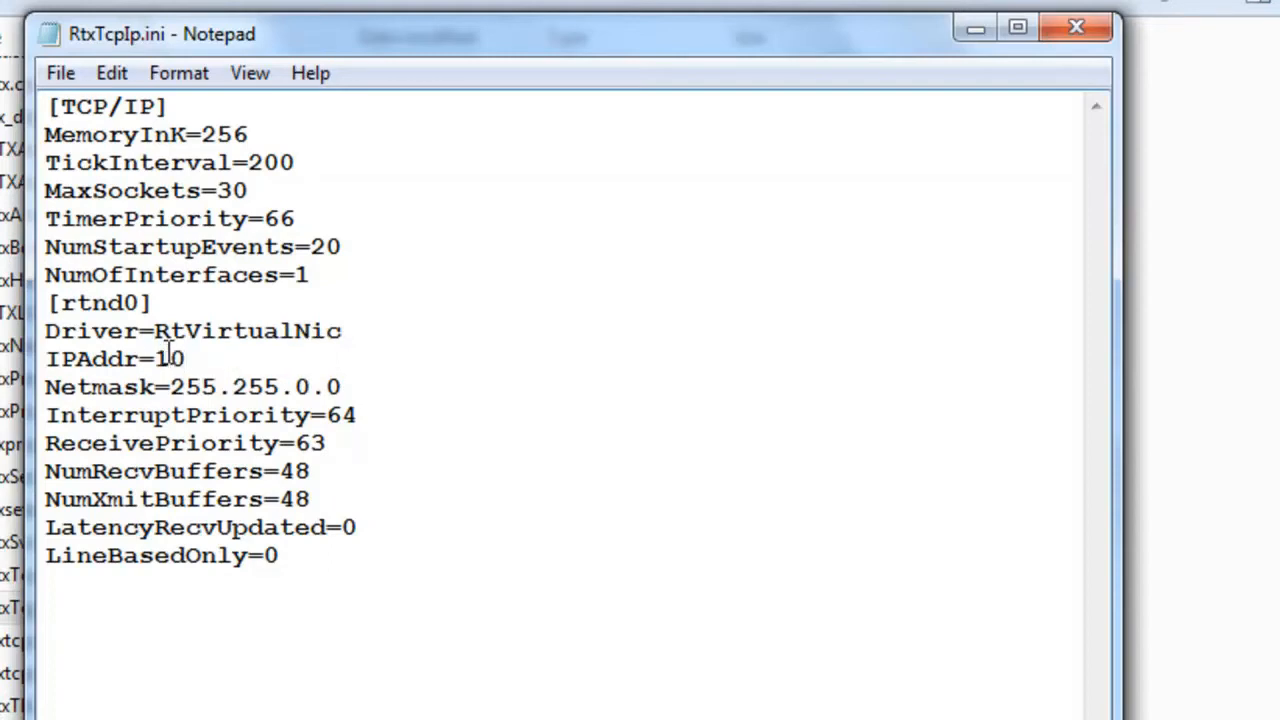
type("0.10.1.")
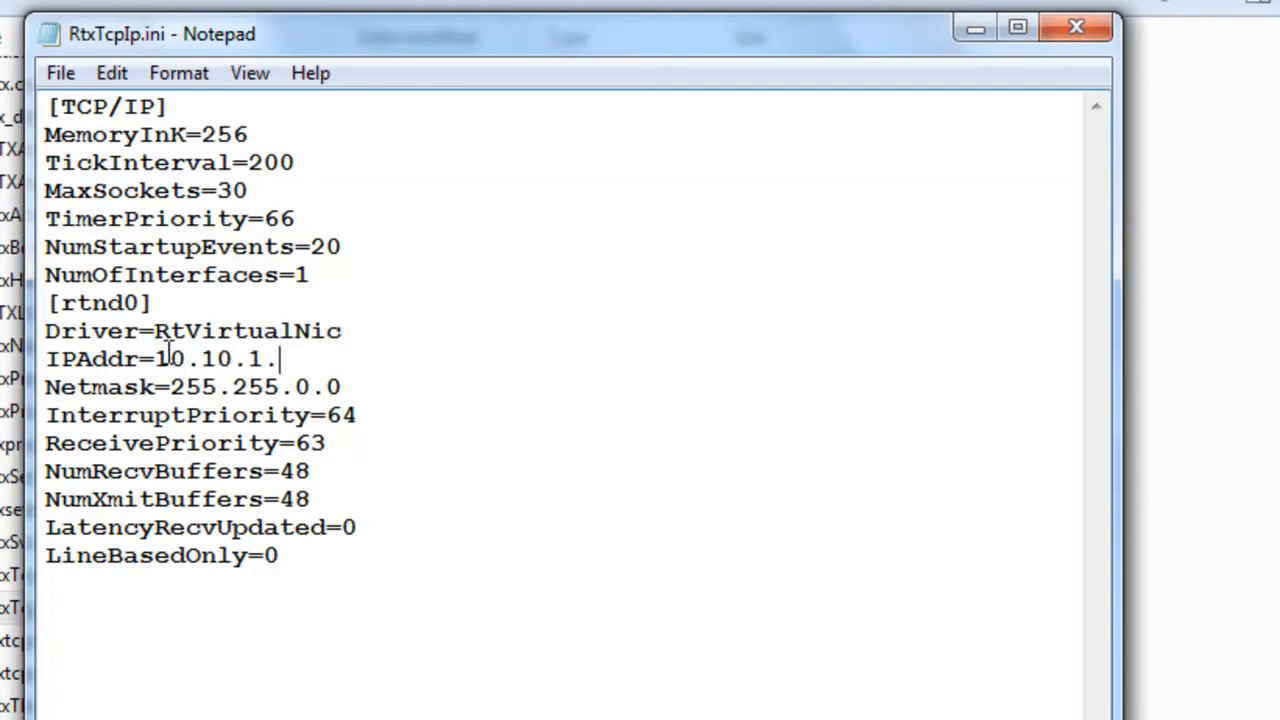
type("5")
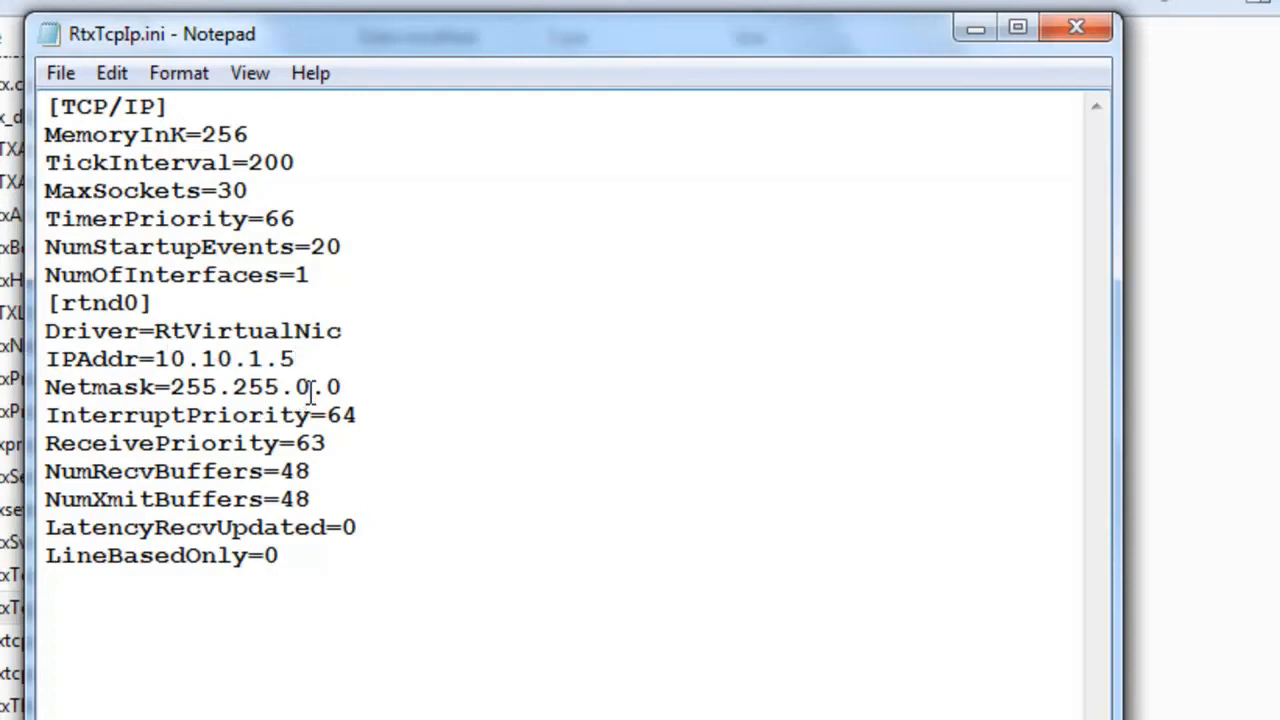
double_click(308, 388)
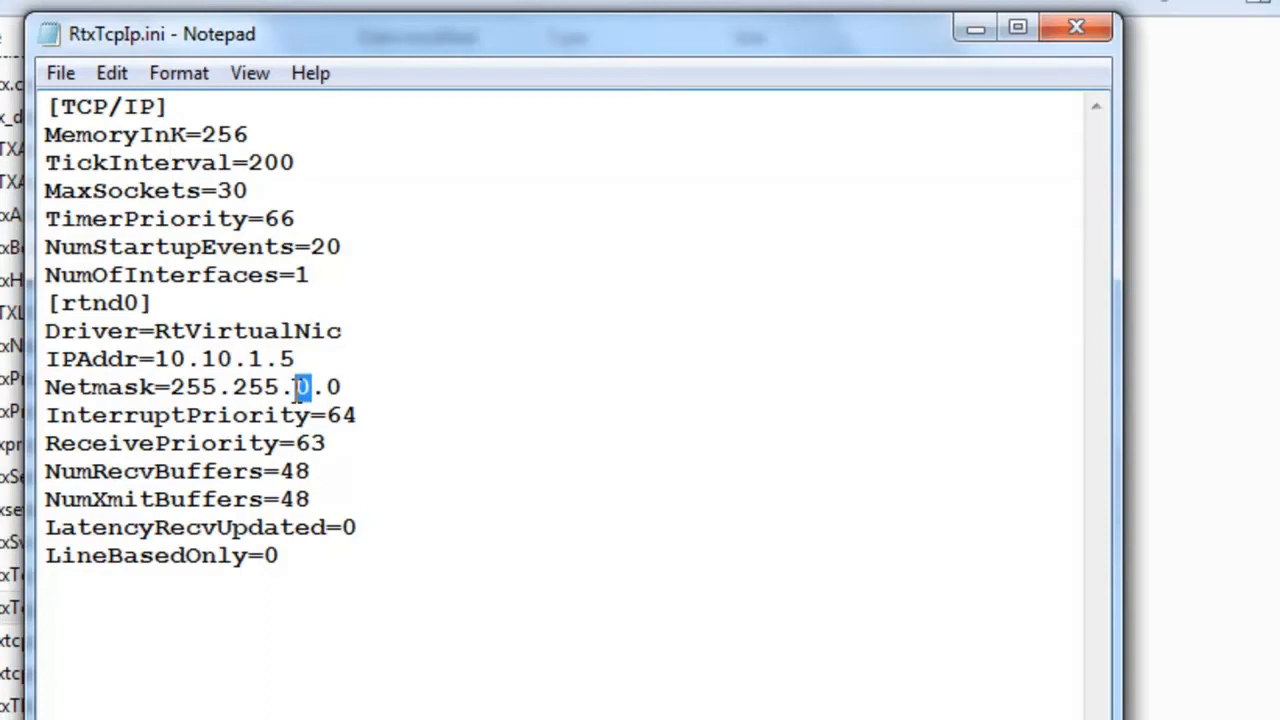
type("2")
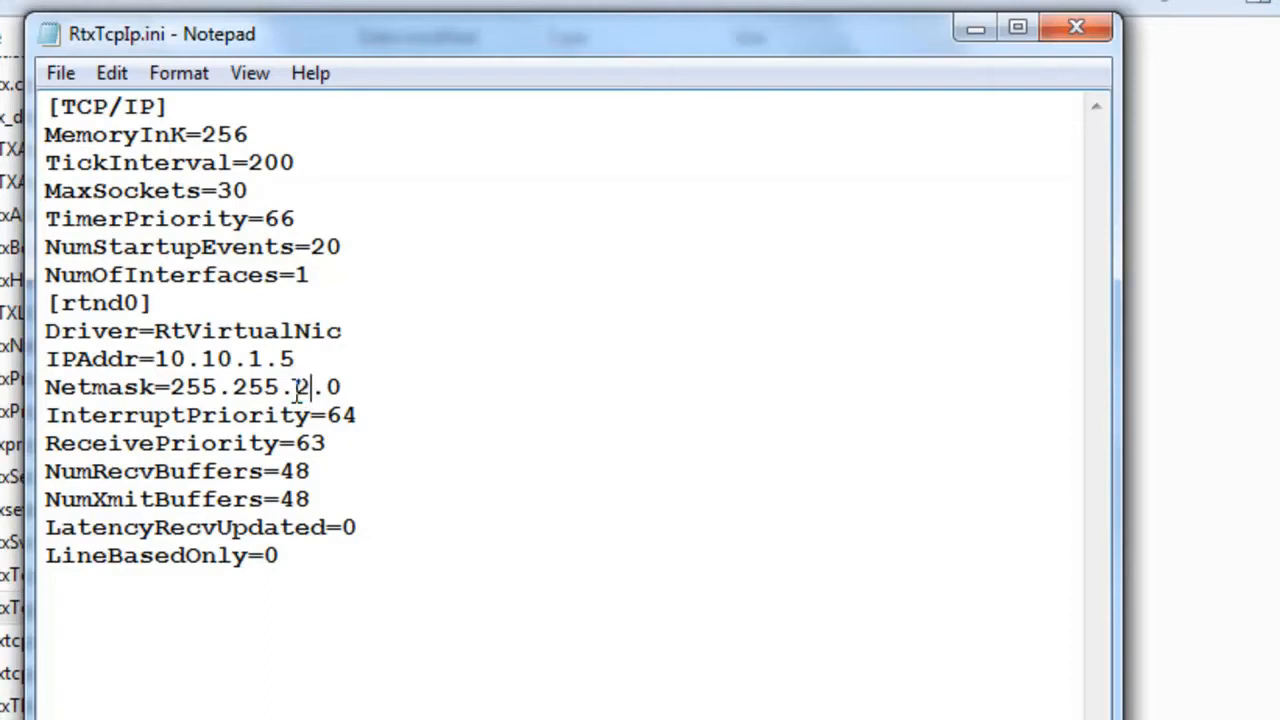
type("55")
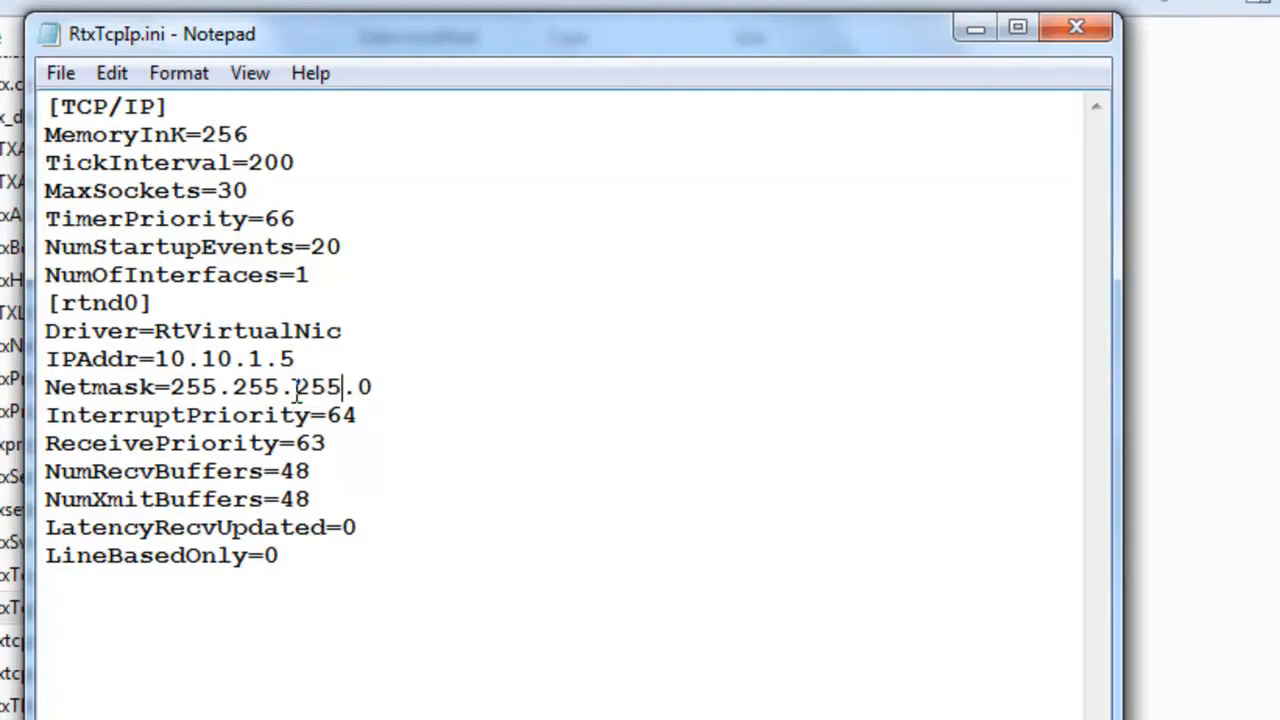
left_click(1072, 30)
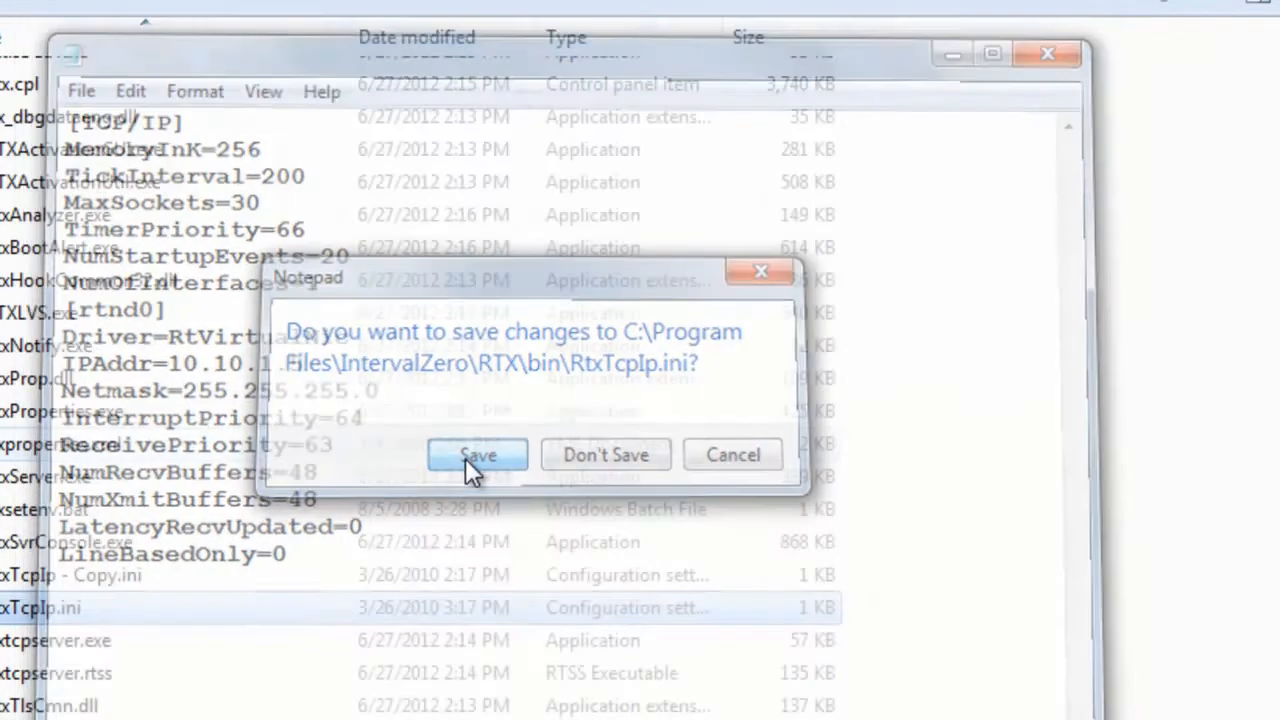
left_click(478, 456)
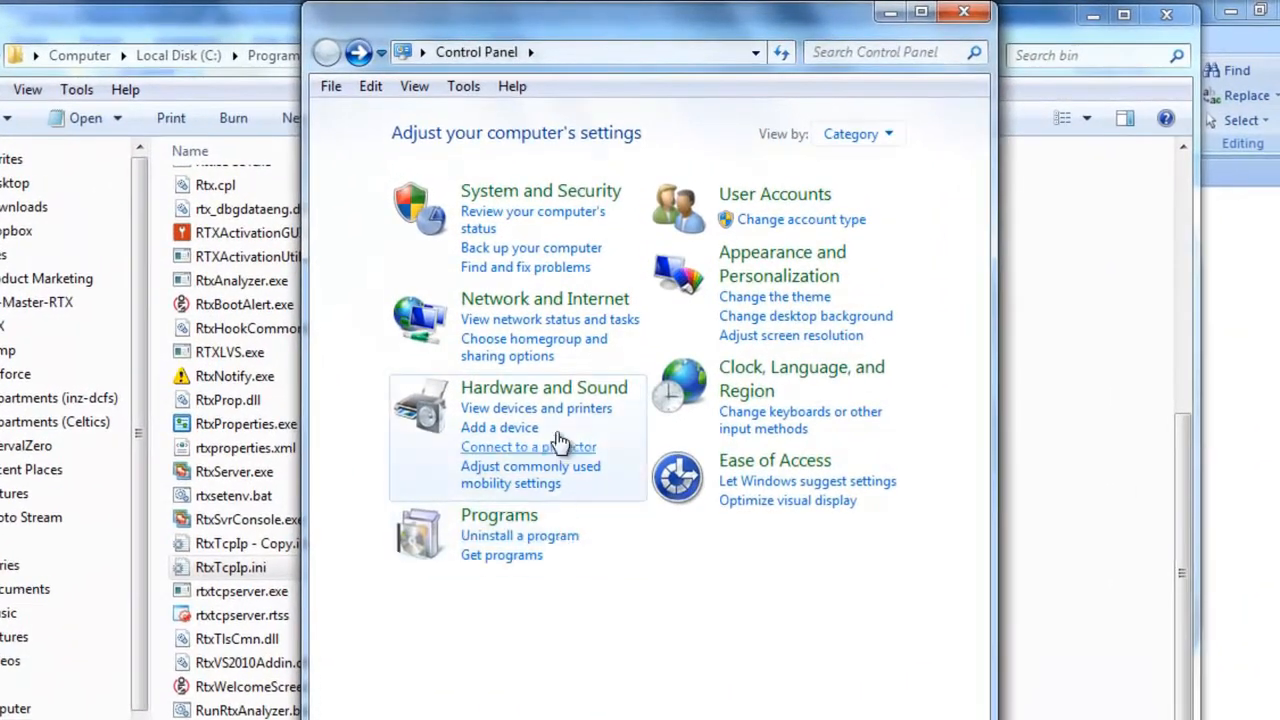
- Reach Network Connections and bring up the shortcut menu for Local Area Connection 12
left_click(544, 298)
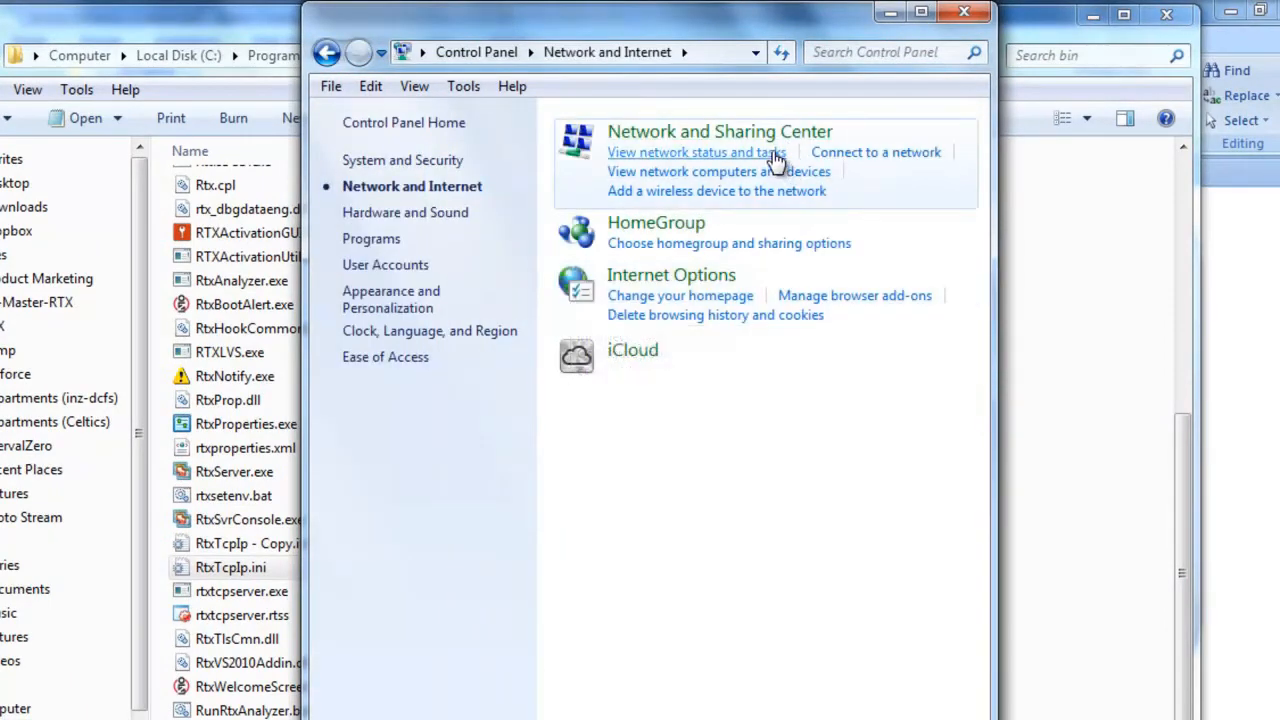
left_click(696, 152)
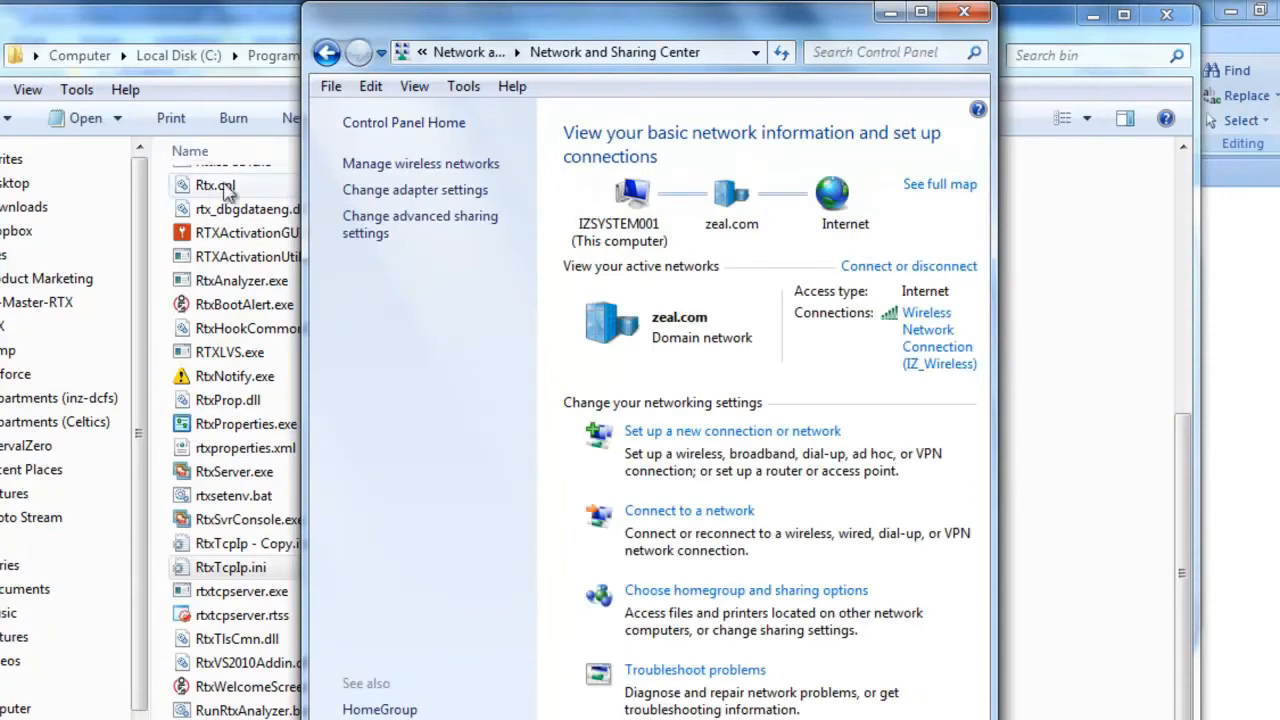
left_click(414, 188)
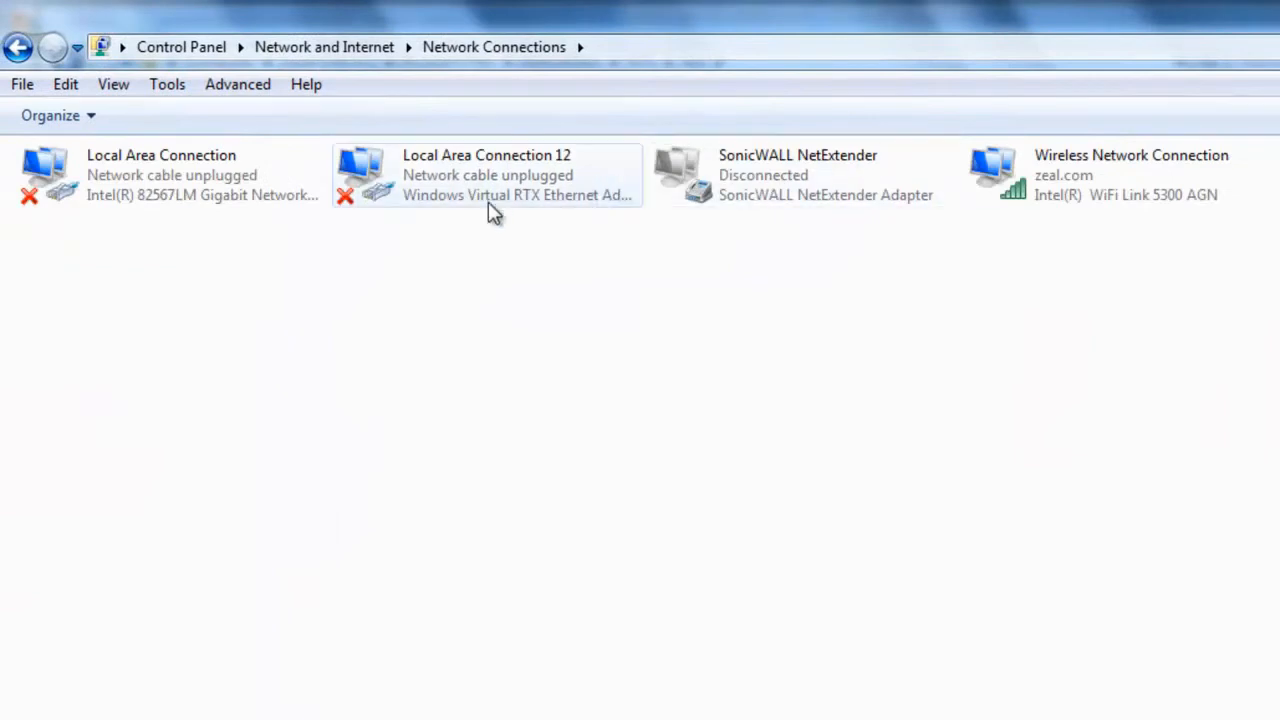
mouse_move(490, 218)
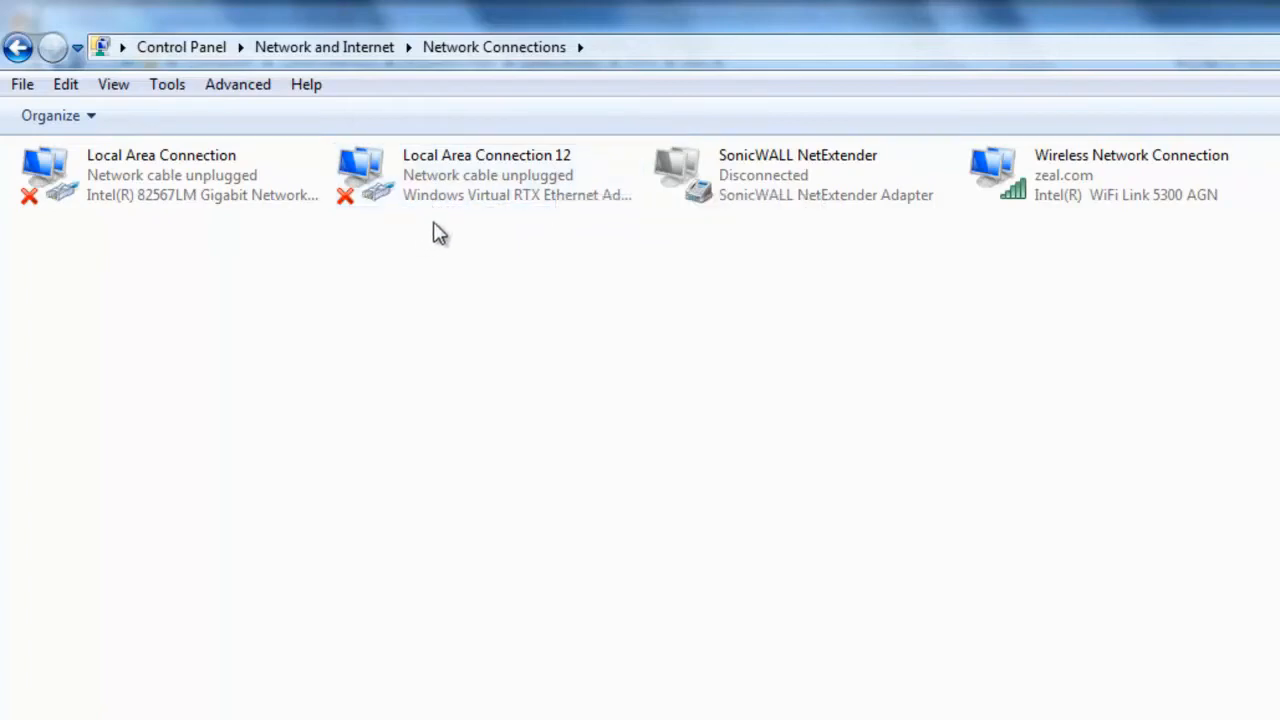
mouse_move(540, 228)
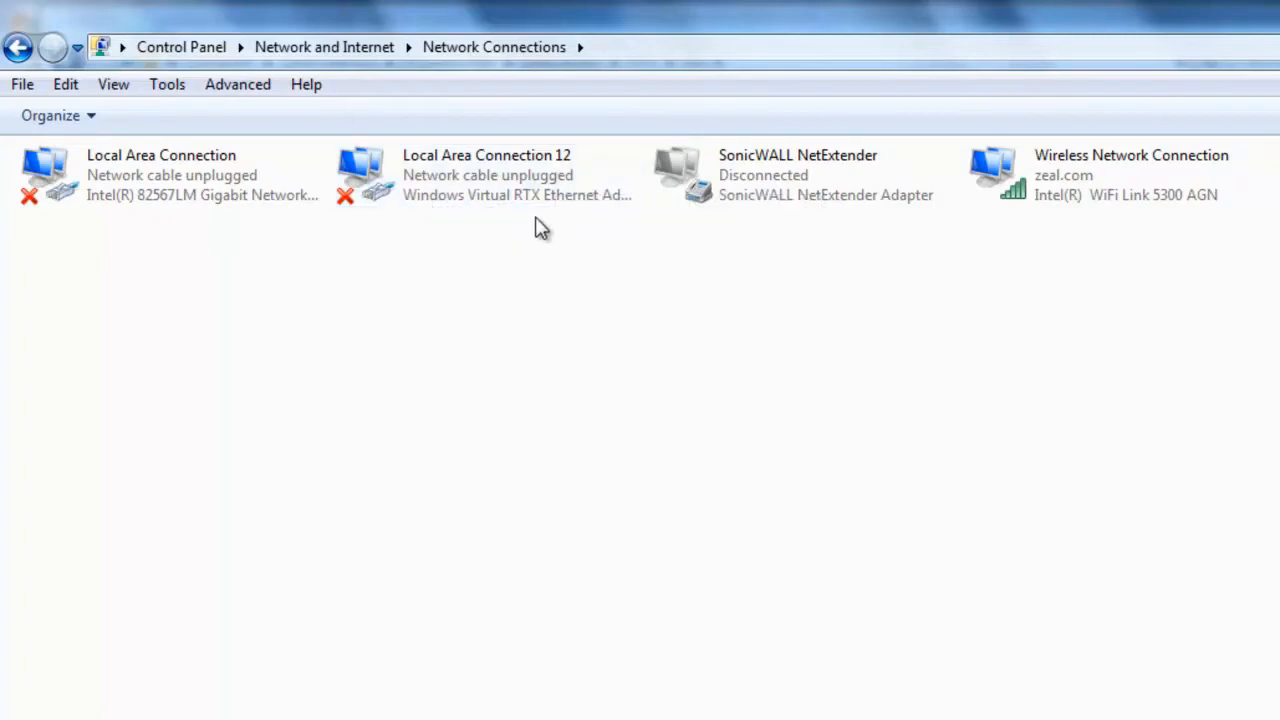
mouse_move(560, 204)
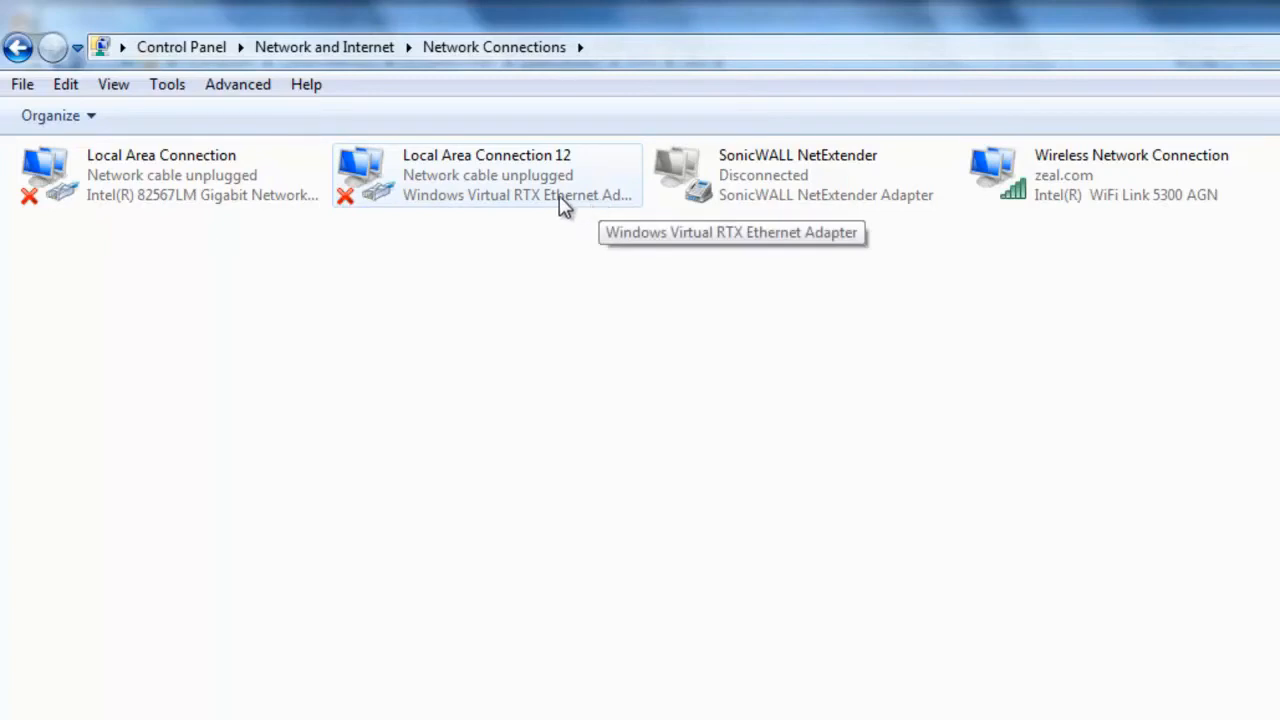
right_click(486, 176)
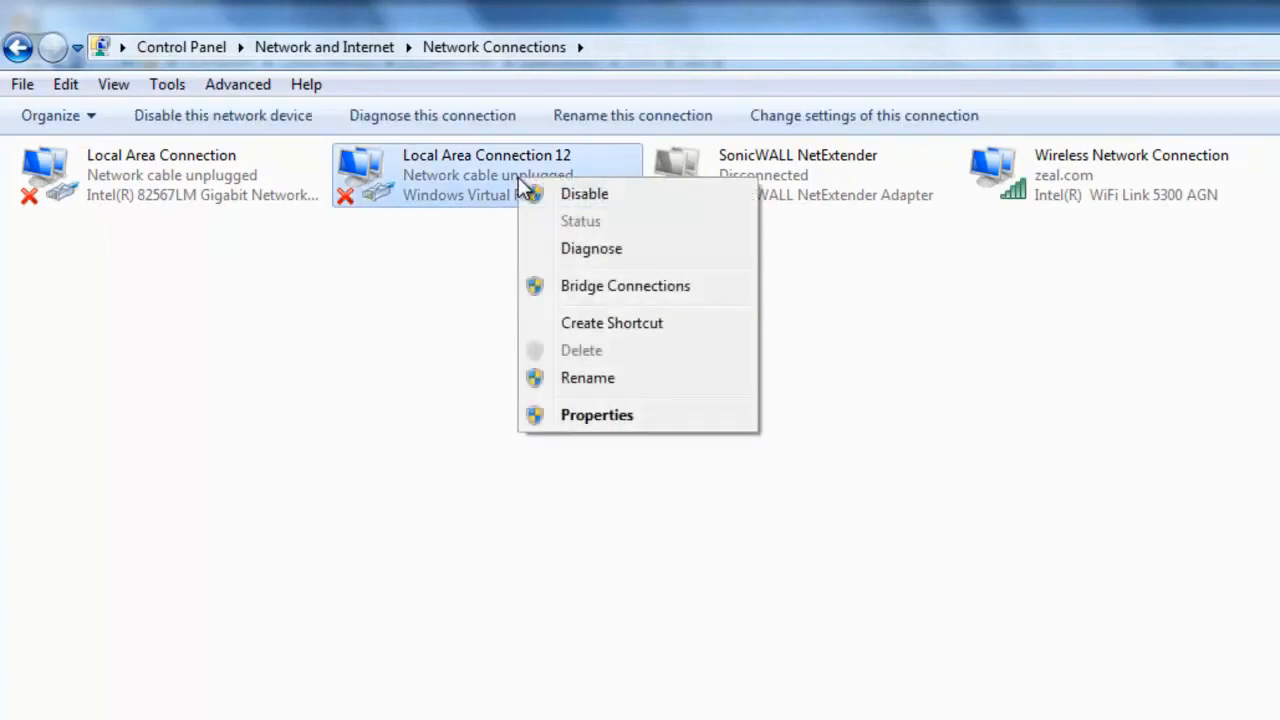
- Reach the adapter's IPv4 properties and choose a manually assigned IP address
left_click(596, 414)
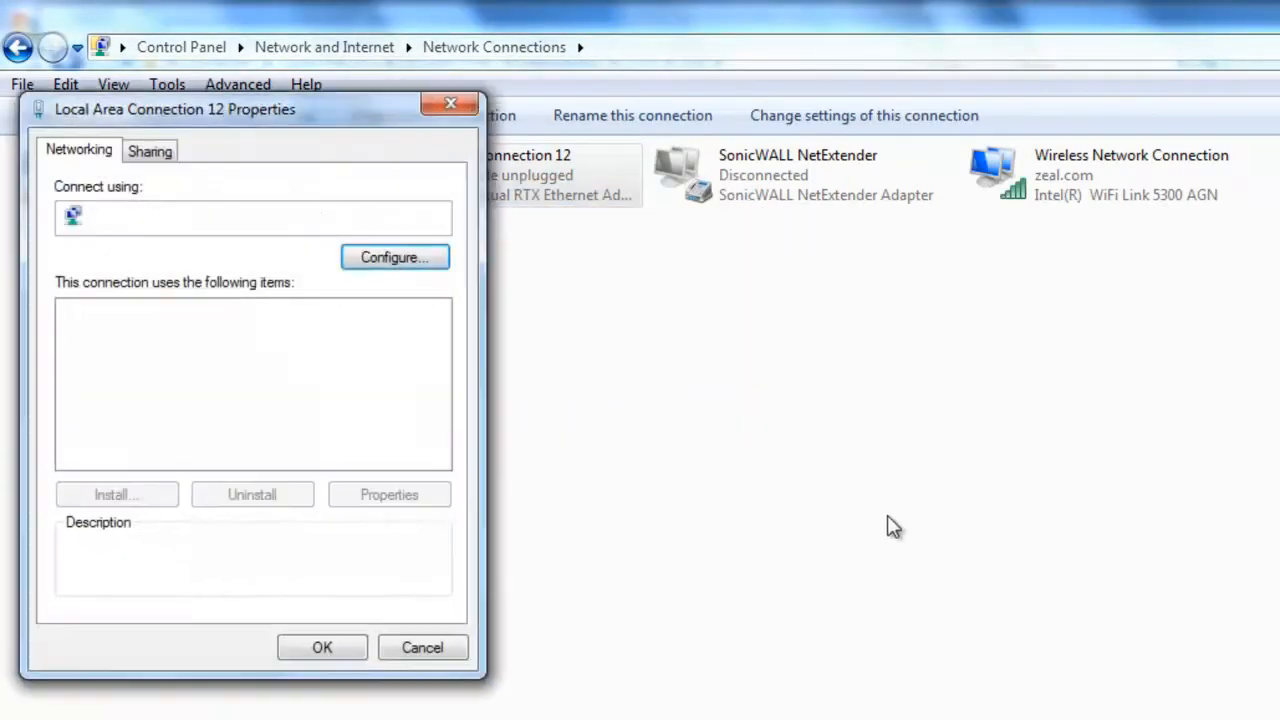
left_click(222, 414)
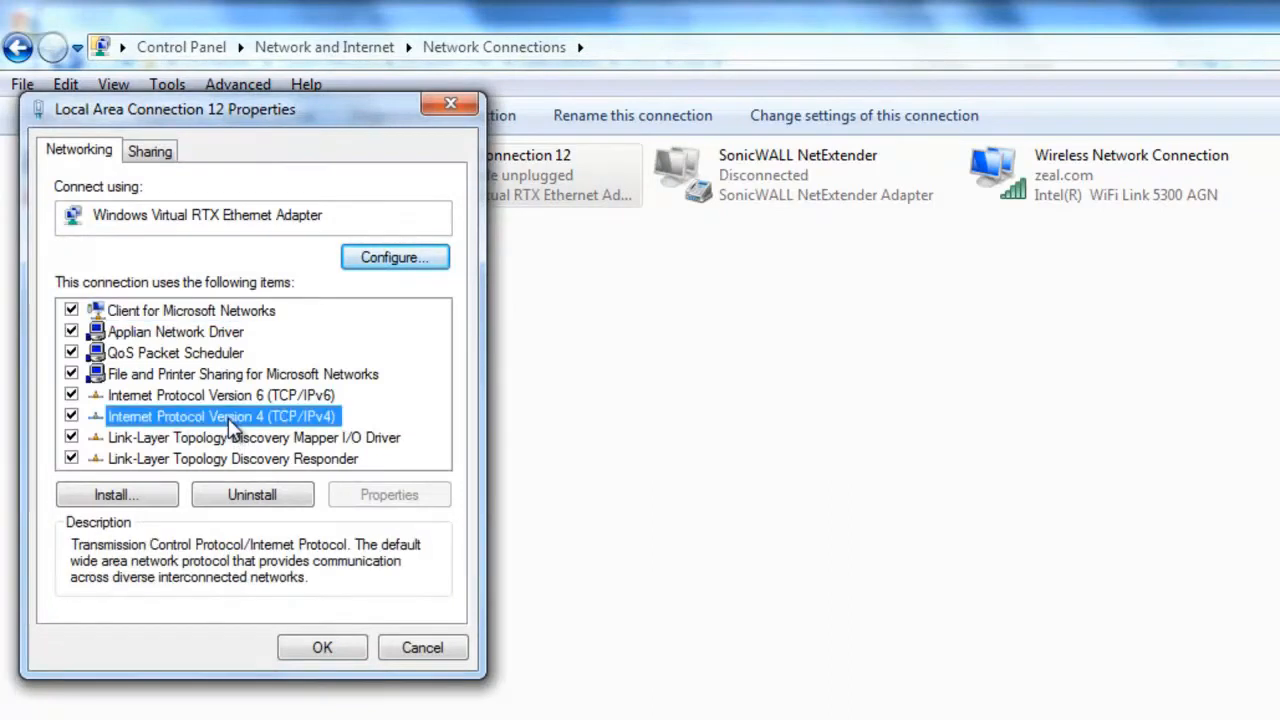
left_click(220, 414)
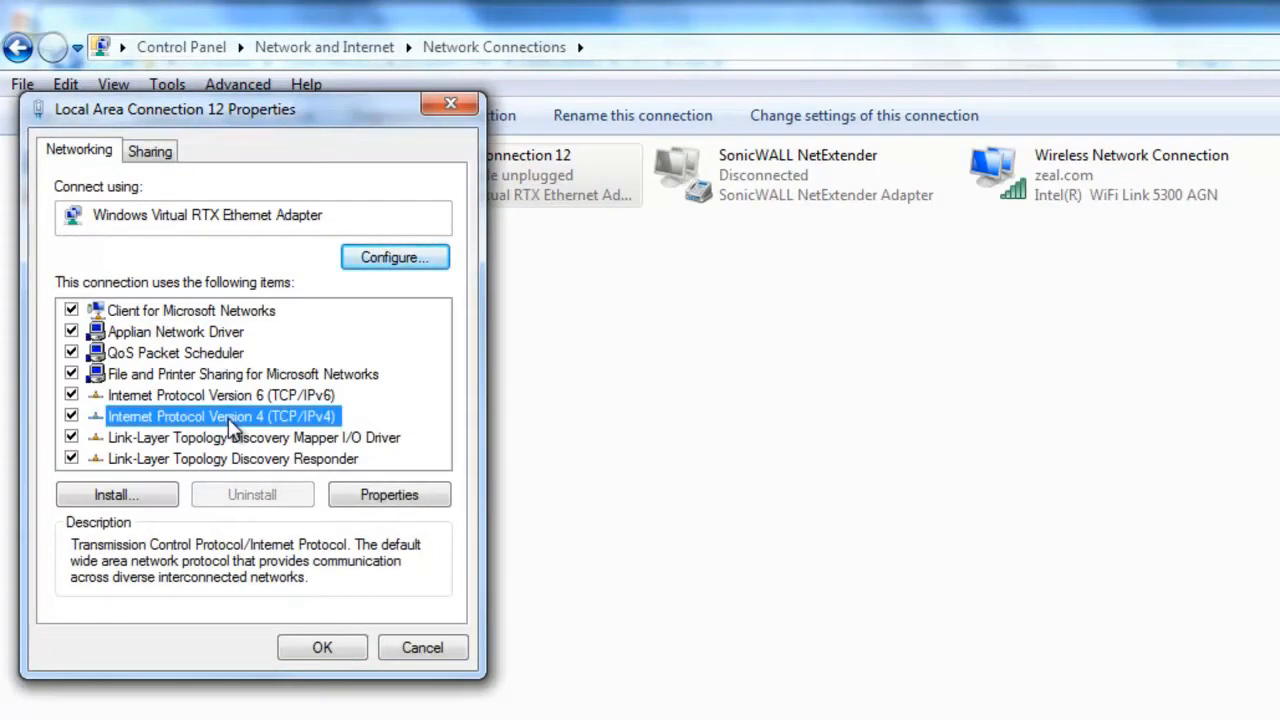
left_click(388, 494)
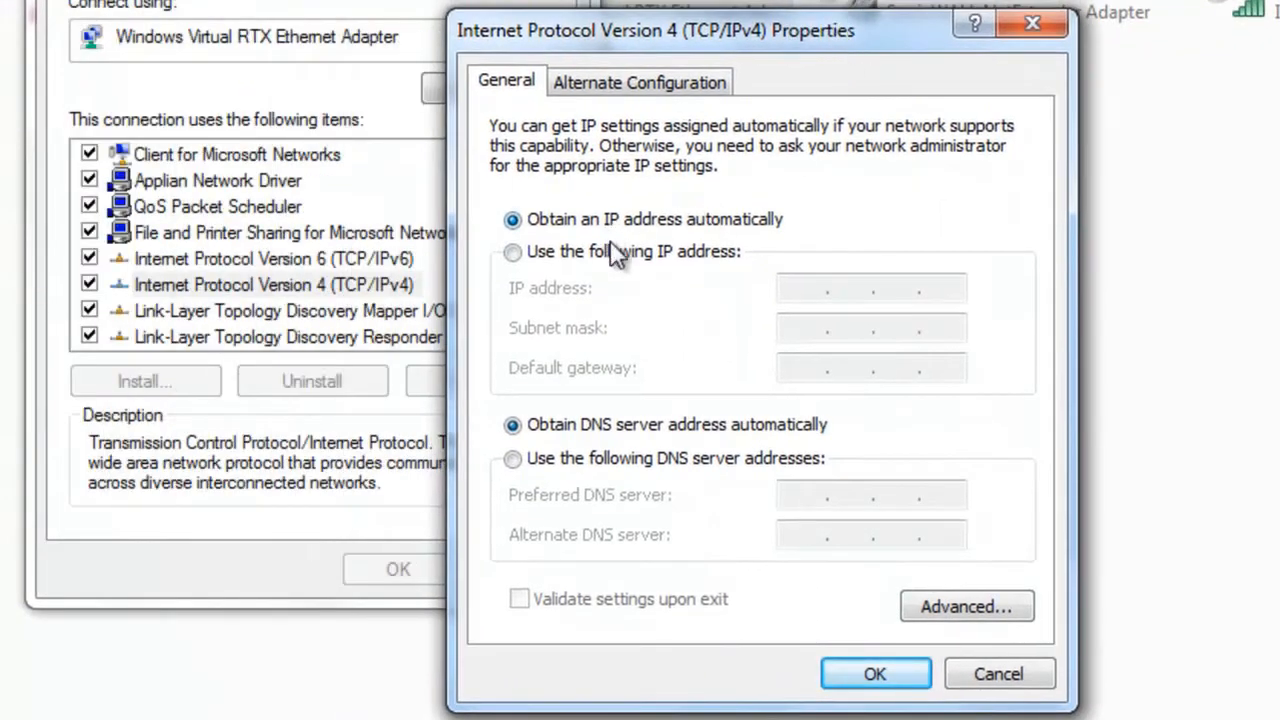
left_click(512, 252)
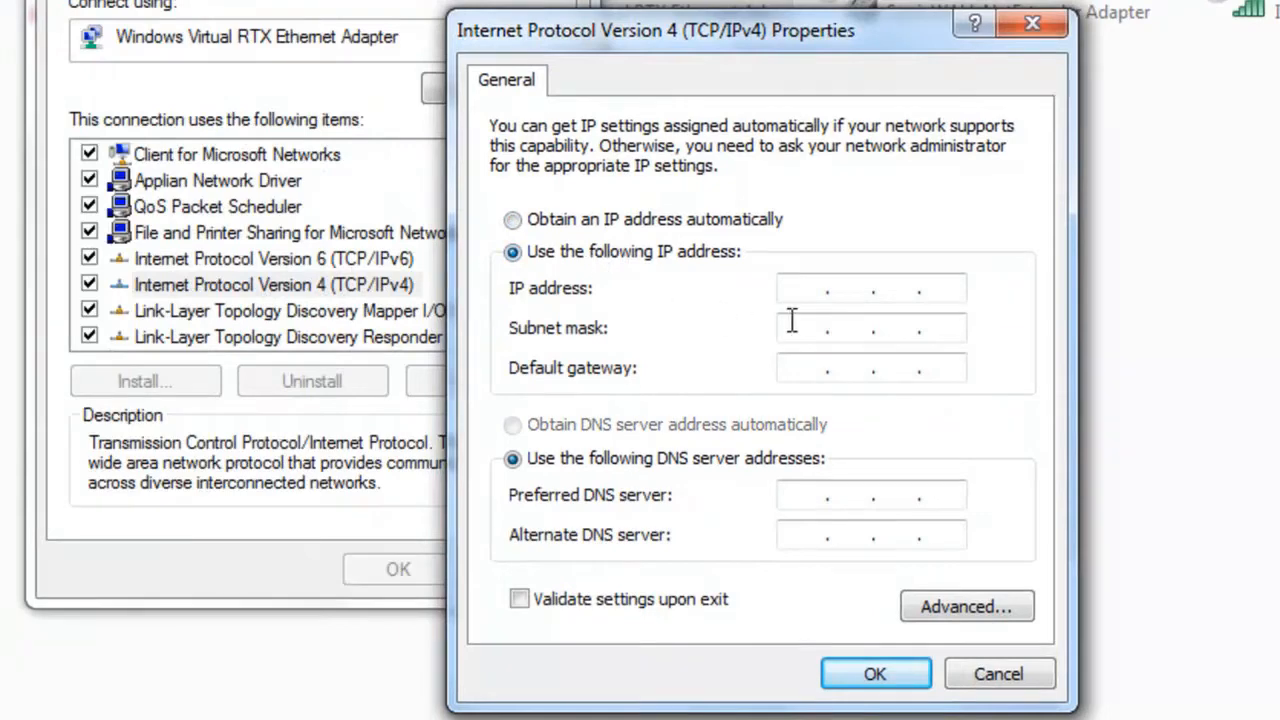
- Enter static address 10.10.1.6 with mask 255.255.255.0 and confirm
left_click(810, 288)
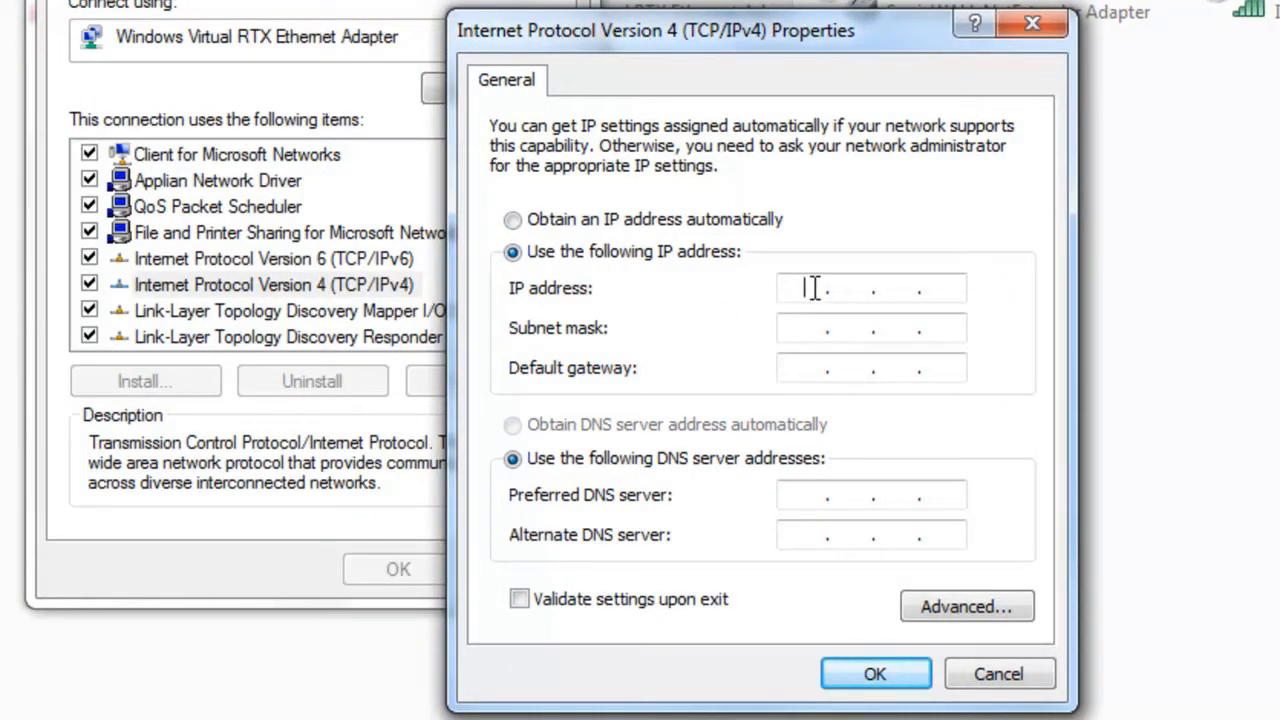
type("10 . . .")
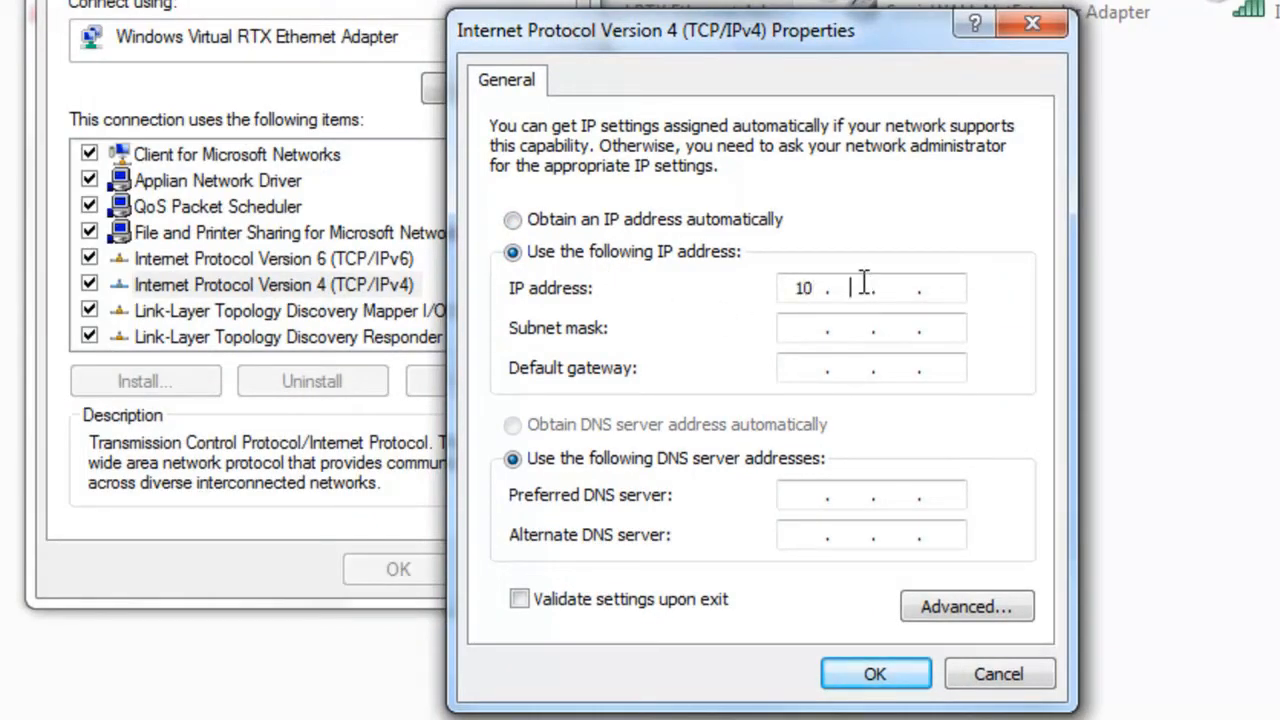
type("10.")
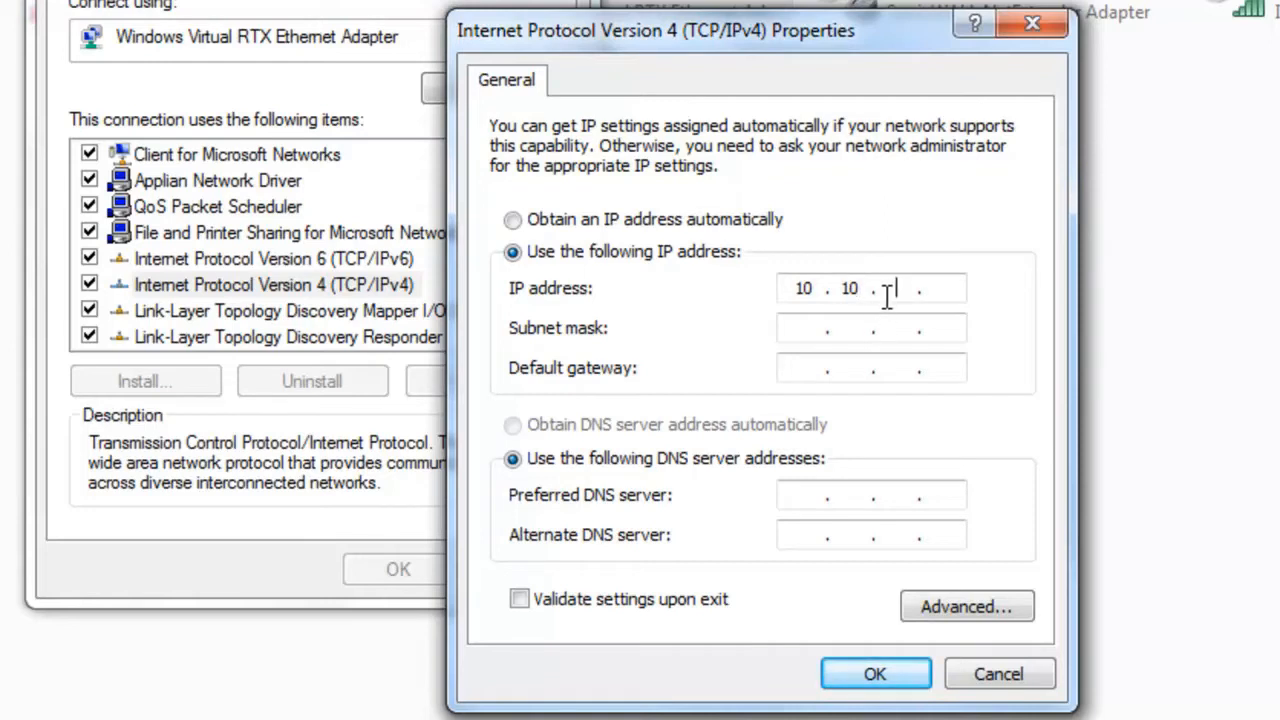
type("1")
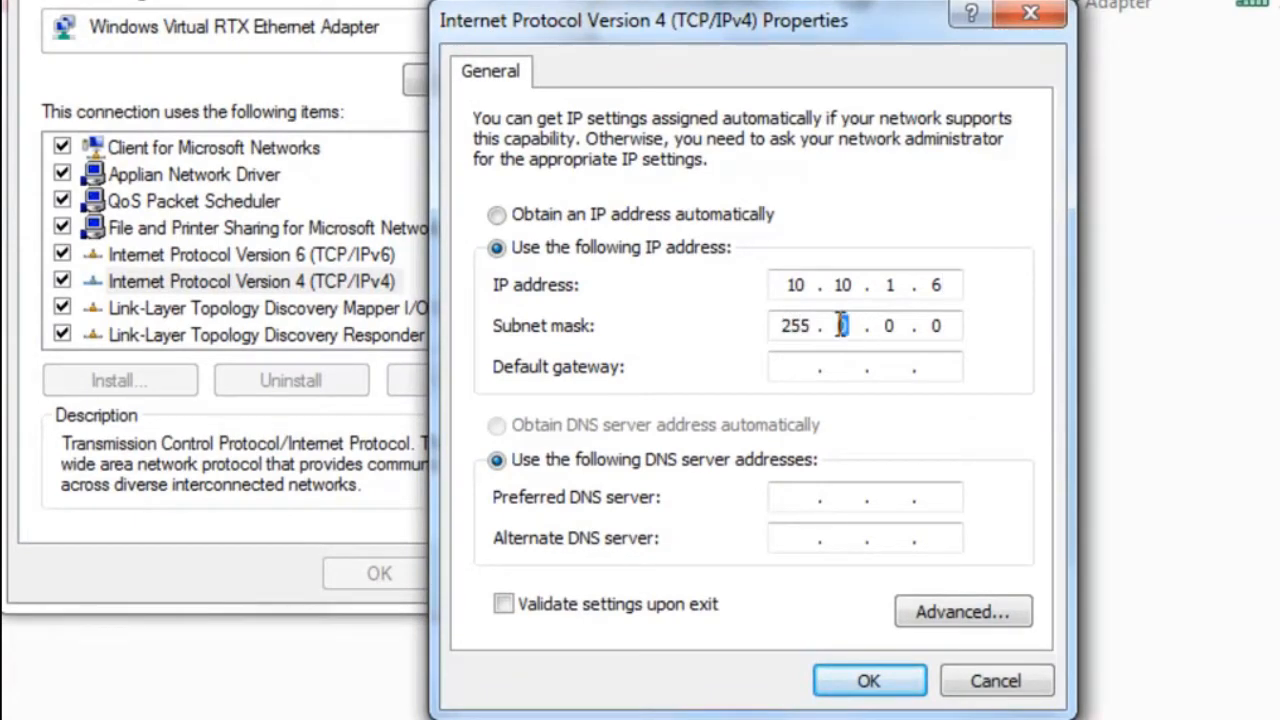
type("255 . 255 . 255 . 0")
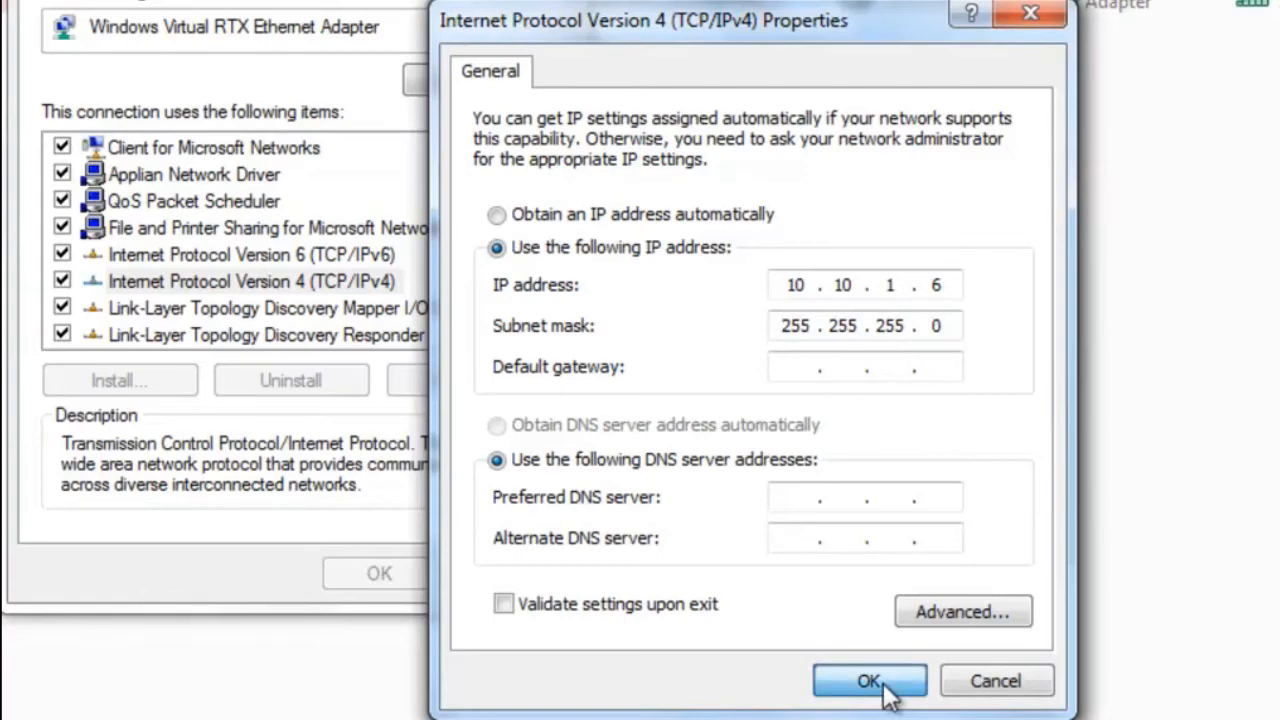
left_click(868, 680)
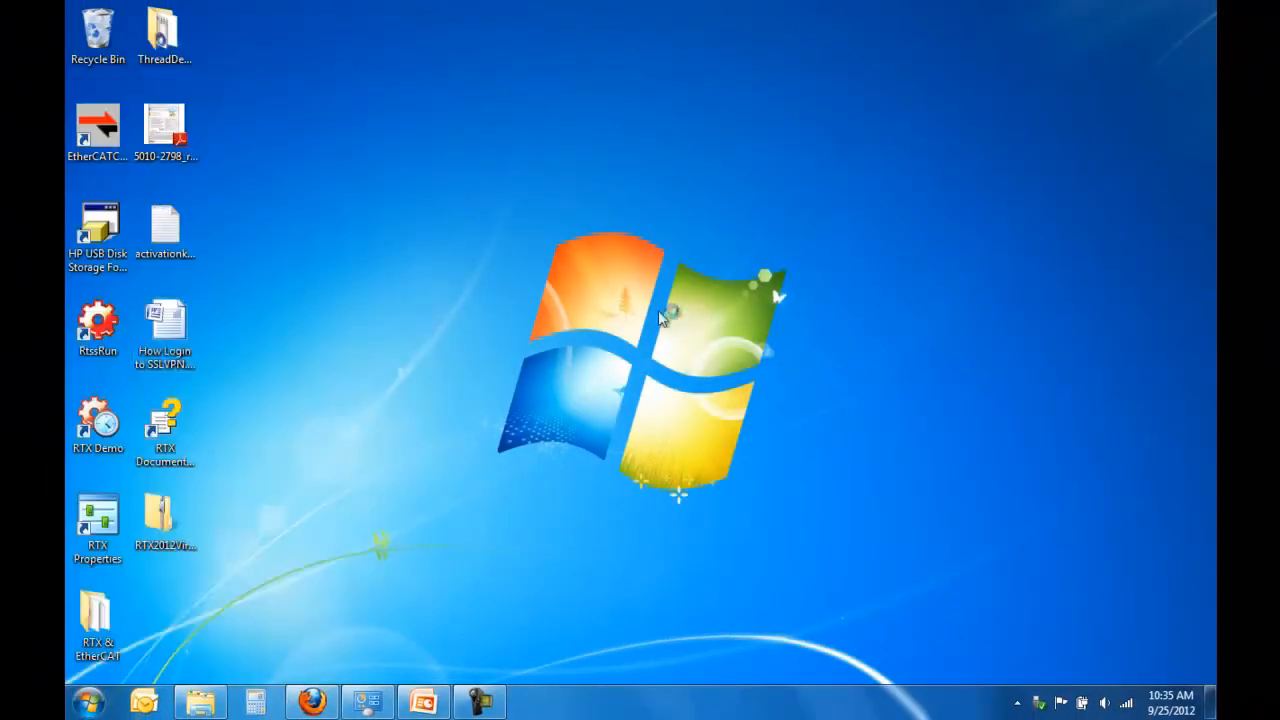
- Enable RT-TCP/IP support in RTX Properties and start the RTX drivers and TCP/IP stack
double_click(96, 518)
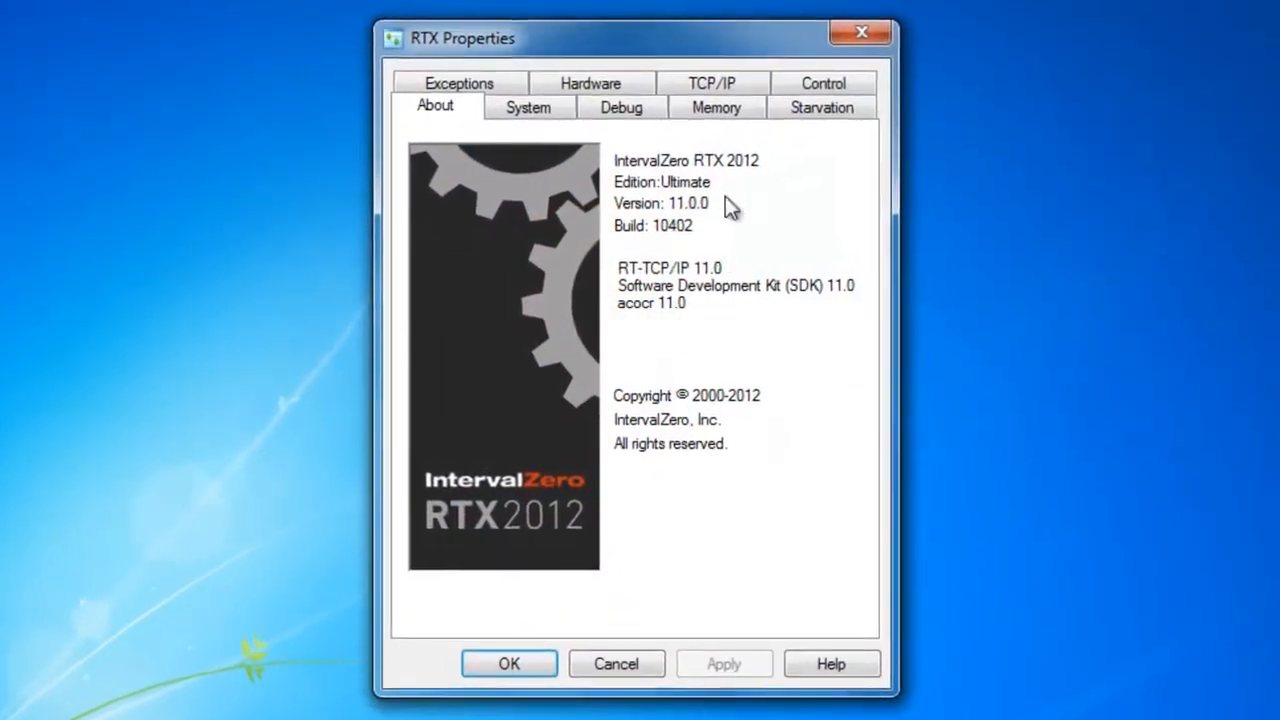
left_click(714, 84)
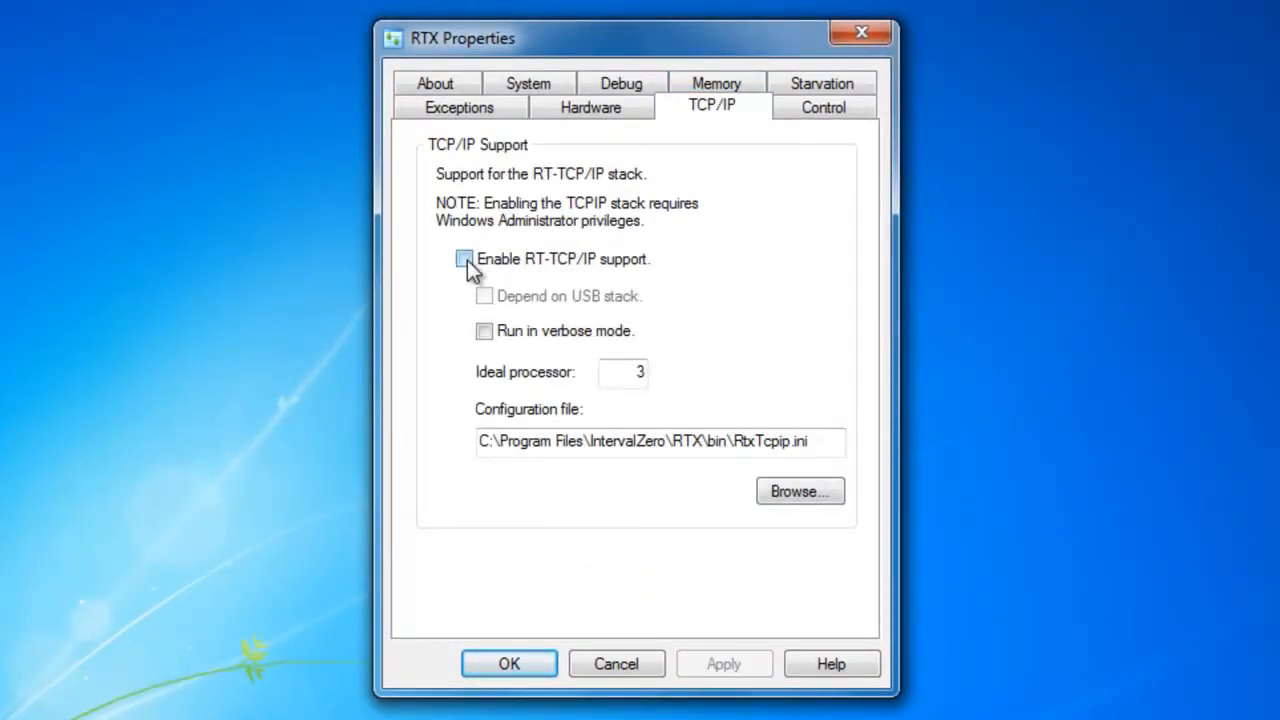
left_click(460, 258)
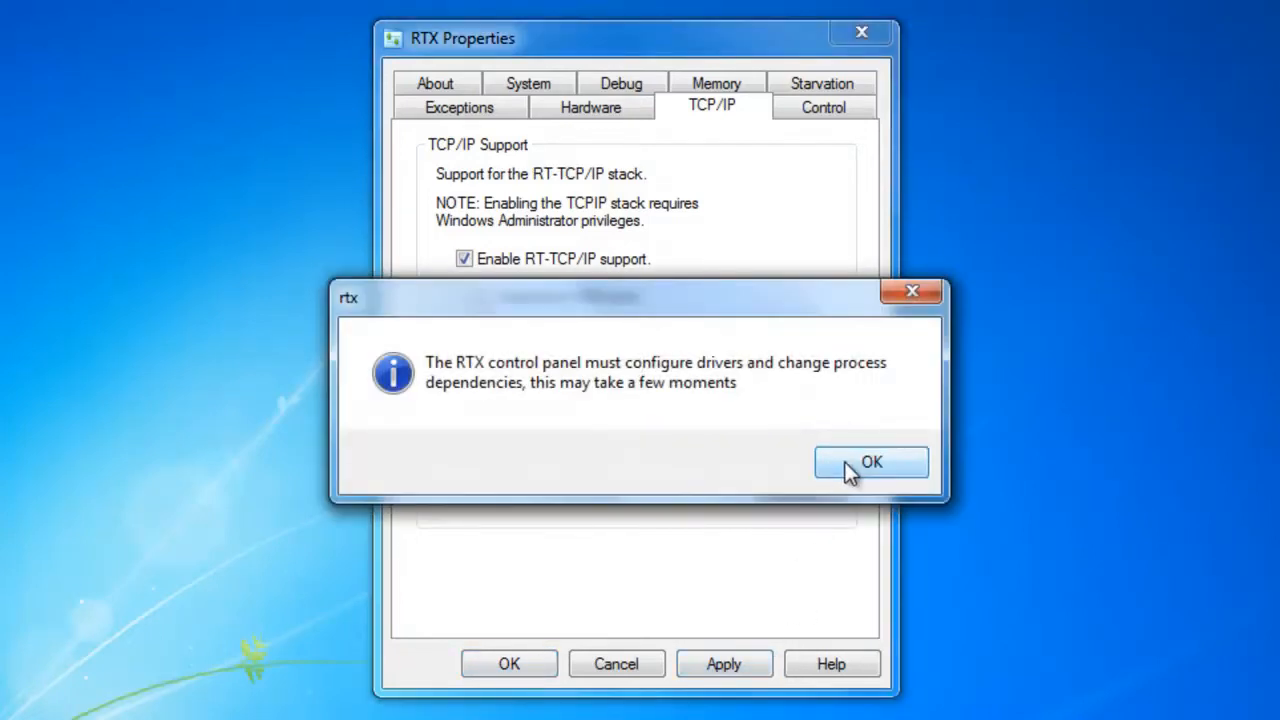
left_click(872, 462)
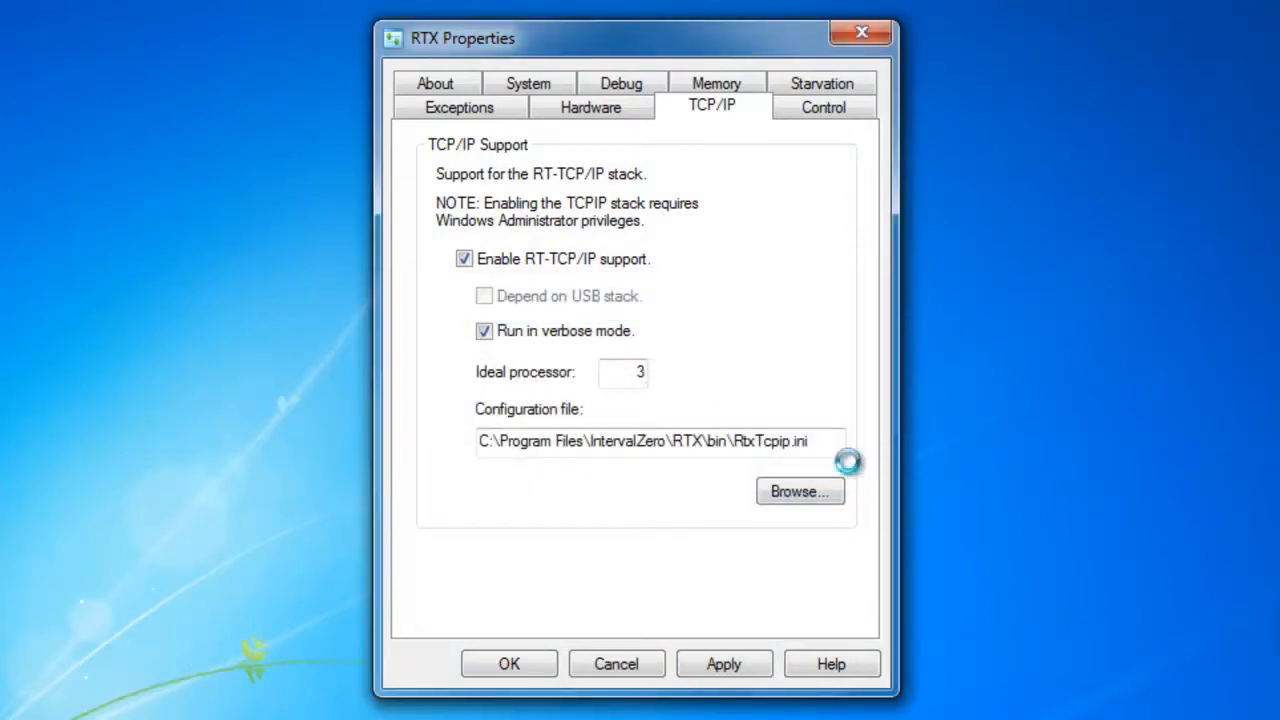
left_click(824, 104)
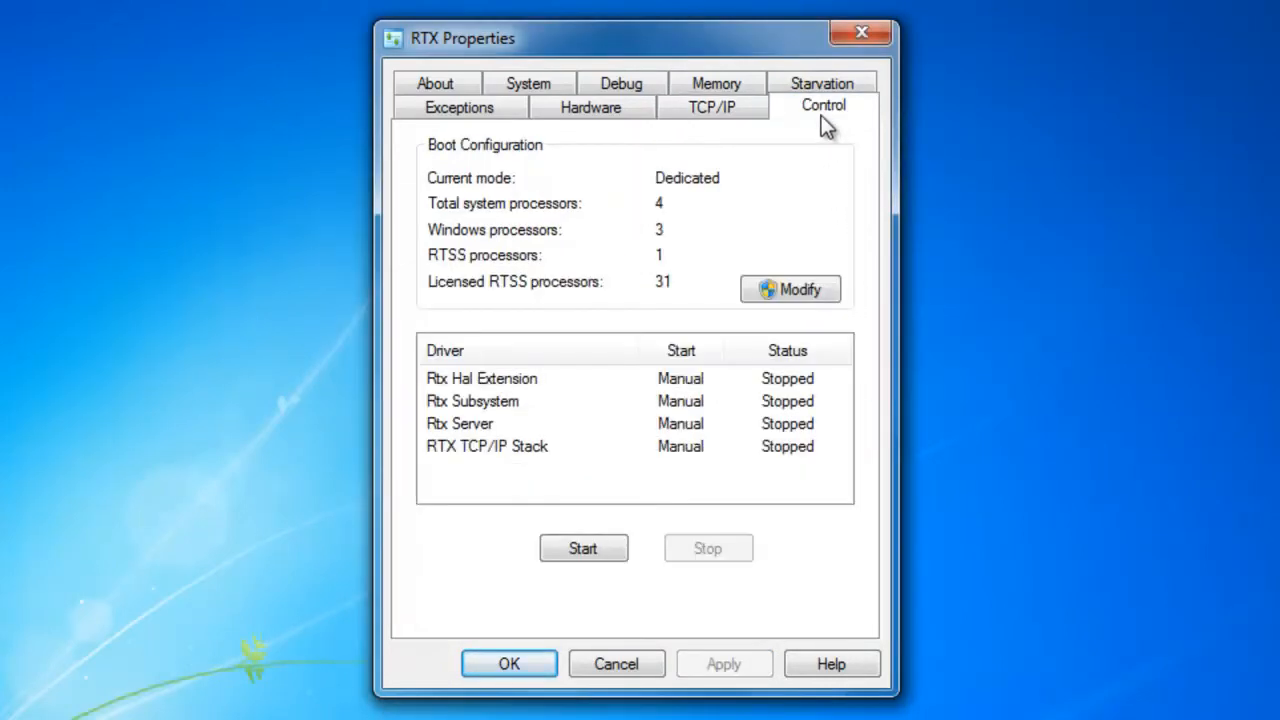
mouse_move(744, 220)
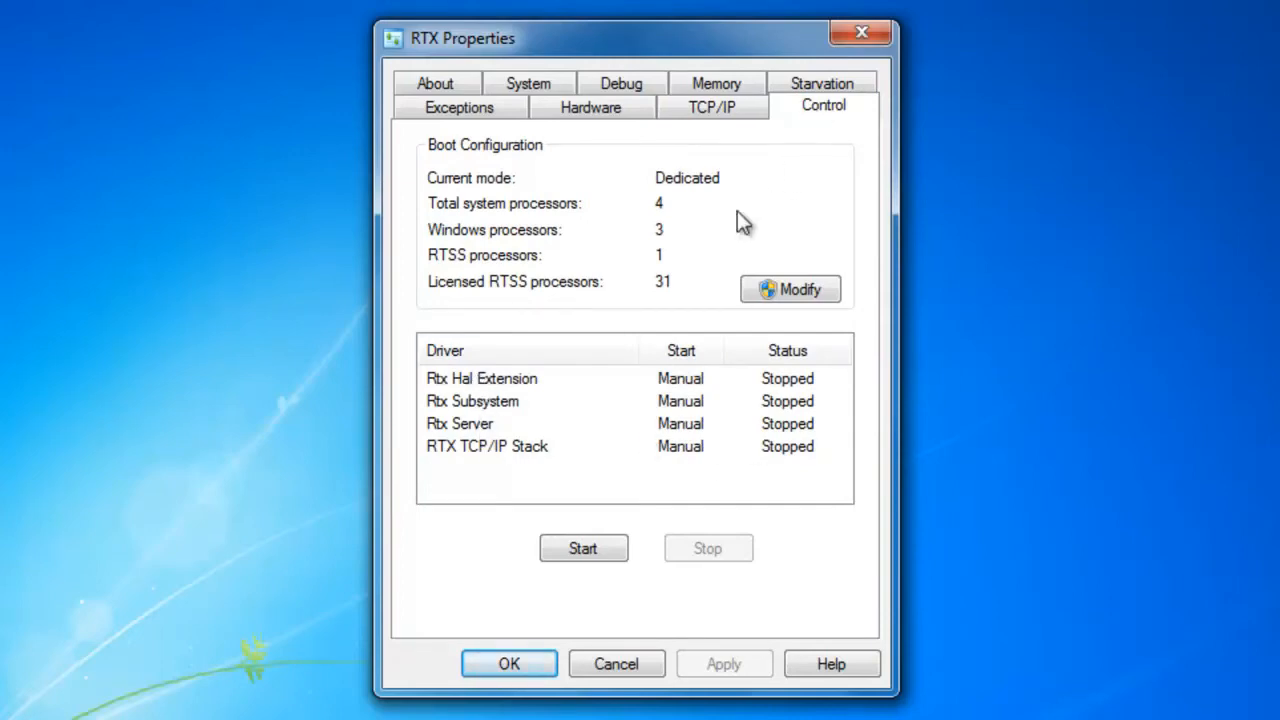
mouse_move(520, 432)
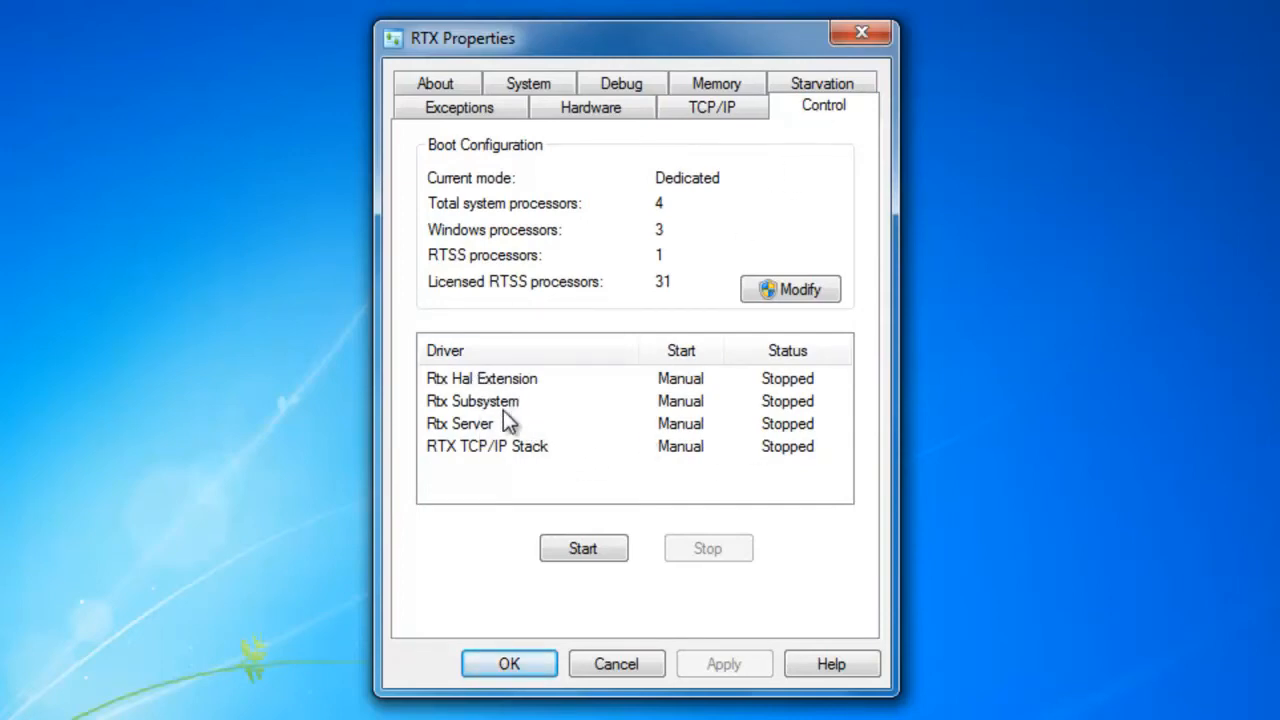
mouse_move(686, 512)
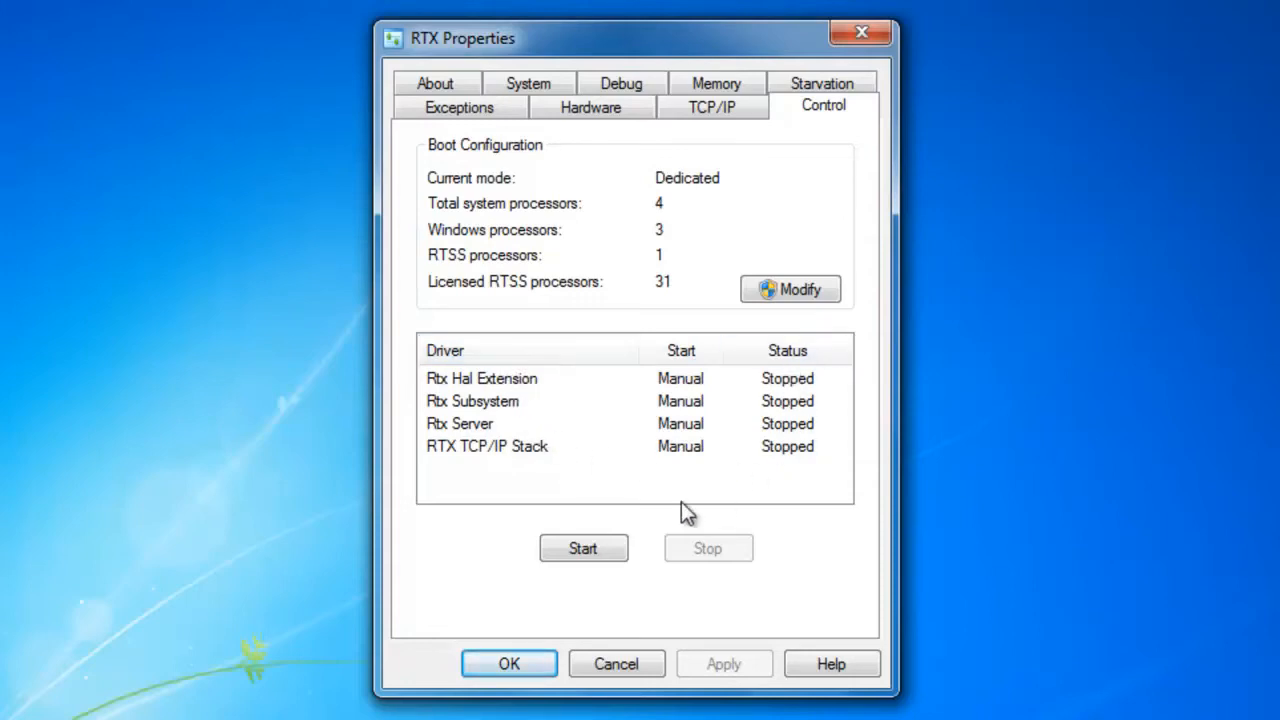
left_click(584, 548)
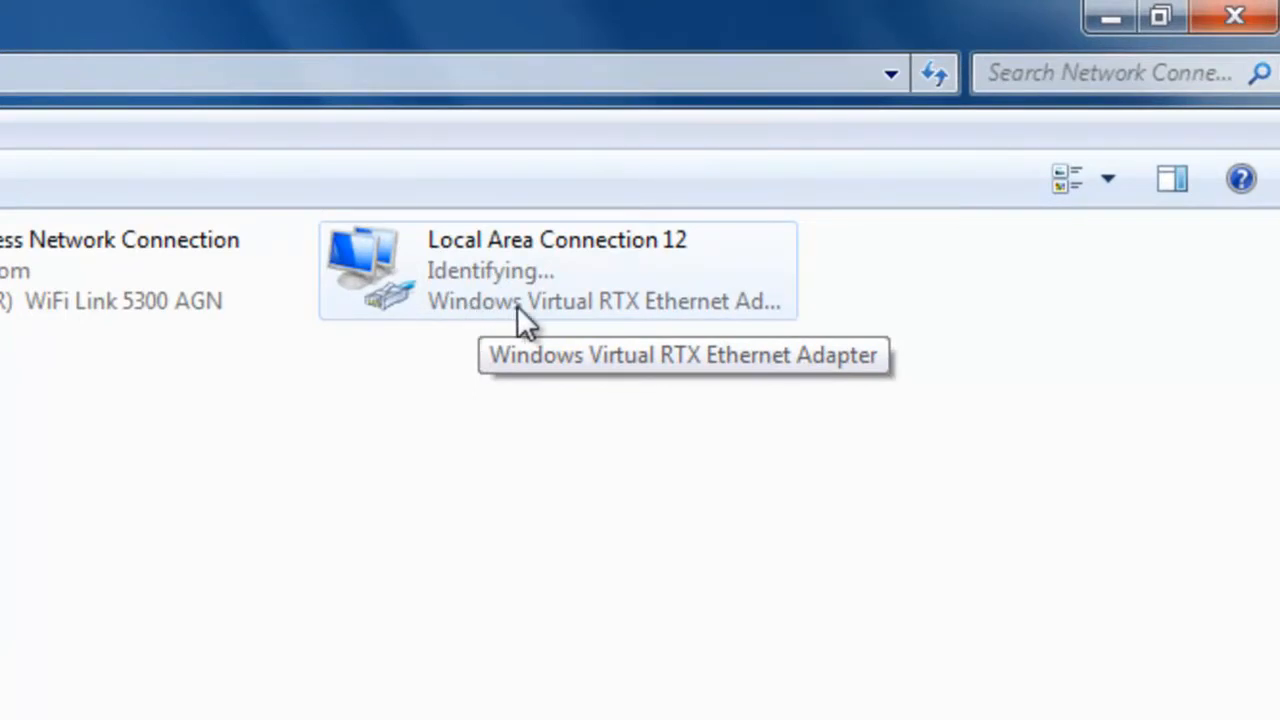
mouse_move(644, 336)
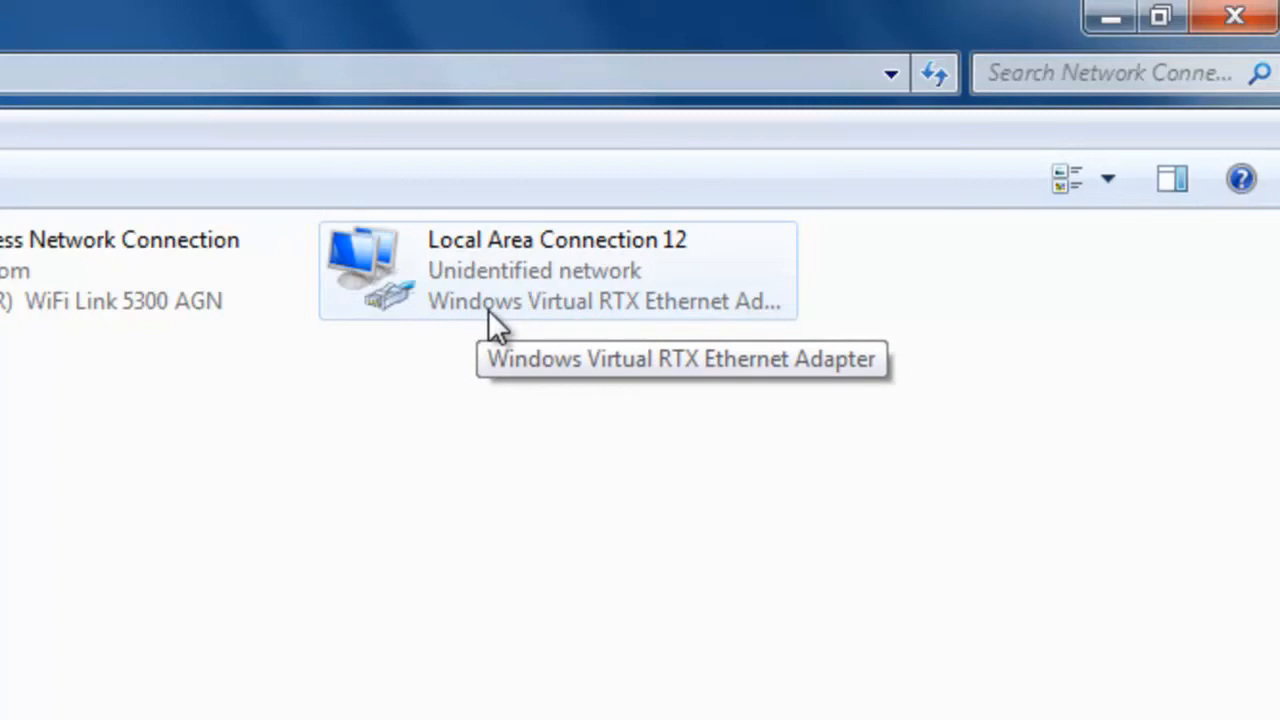
mouse_move(450, 304)
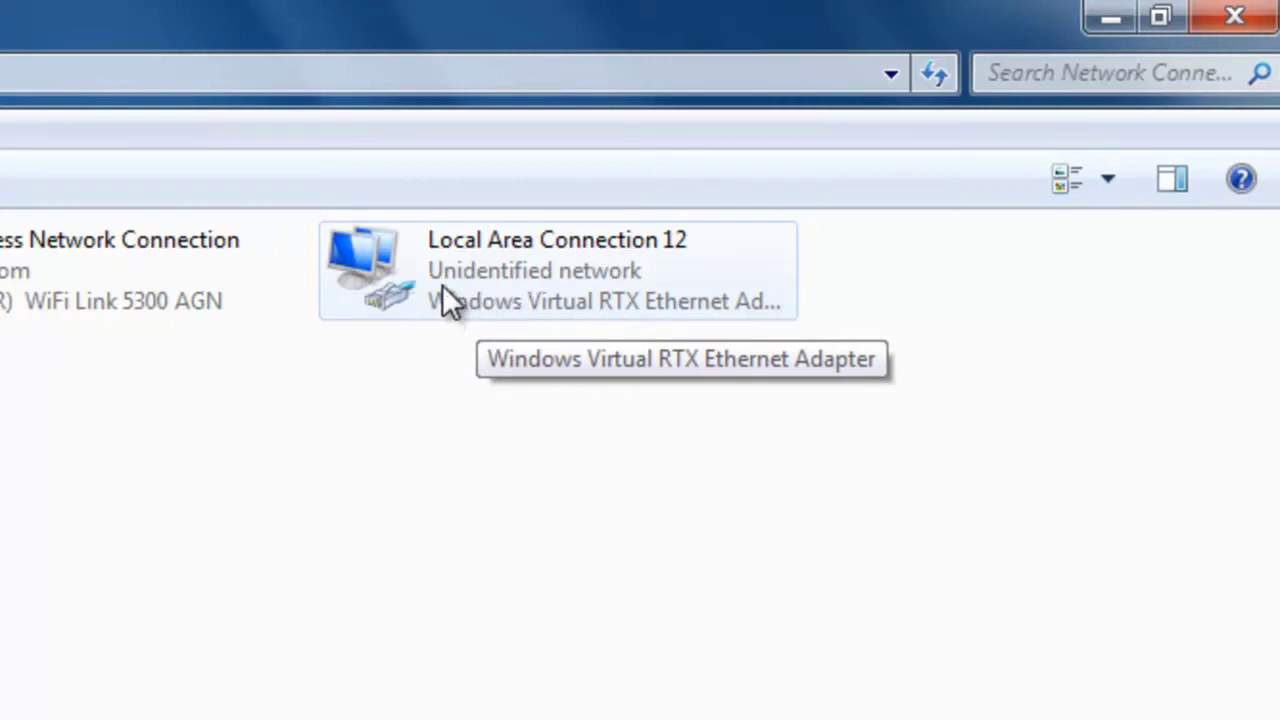
mouse_move(440, 308)
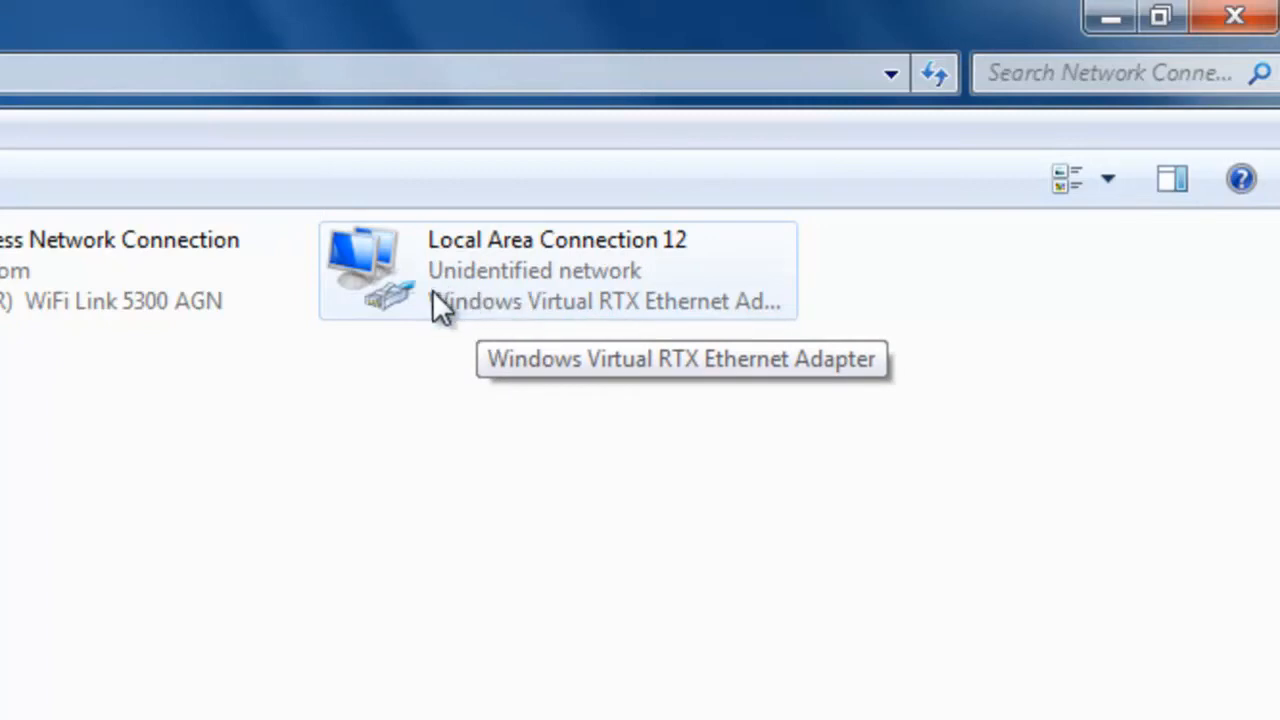
mouse_move(608, 312)
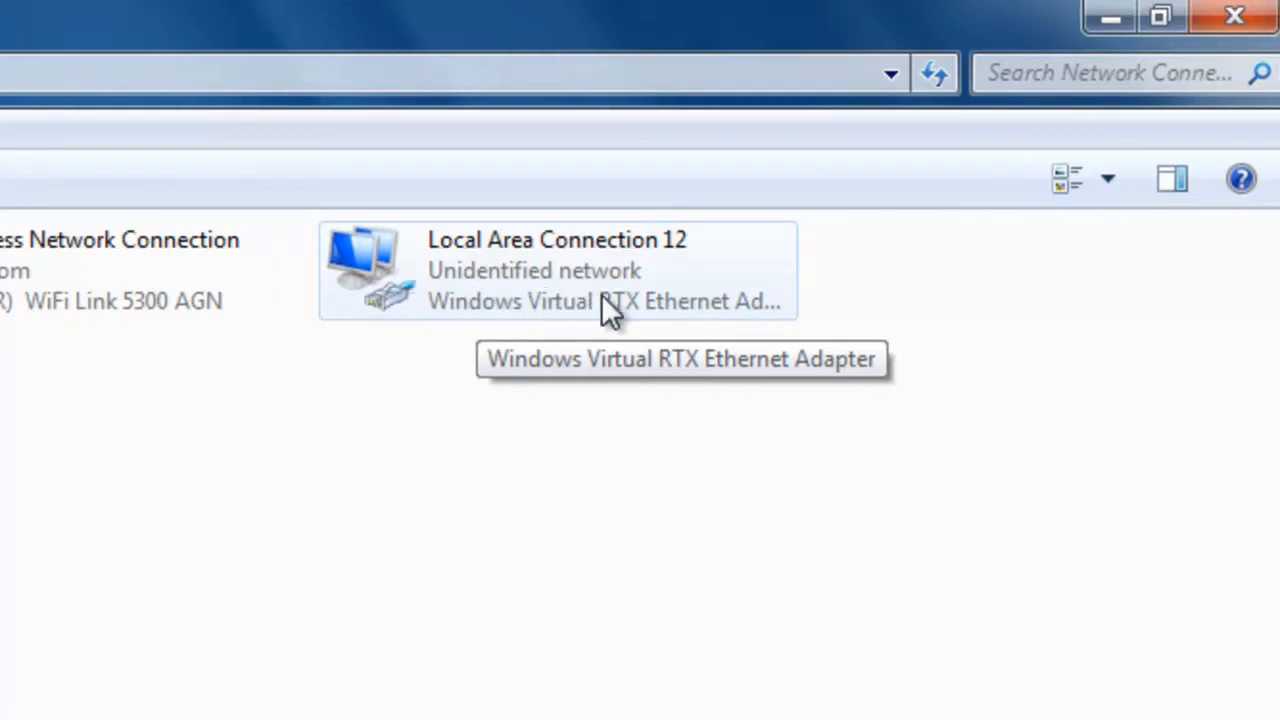
mouse_move(612, 320)
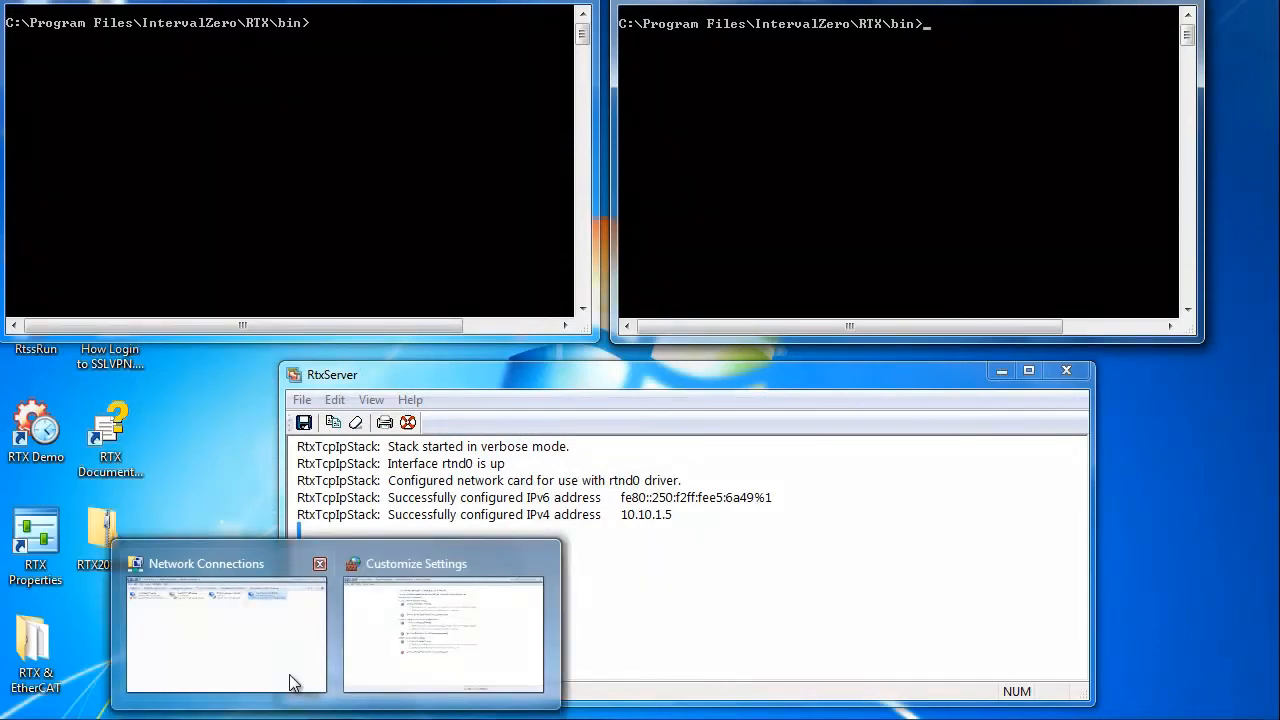
- Show the Windows Firewall Customize Settings with the firewall off for all networks
left_click(224, 624)
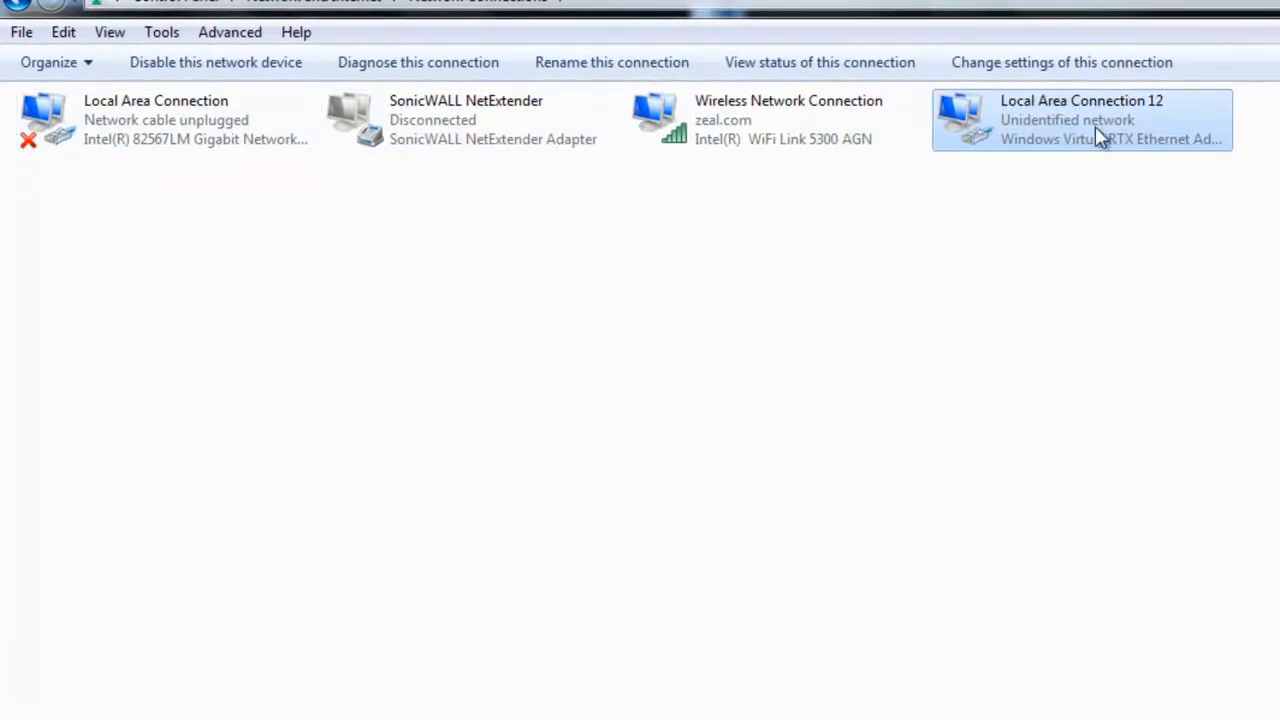
mouse_move(1096, 226)
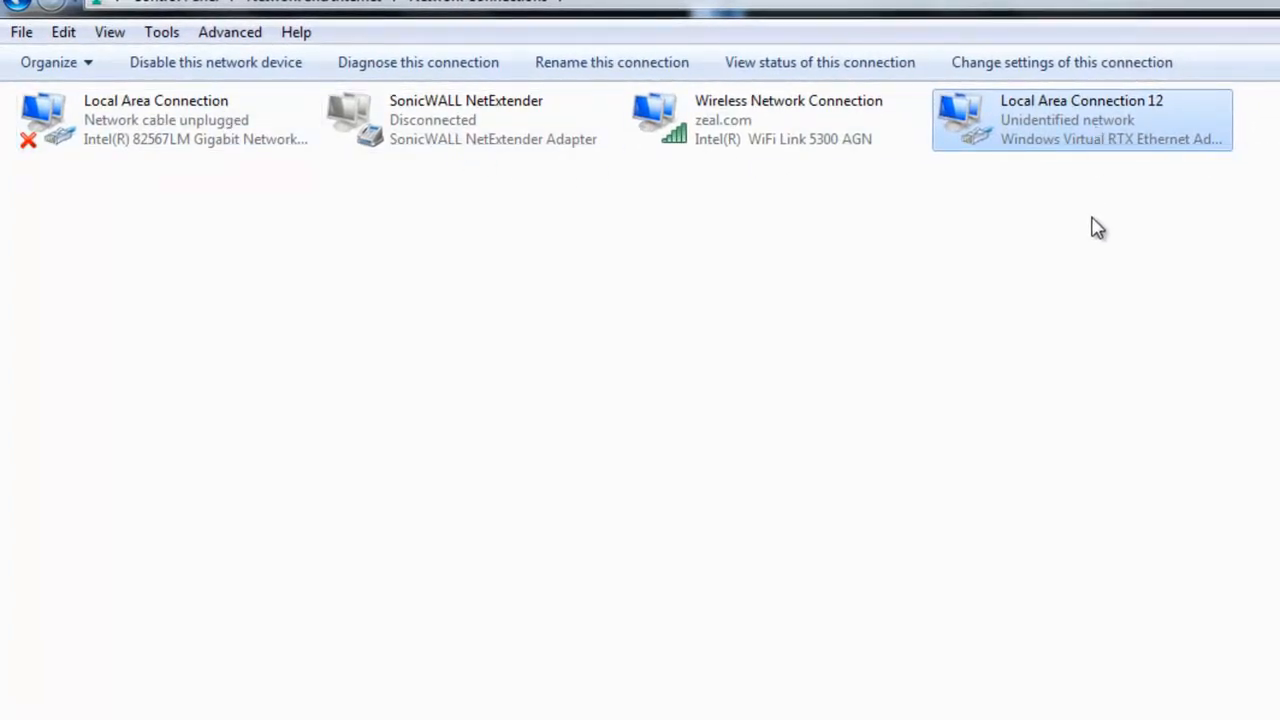
mouse_move(682, 708)
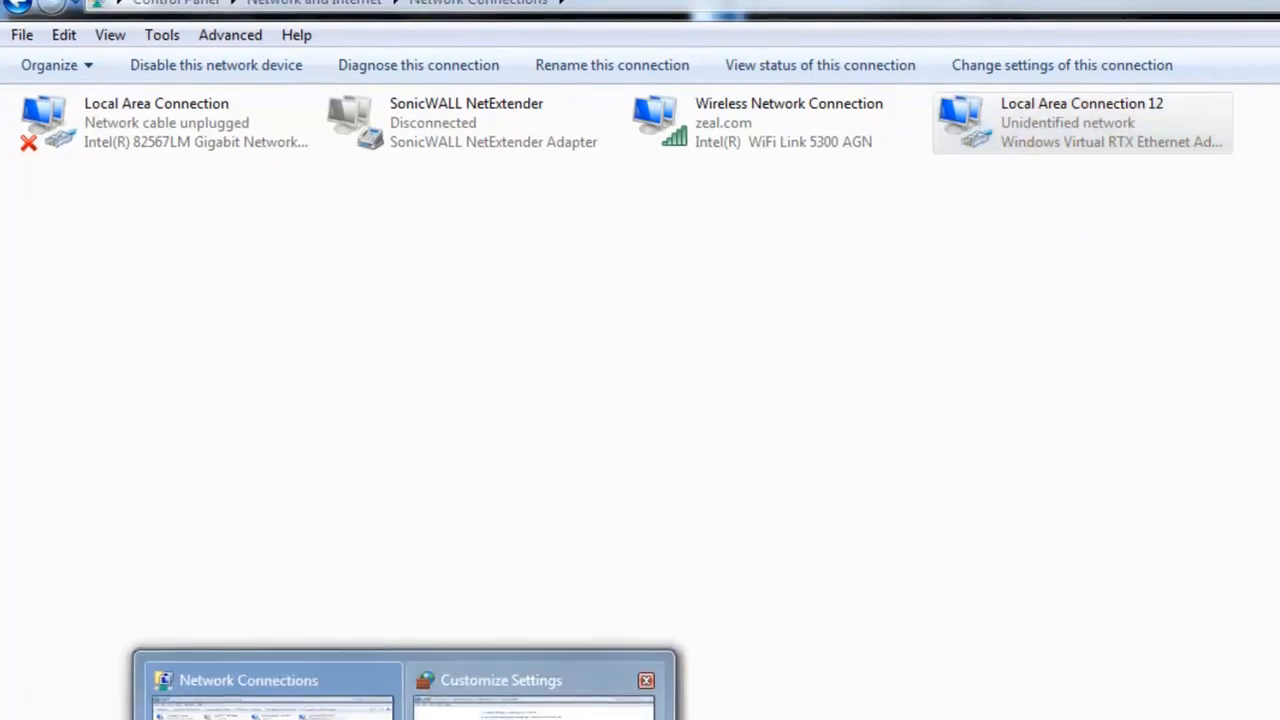
left_click(498, 680)
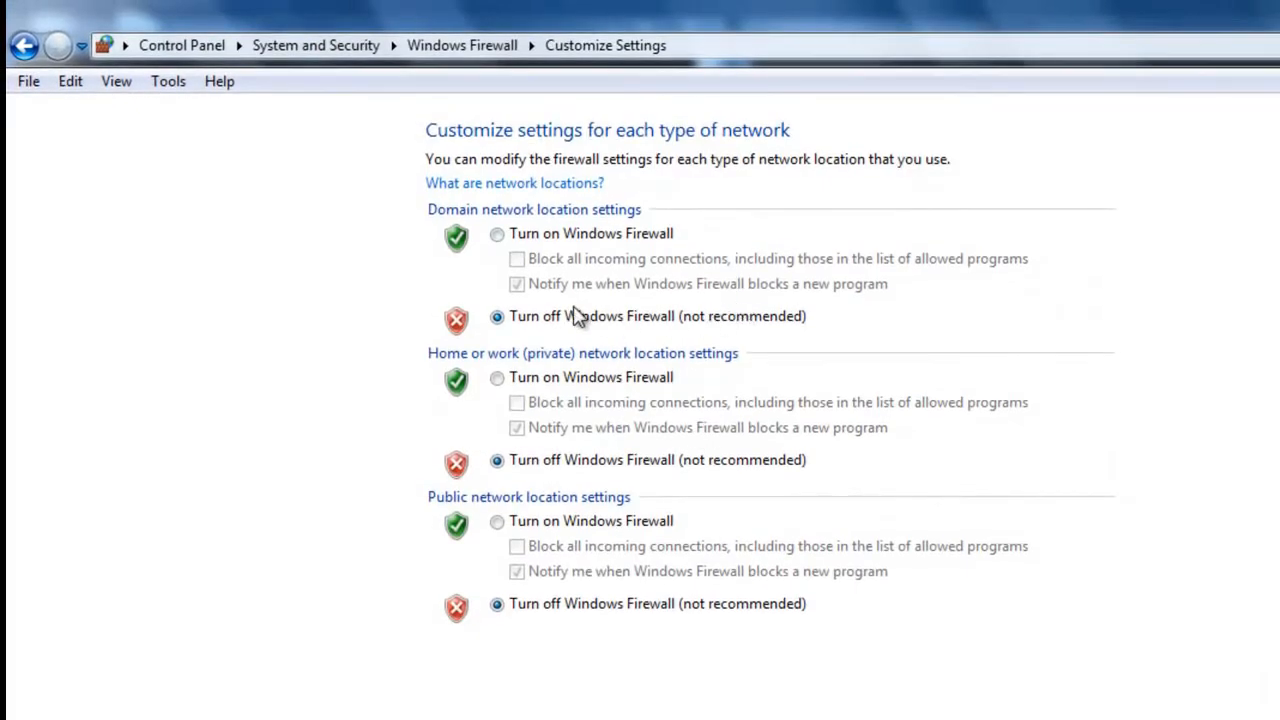
mouse_move(320, 56)
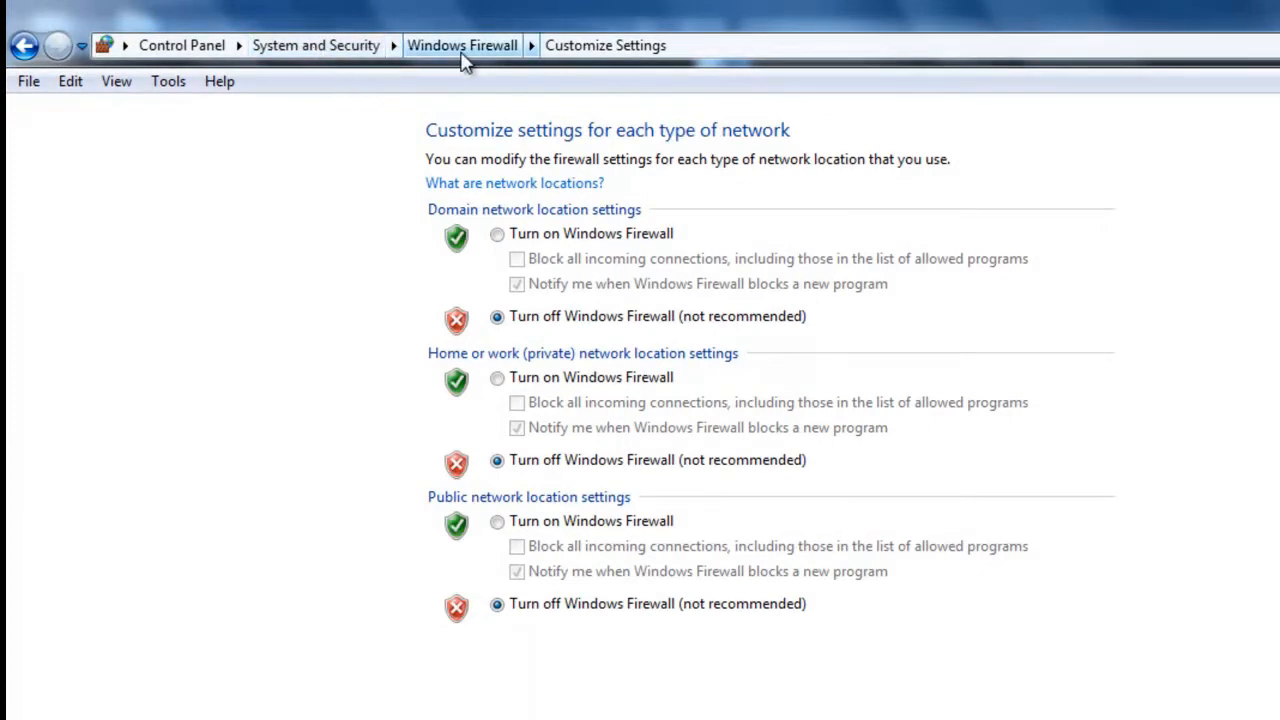
mouse_move(652, 130)
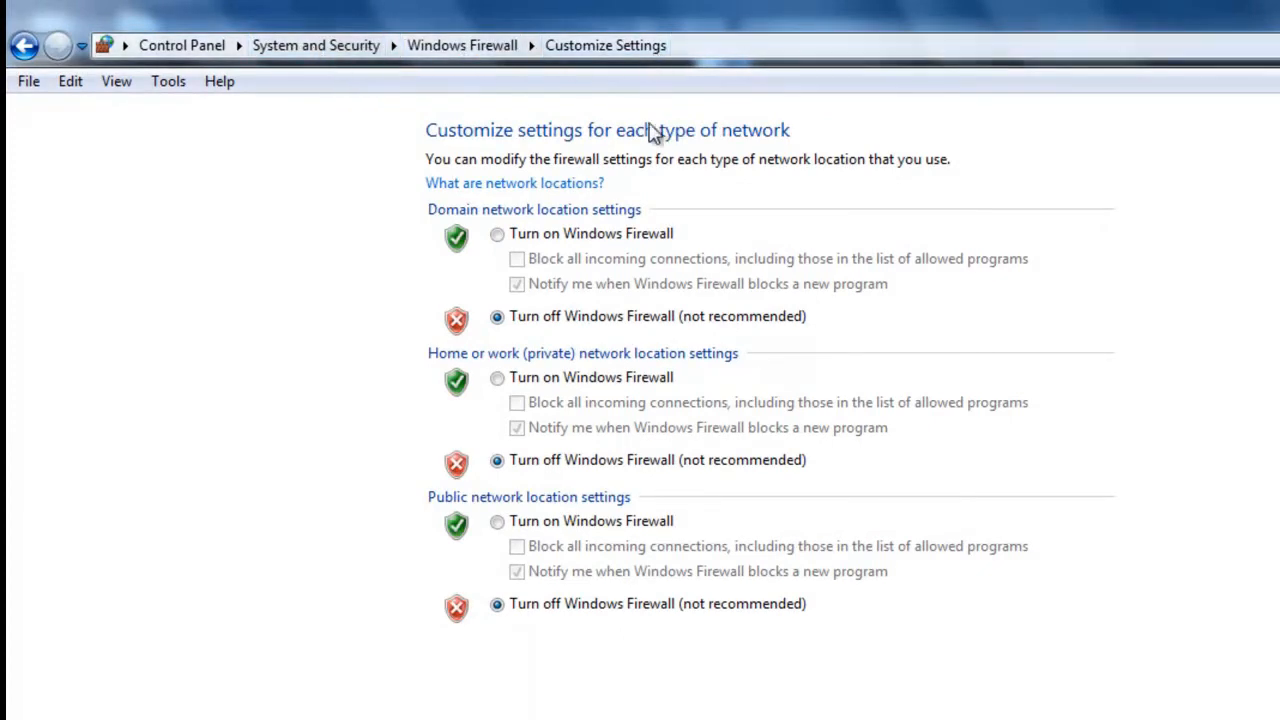
mouse_move(1060, 632)
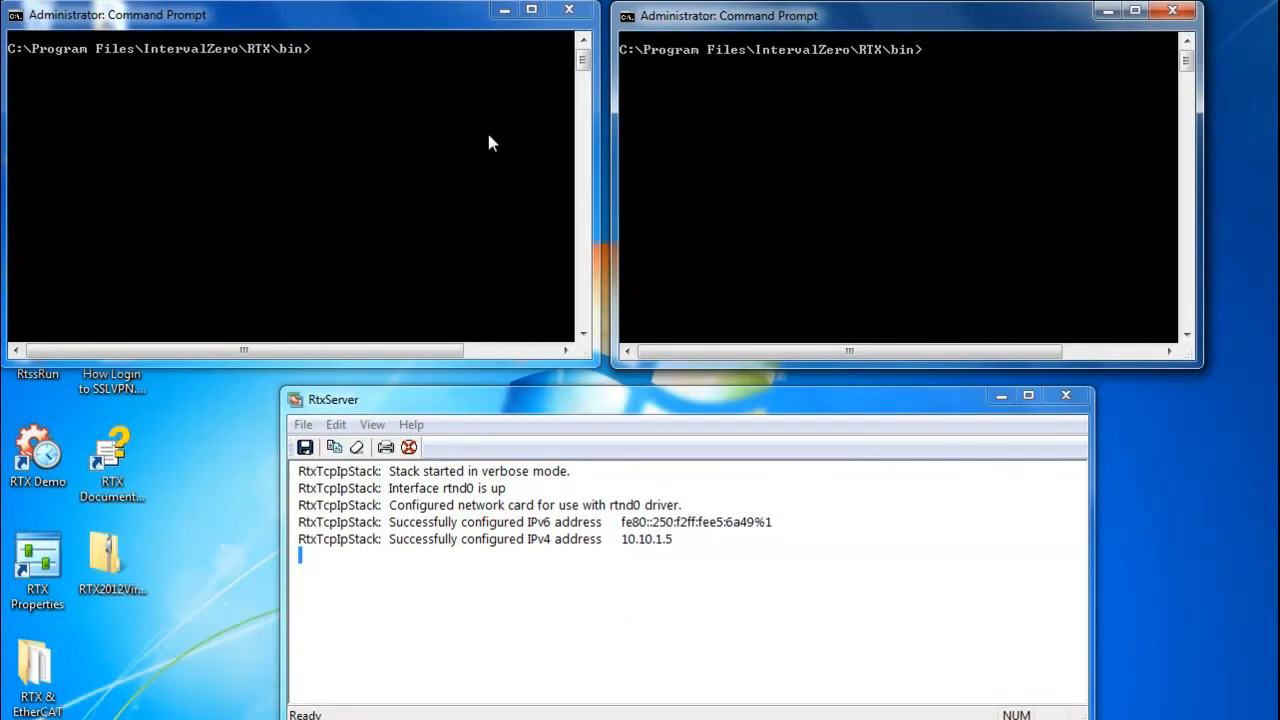
mouse_move(542, 192)
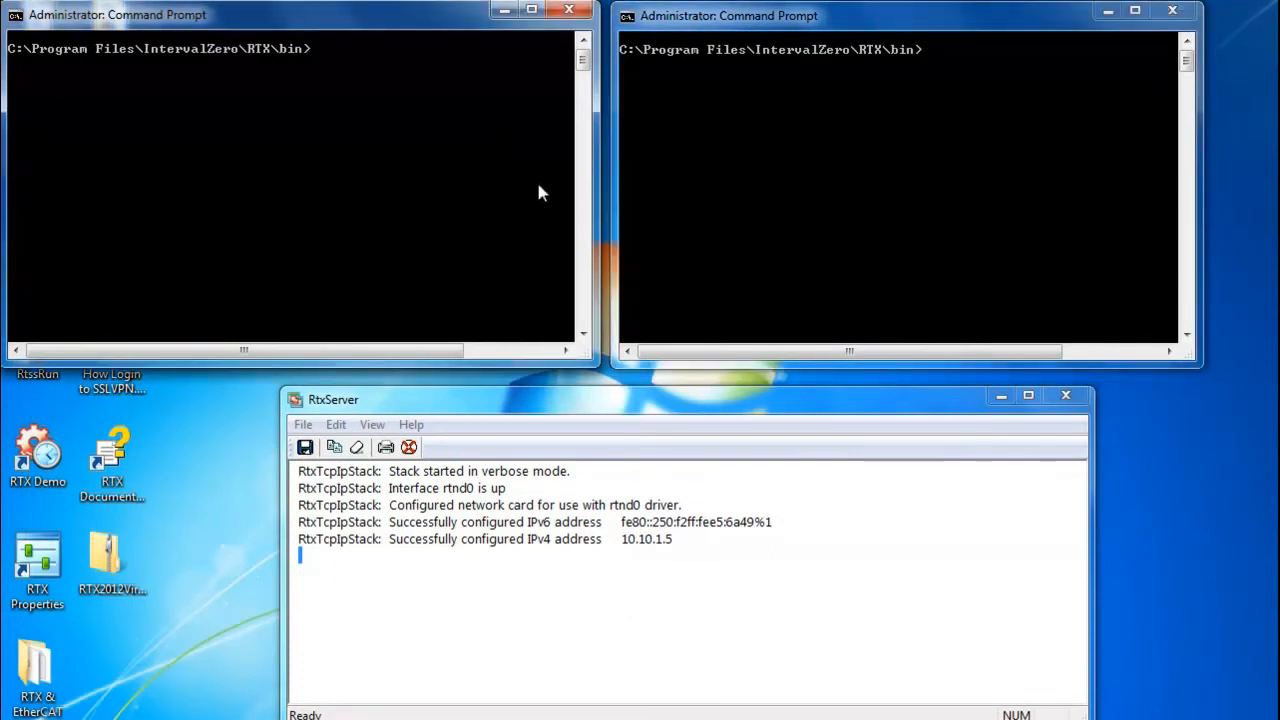
mouse_move(340, 104)
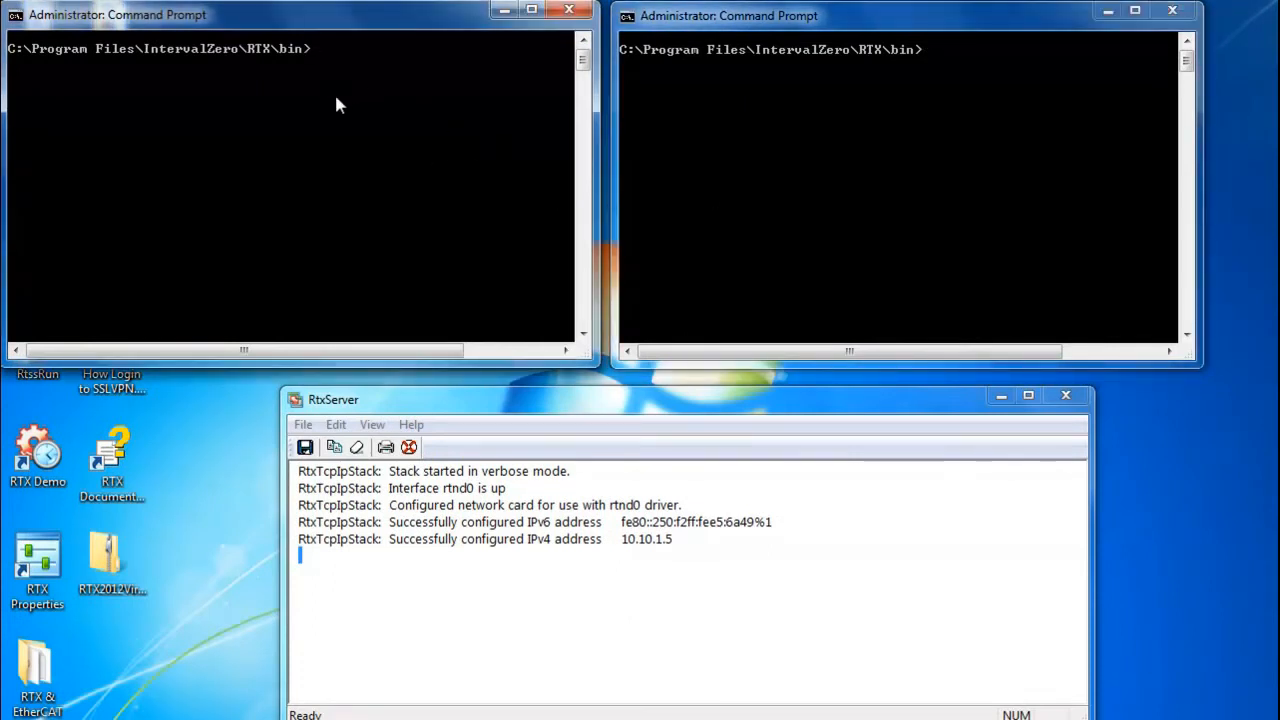
mouse_move(44, 84)
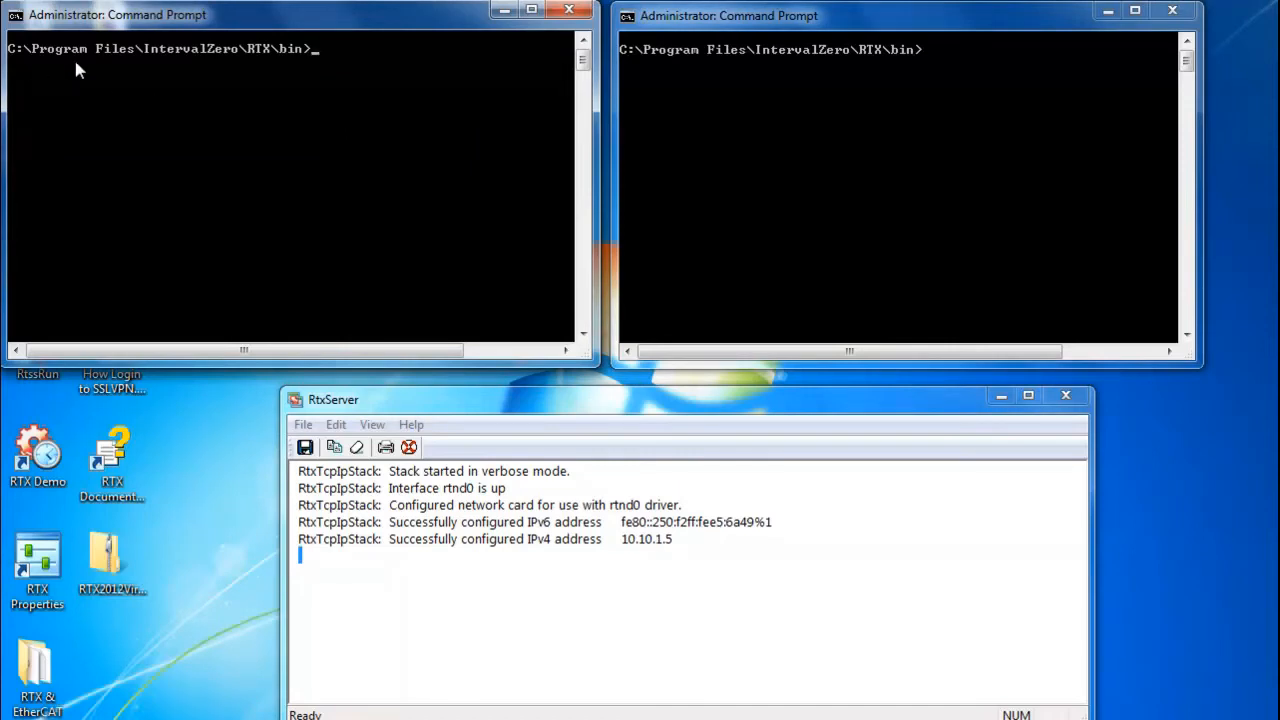
mouse_move(252, 68)
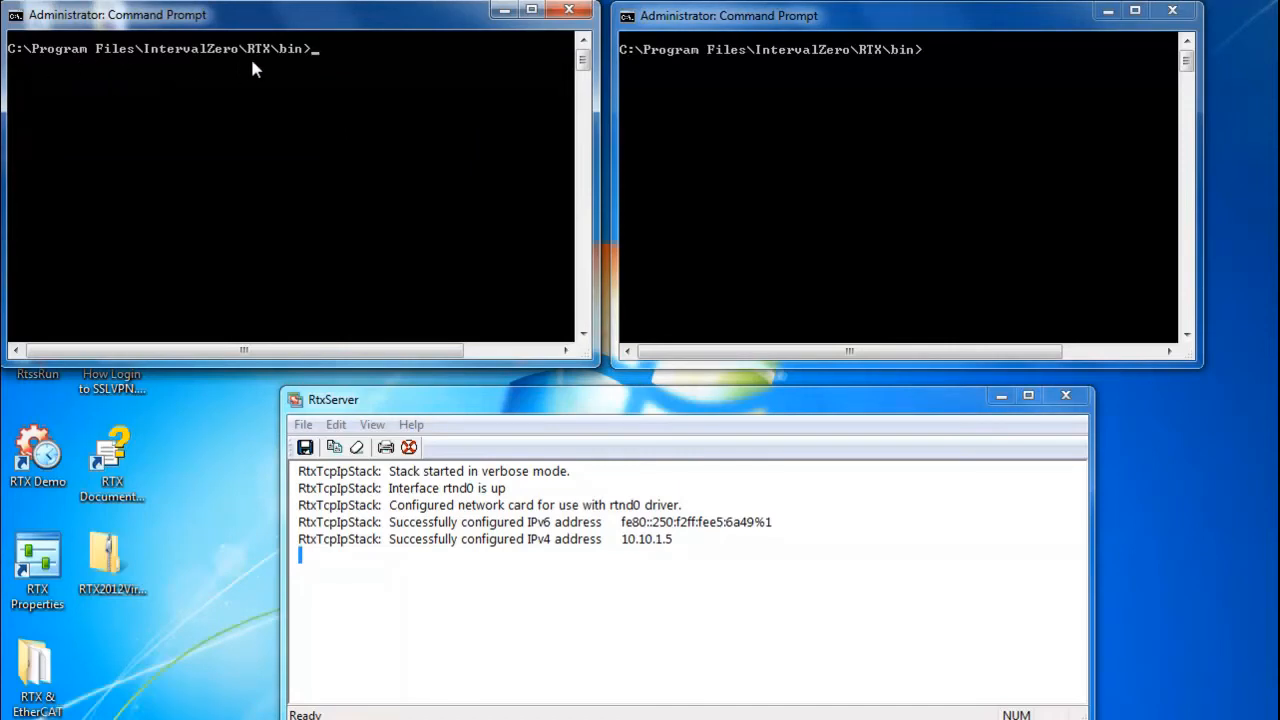
mouse_move(312, 72)
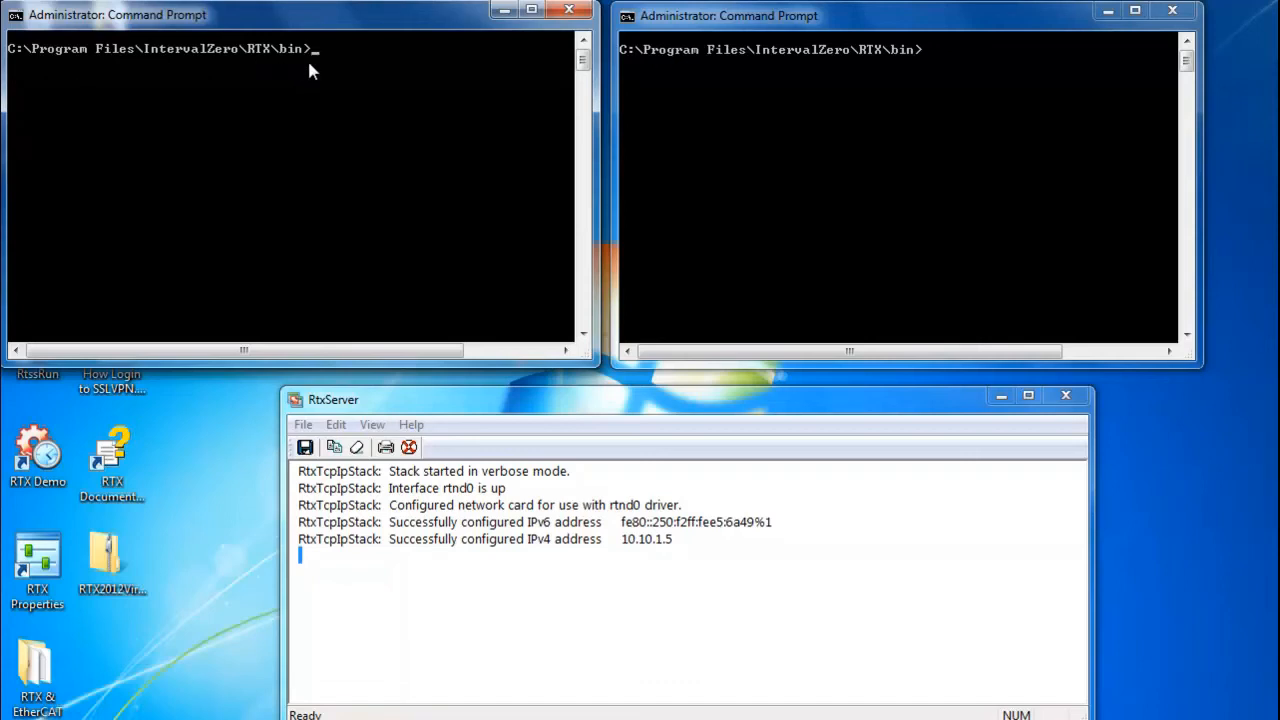
mouse_move(352, 80)
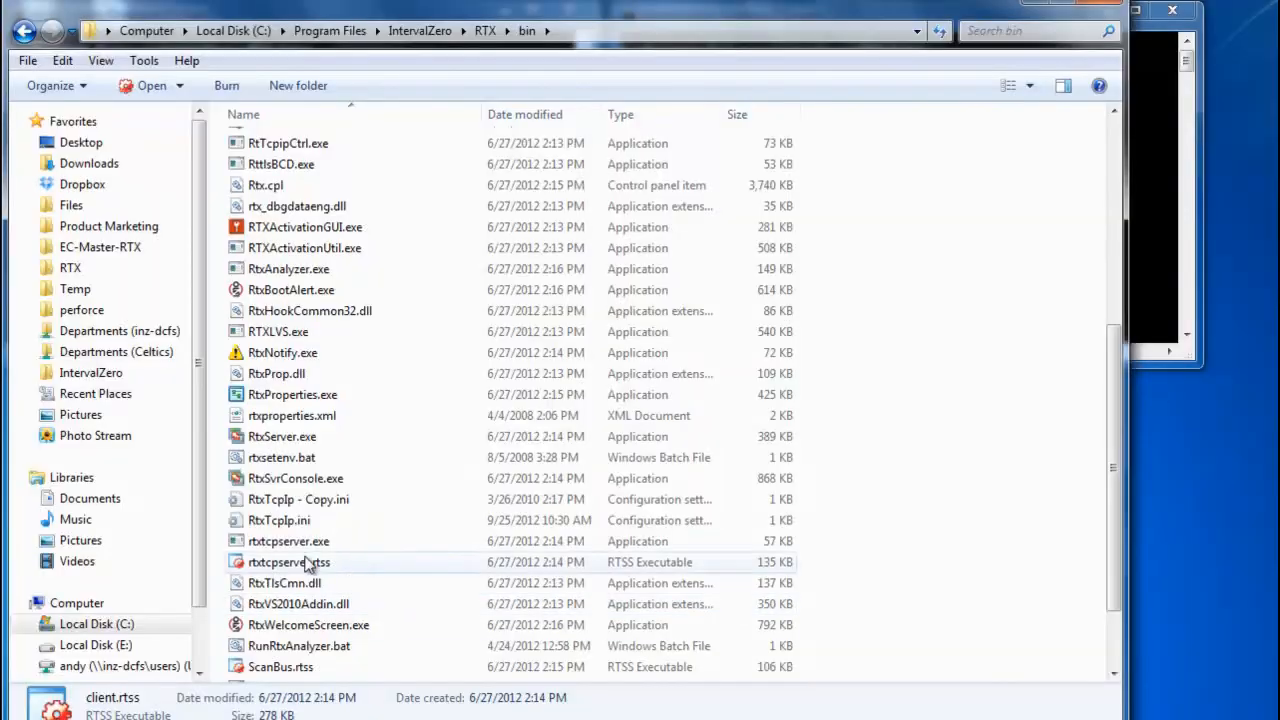
- Point out rtxtcpserver.exe, rtxtcpserver.rtss and client.rtss in the RTX bin folder
left_click(288, 540)
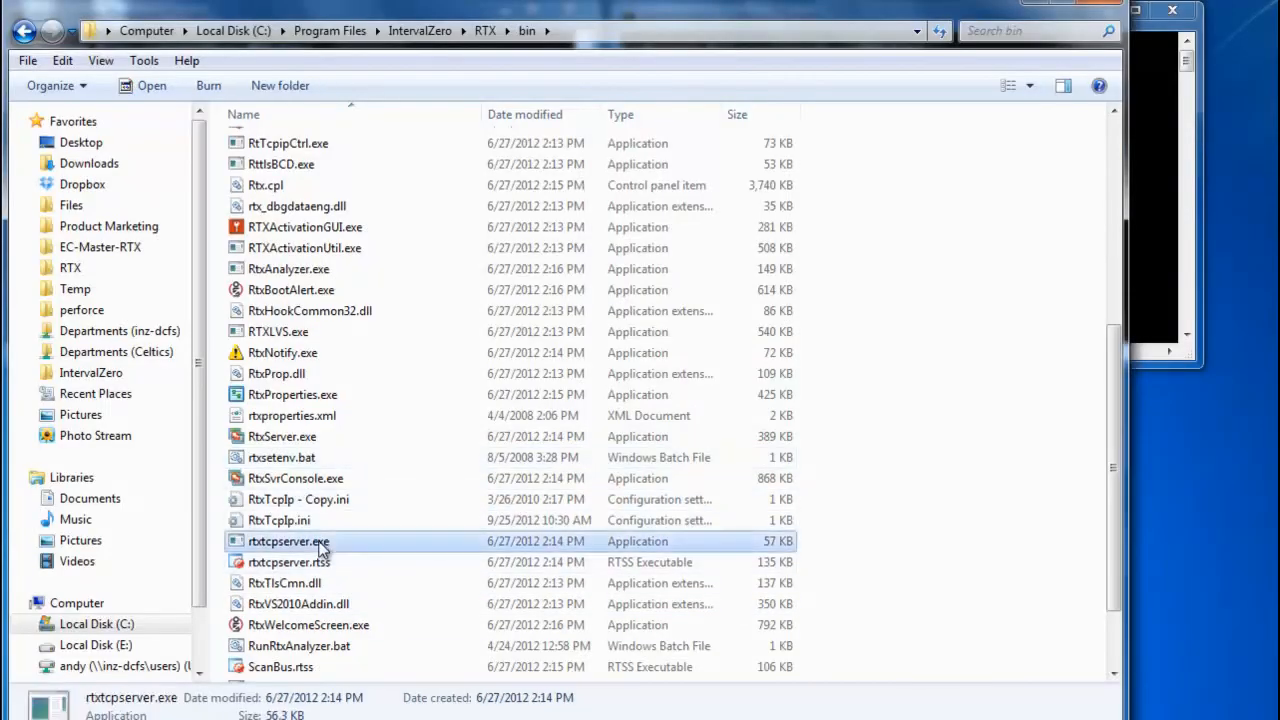
left_click(288, 562)
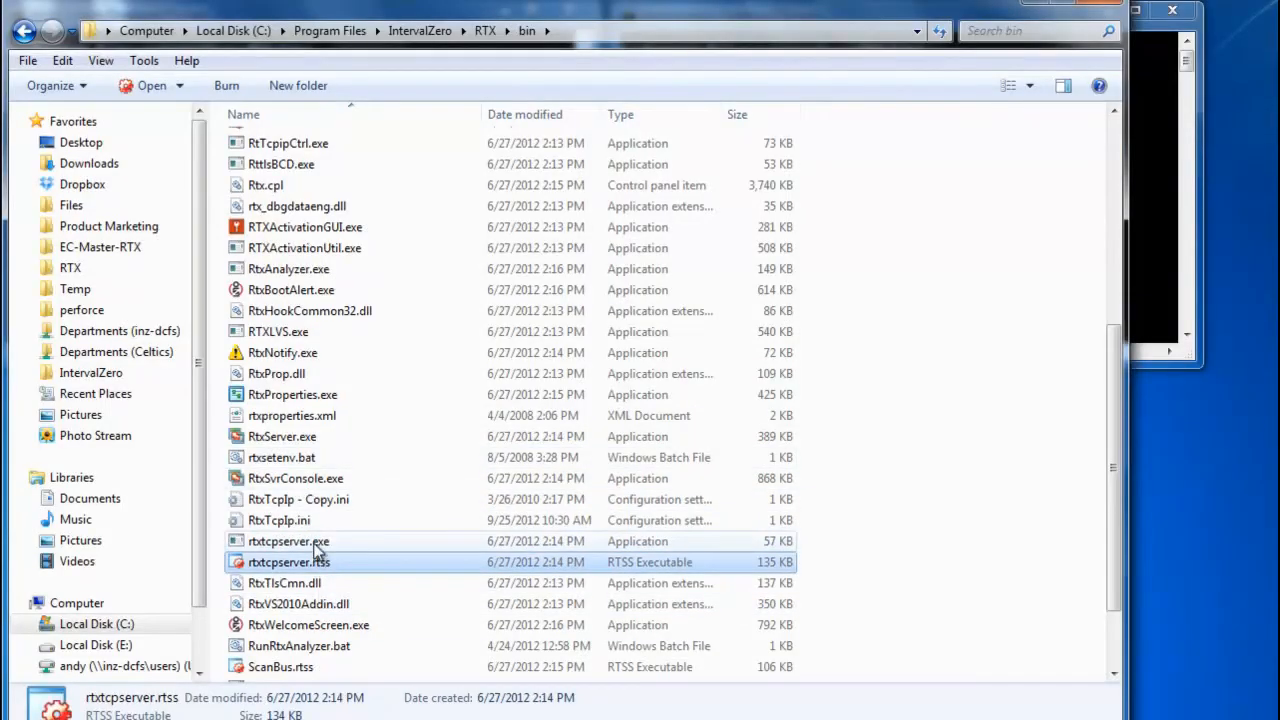
left_click(288, 540)
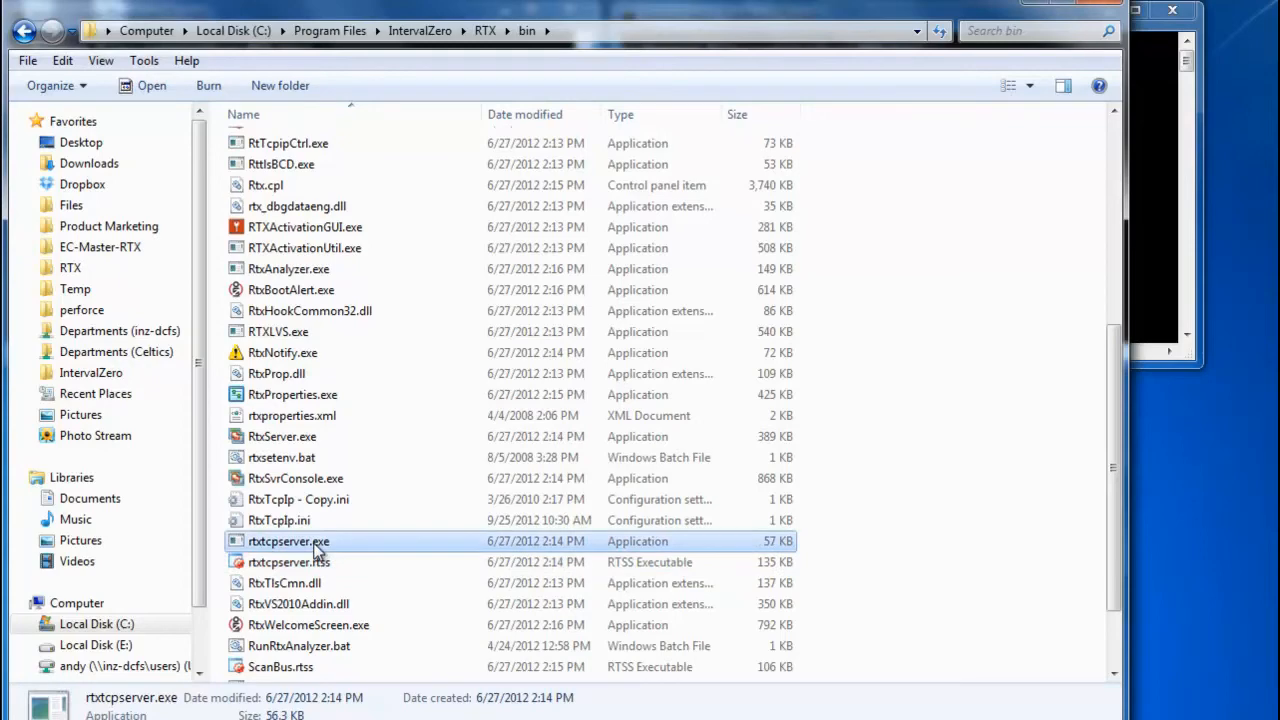
left_click(288, 562)
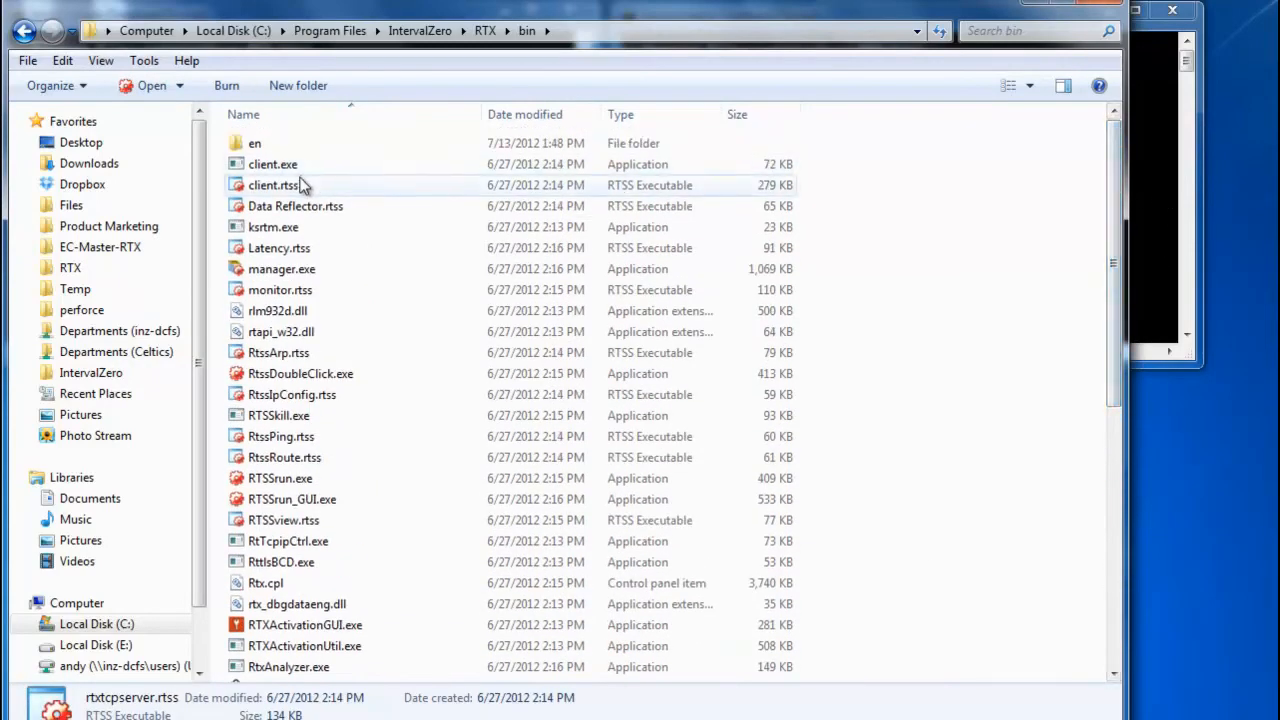
left_click(272, 164)
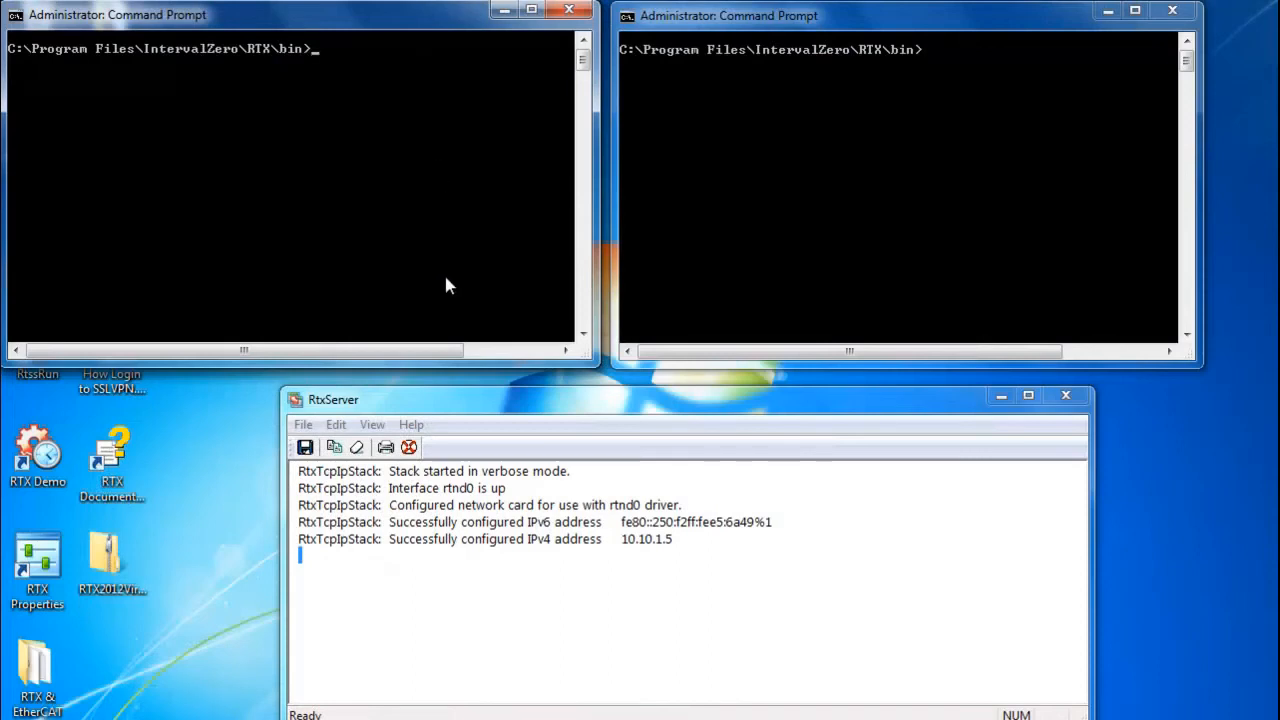
- Run rtxtcpserver.exe in one prompt and enter 'rtssrun client.rtss i=10.10.1.6' in the other
type("rtxtcpserver.exe")
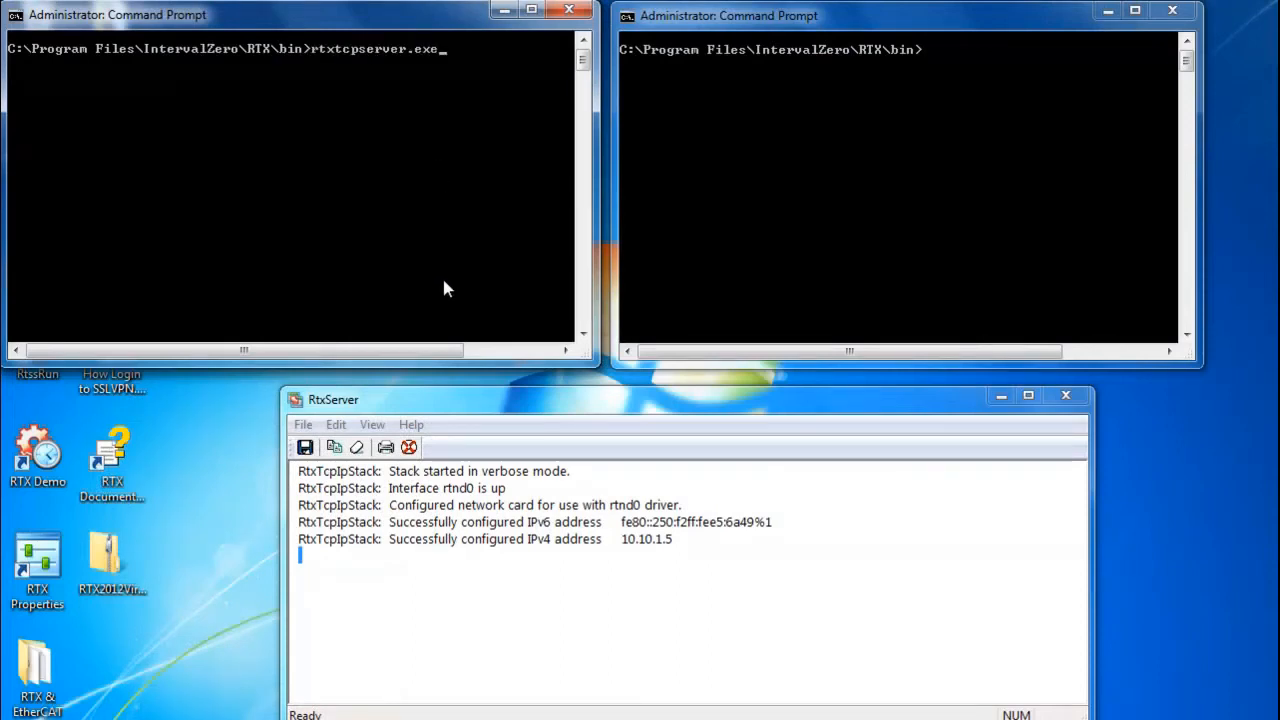
mouse_move(358, 62)
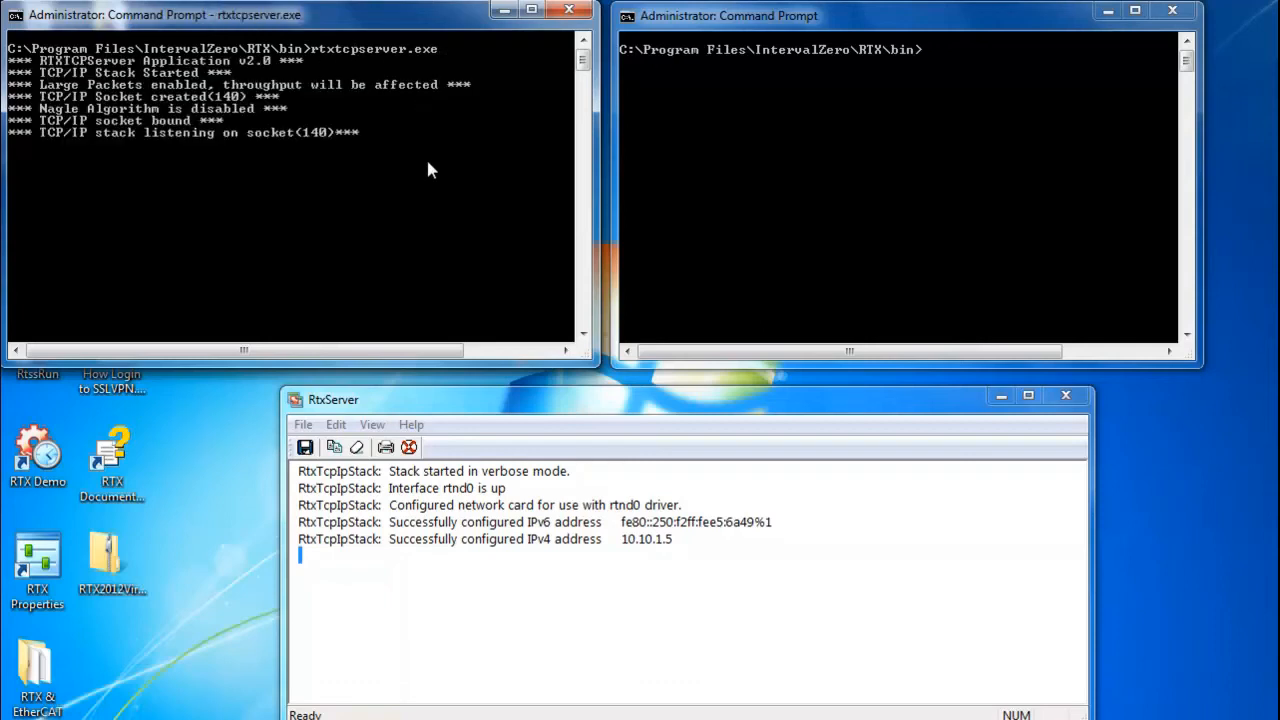
mouse_move(124, 184)
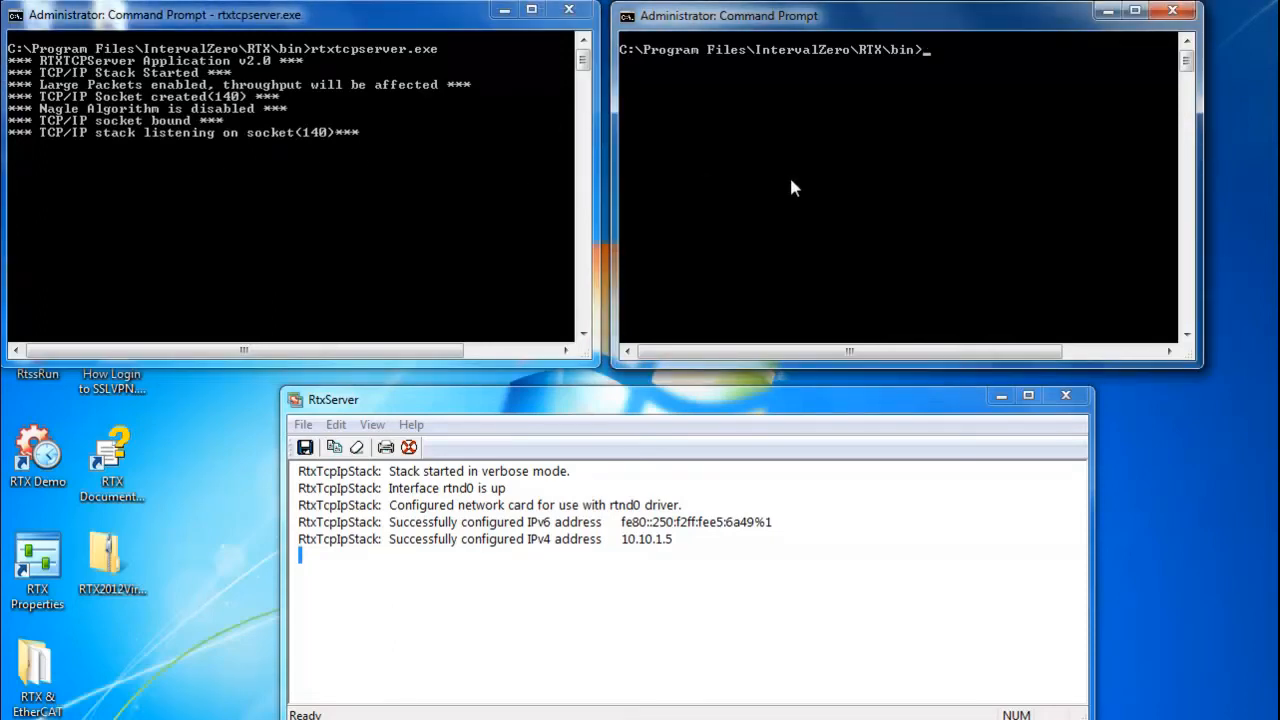
type("rtssrun client.rtss i=10.10.1.6")
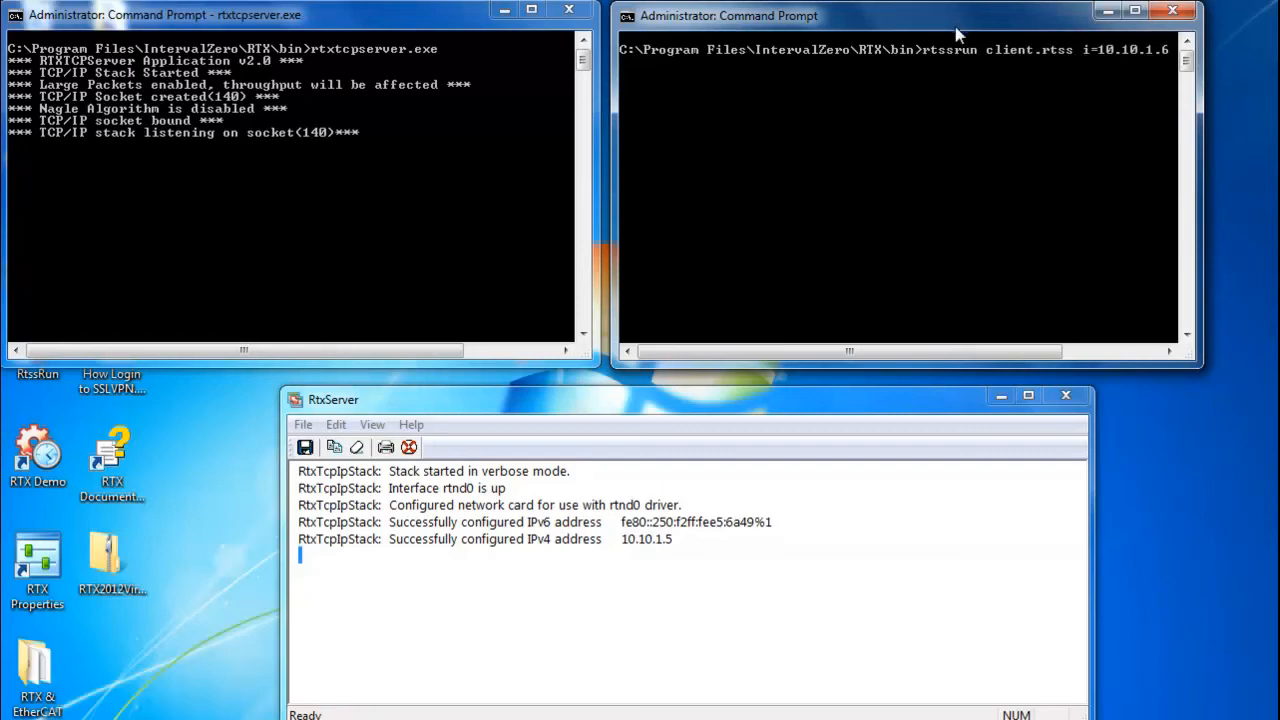
mouse_move(968, 80)
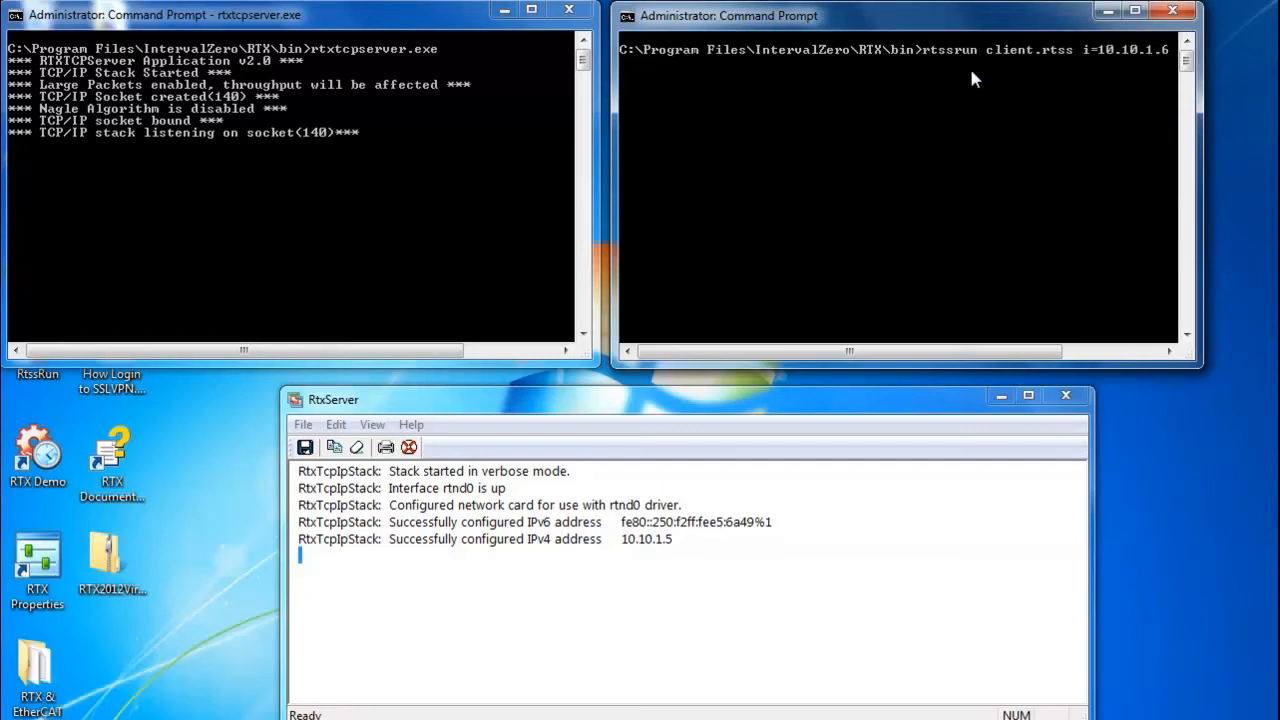
mouse_move(1034, 66)
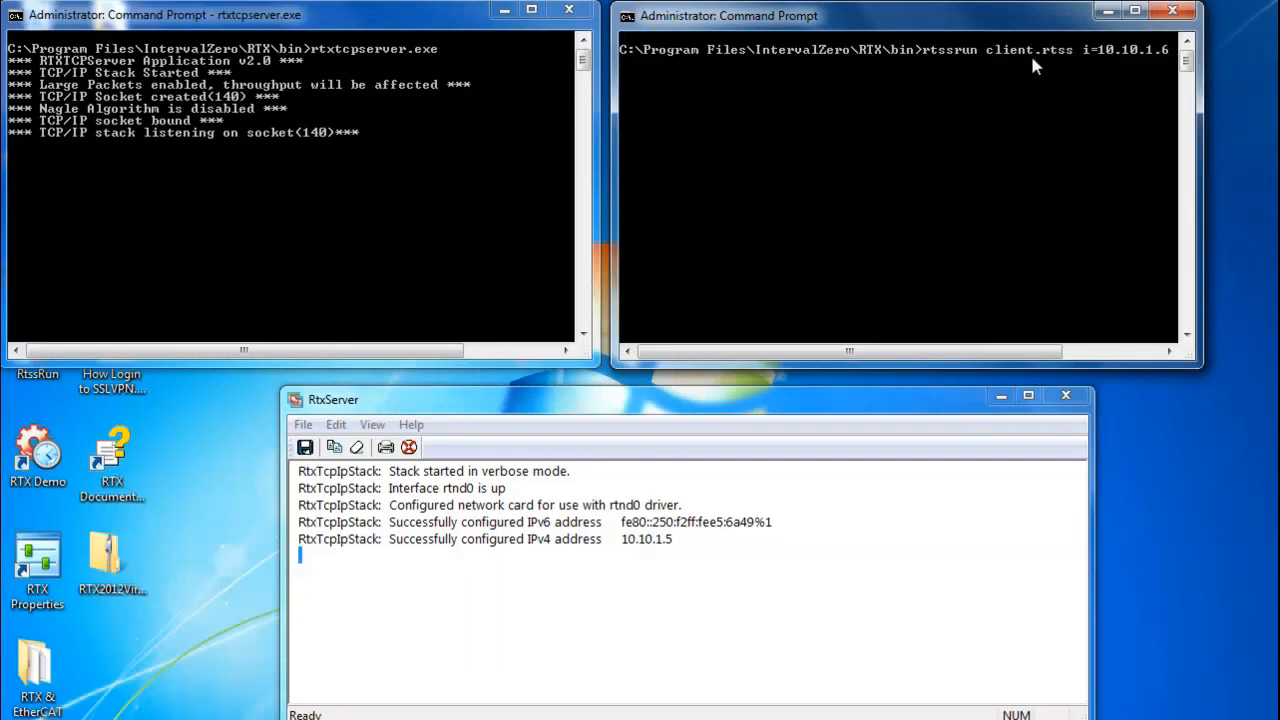
mouse_move(1100, 68)
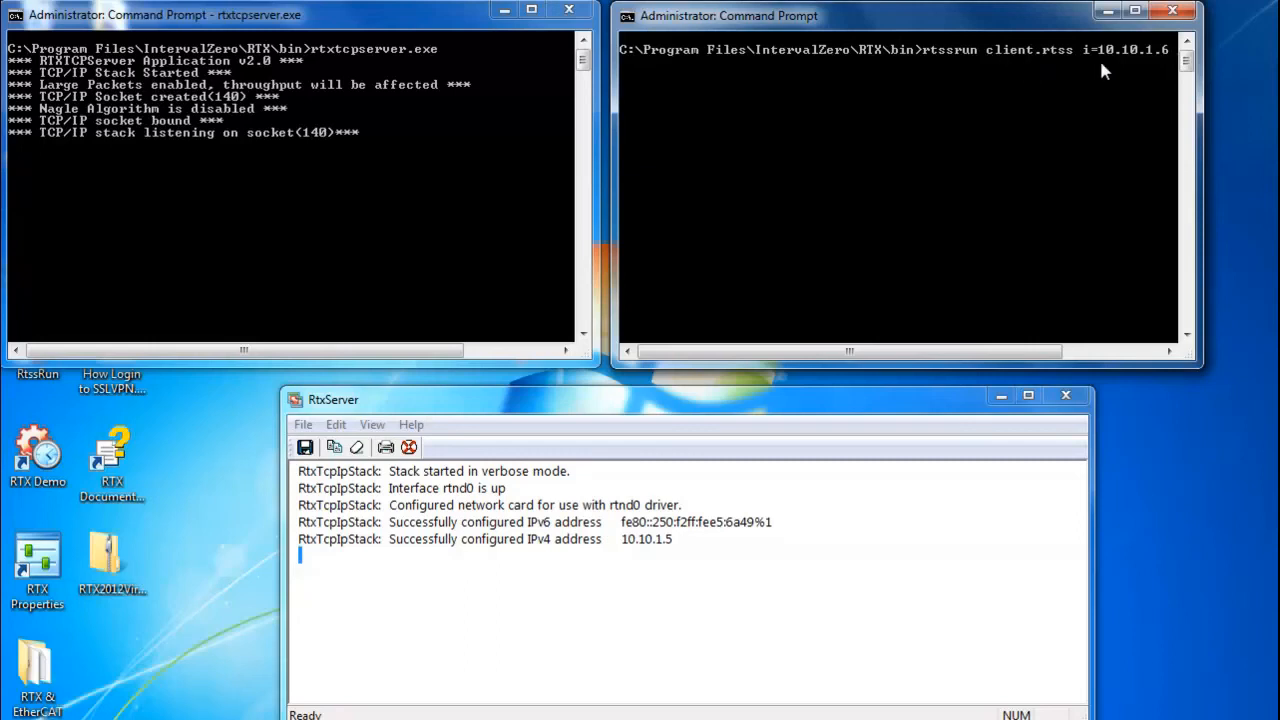
mouse_move(1156, 62)
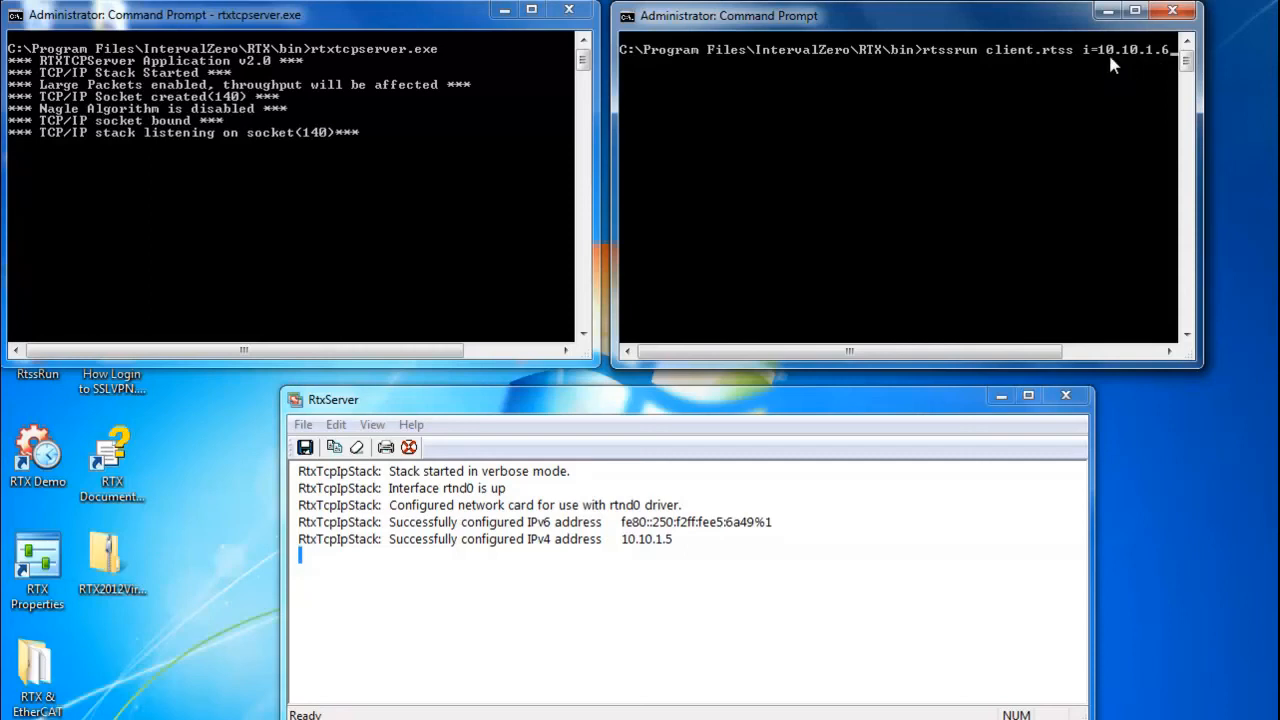
mouse_move(1160, 68)
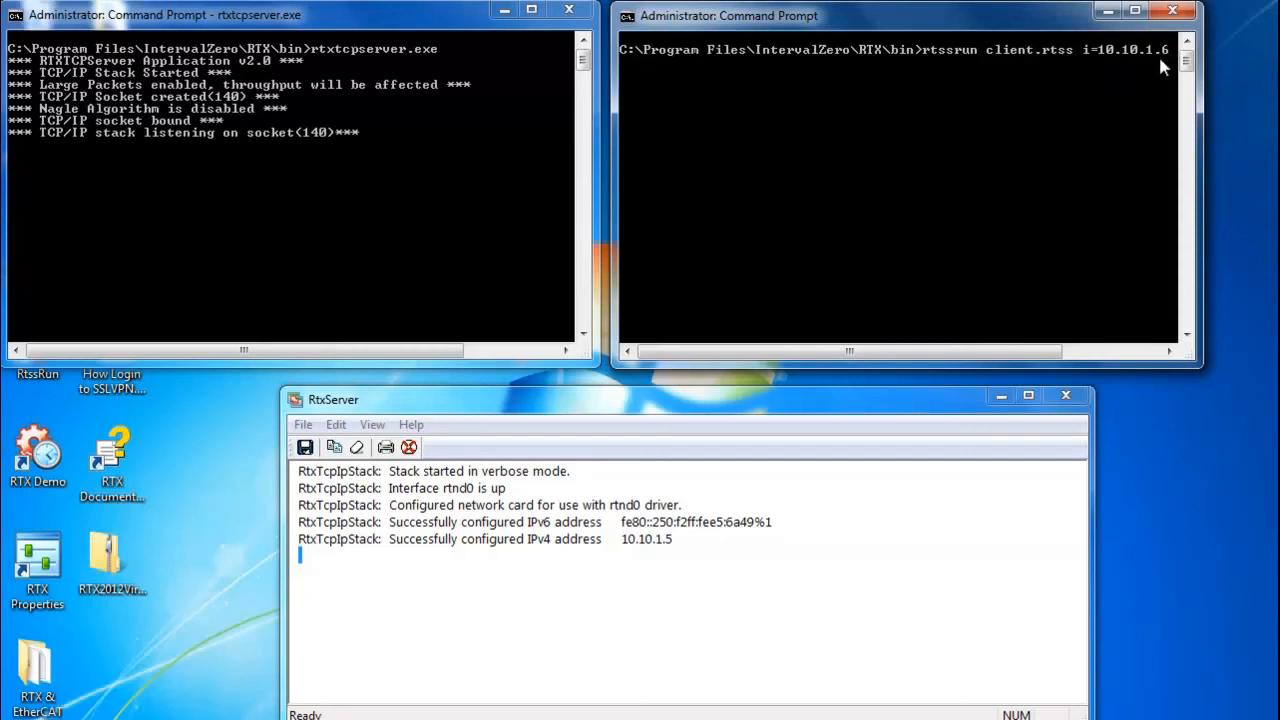